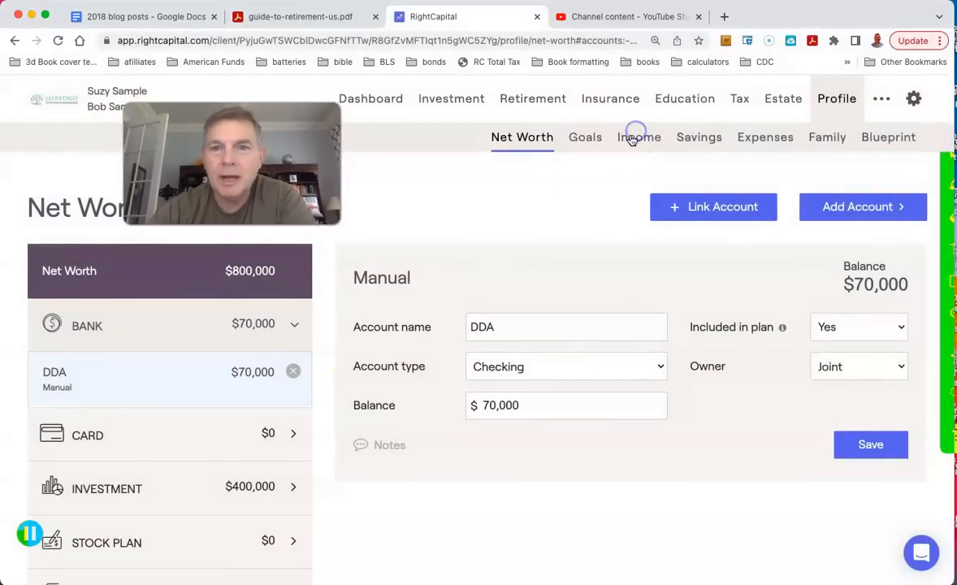
Review the eight income sources, including Suzy's $60,000 salary card, then close the card.
{"action": "left_click", "coordinate": [638, 136]}
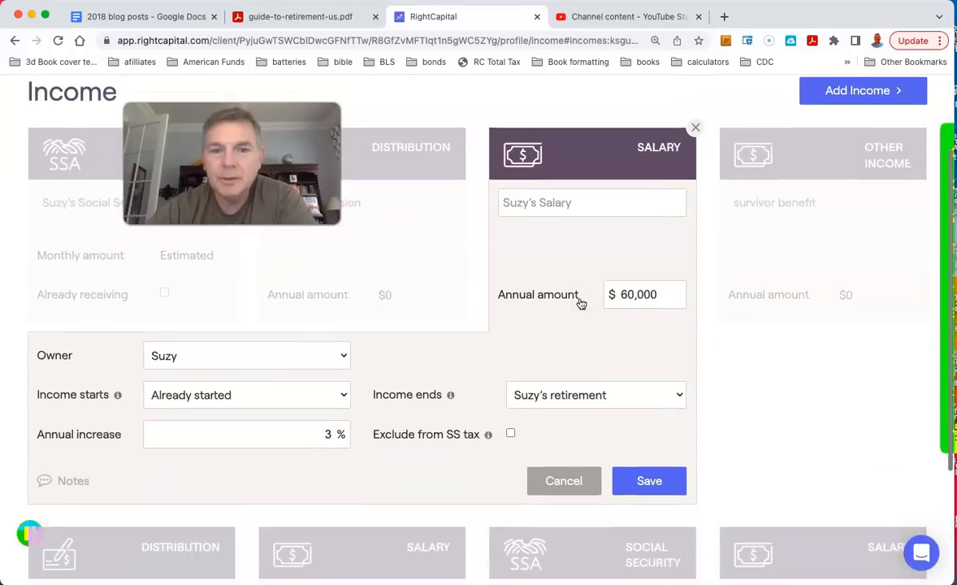
{"action": "scroll", "scroll_direction": "down", "scroll_amount": 3}
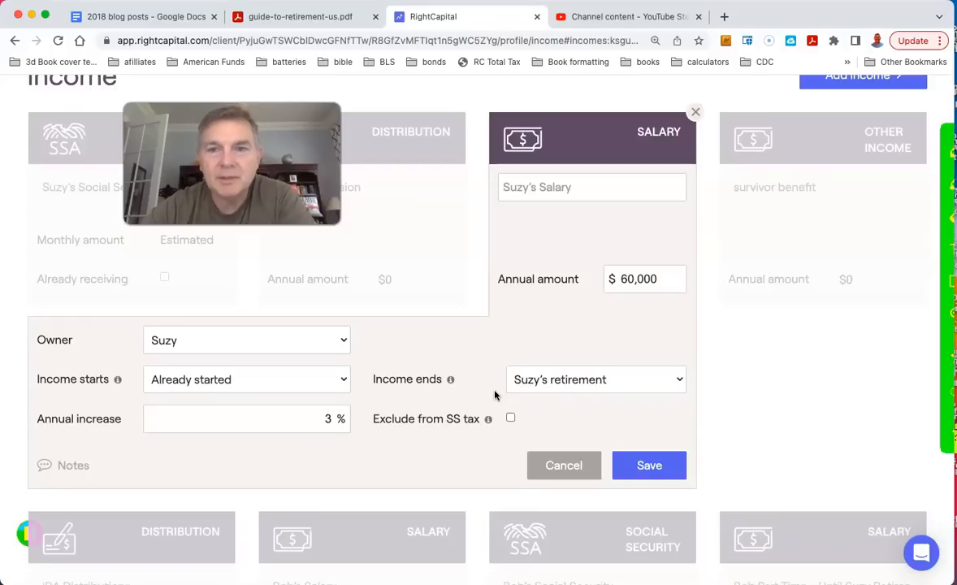
{"action": "scroll", "scroll_direction": "down", "scroll_amount": 3}
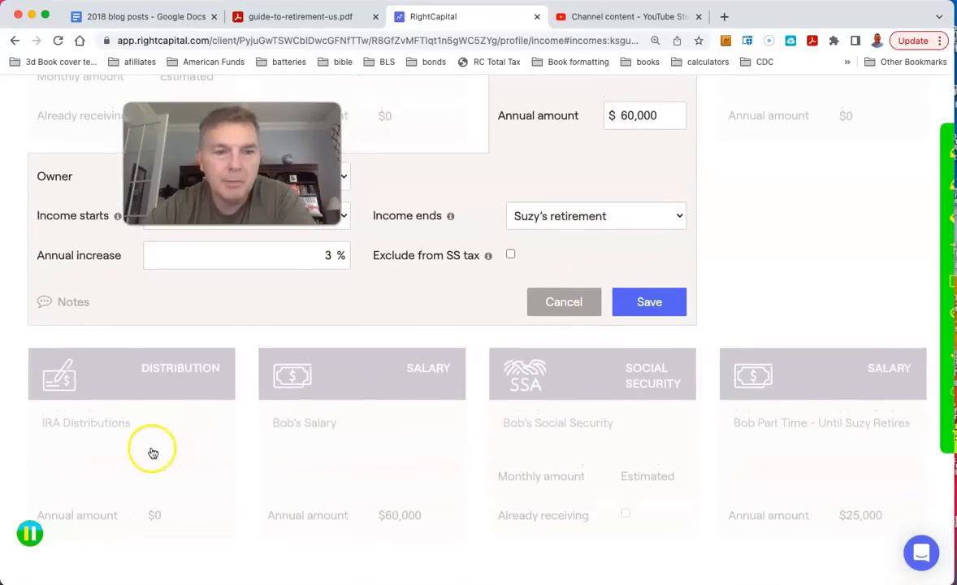
{"action": "left_click", "coordinate": [362, 374]}
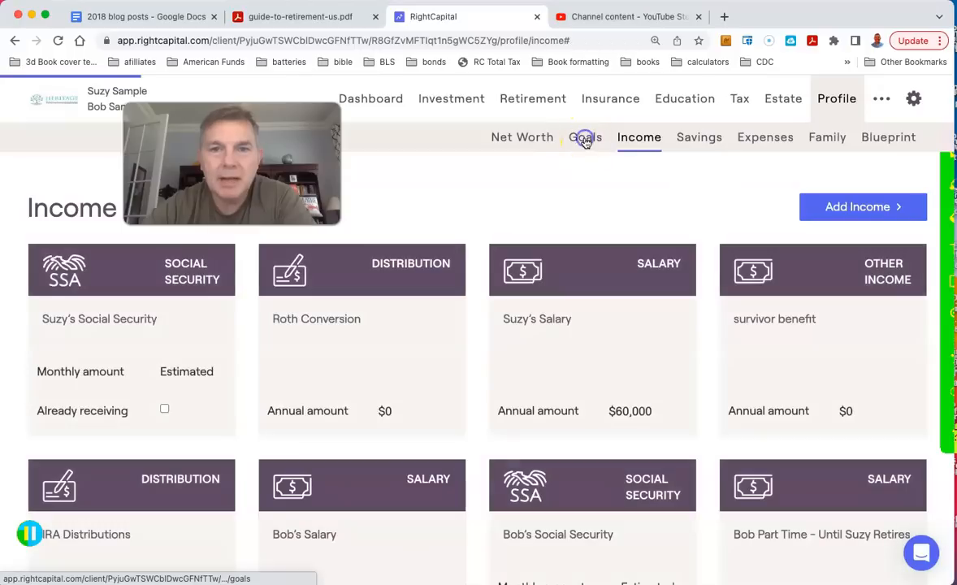
Review Retirement Age, then Annual Retirement Health Cost with $2,400 pre-Medicare costs.
{"action": "left_click", "coordinate": [585, 136]}
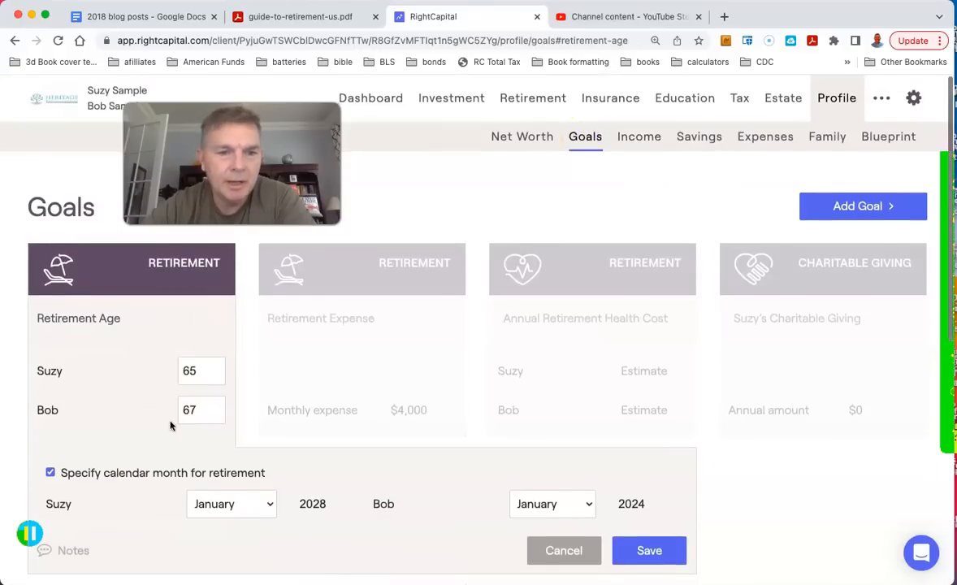
{"action": "scroll", "scroll_direction": "down", "scroll_amount": 3}
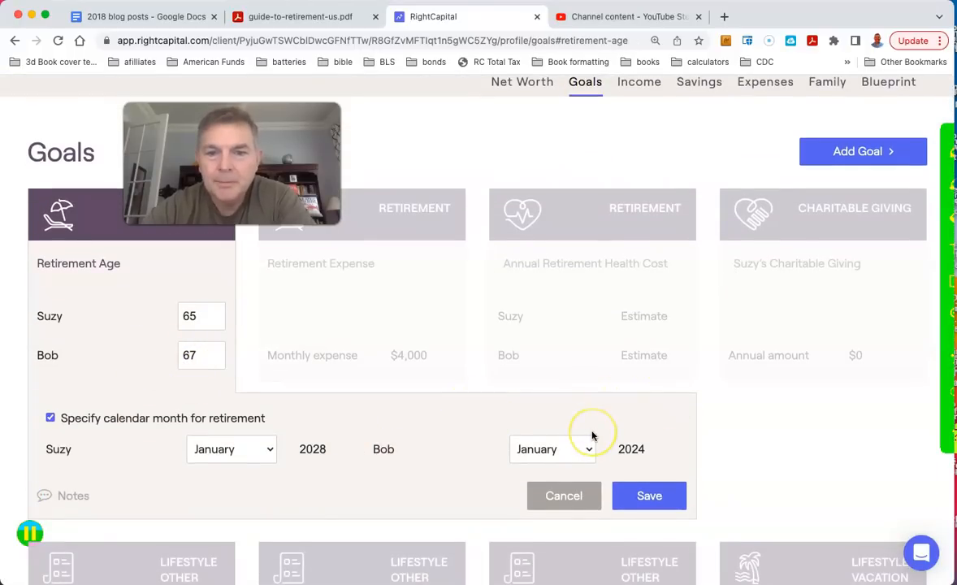
{"action": "mouse_move", "coordinate": [455, 444]}
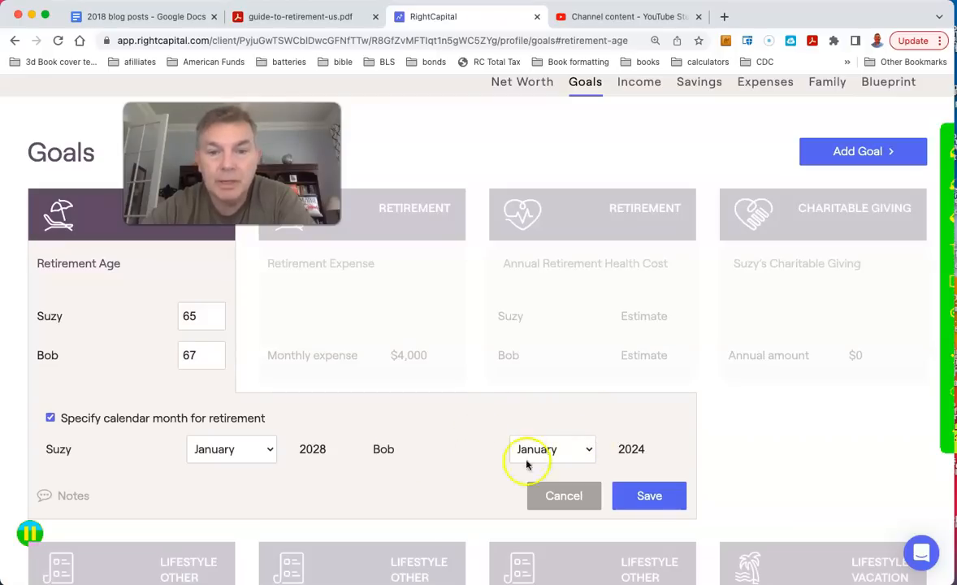
{"action": "mouse_move", "coordinate": [119, 365]}
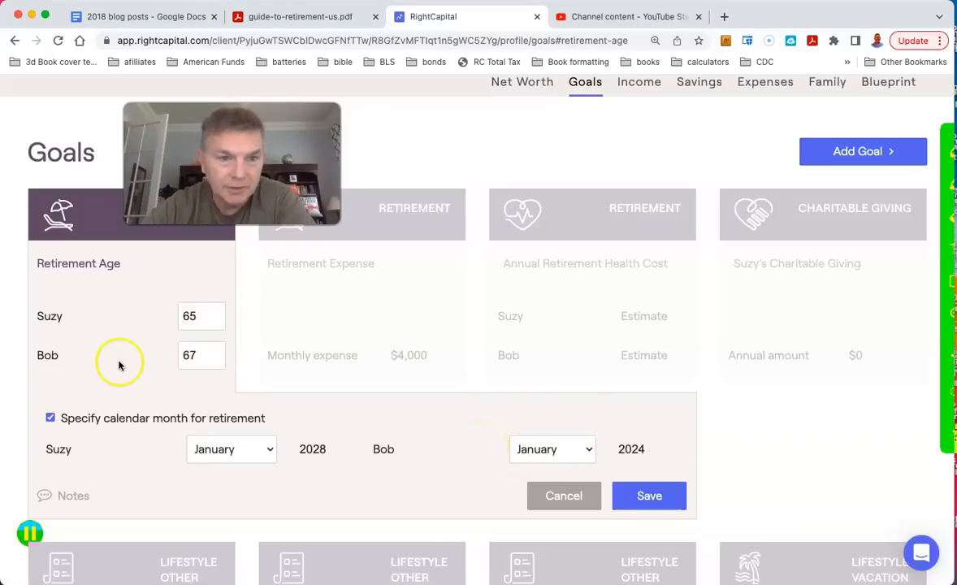
{"action": "mouse_move", "coordinate": [374, 500]}
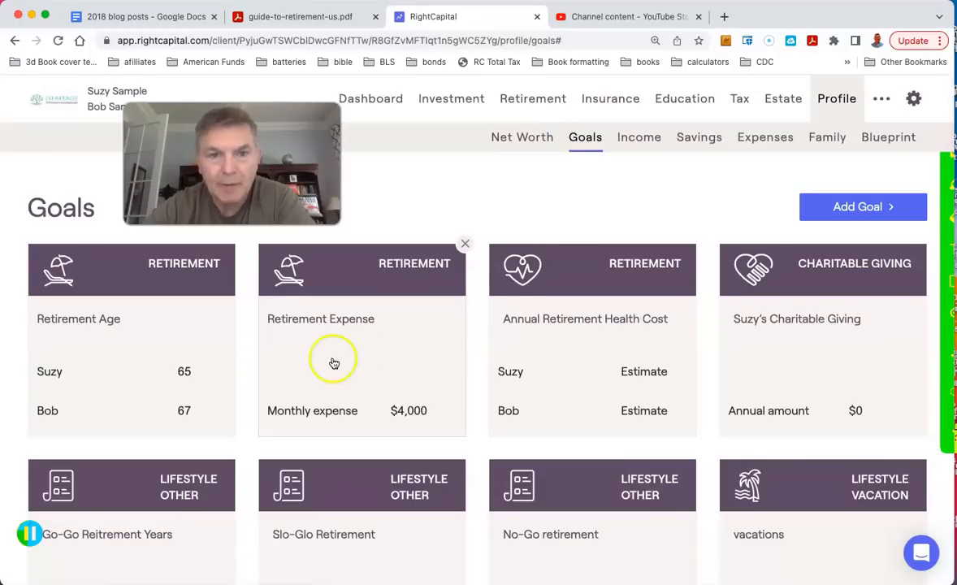
{"action": "left_click", "coordinate": [361, 362]}
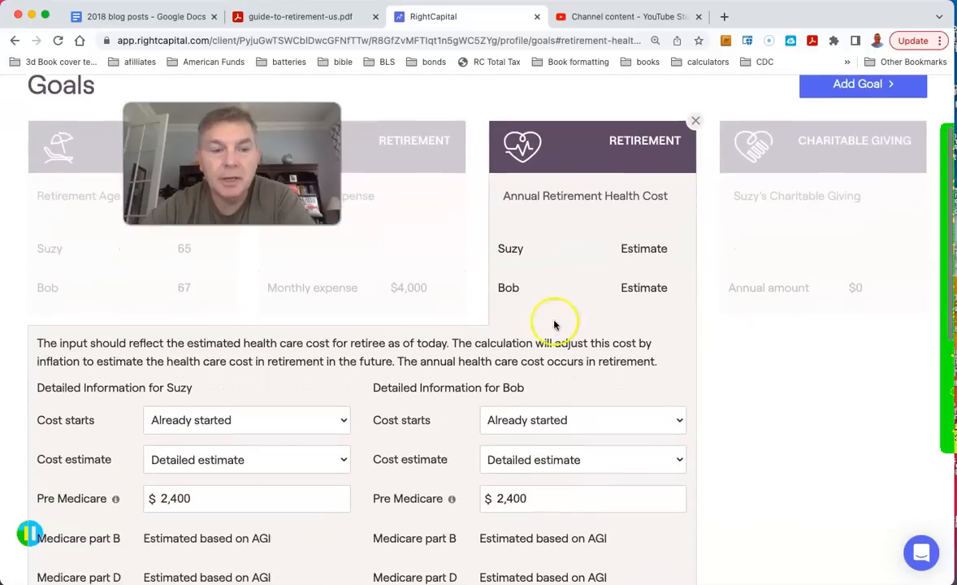
{"action": "scroll", "scroll_direction": "down", "scroll_amount": 3}
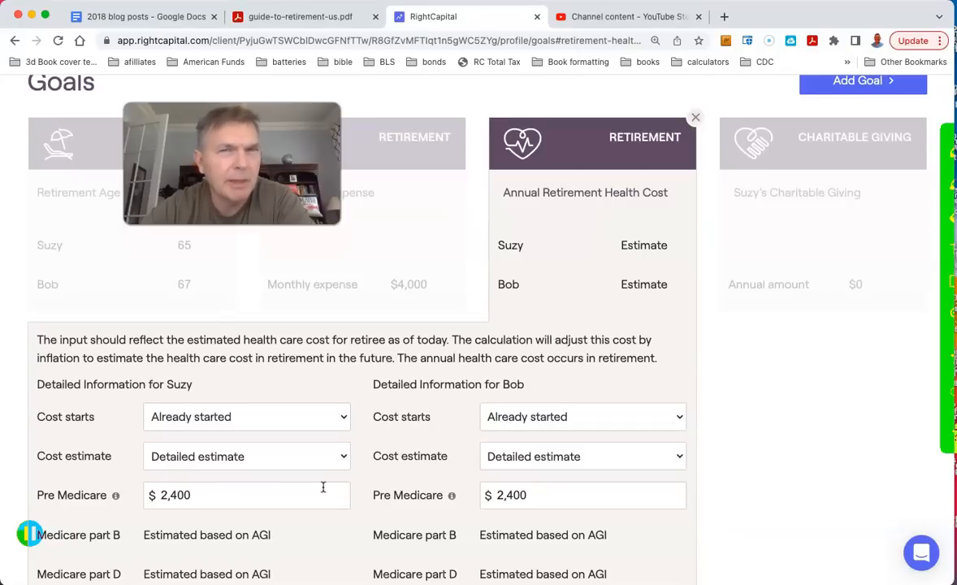
{"action": "scroll", "scroll_direction": "down", "scroll_amount": 3}
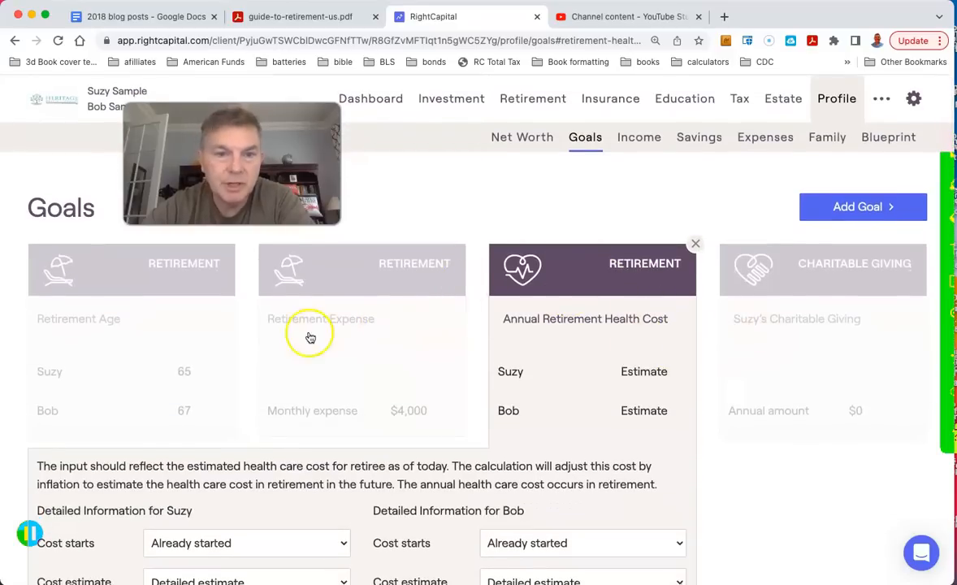
{"action": "mouse_move", "coordinate": [806, 149]}
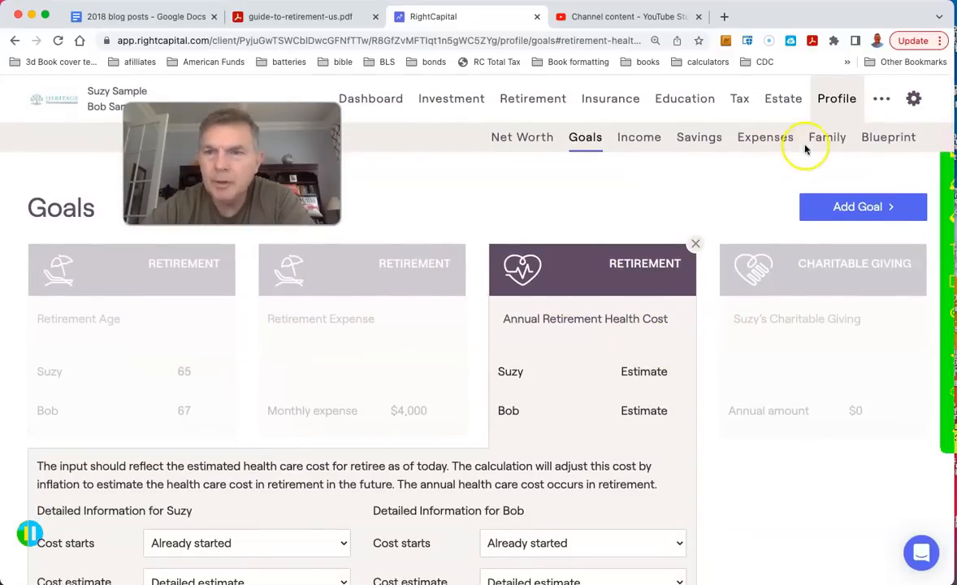
Set Bob's co-client planning horizon to 87, matching Suzy's, and save it.
{"action": "left_click", "coordinate": [827, 137]}
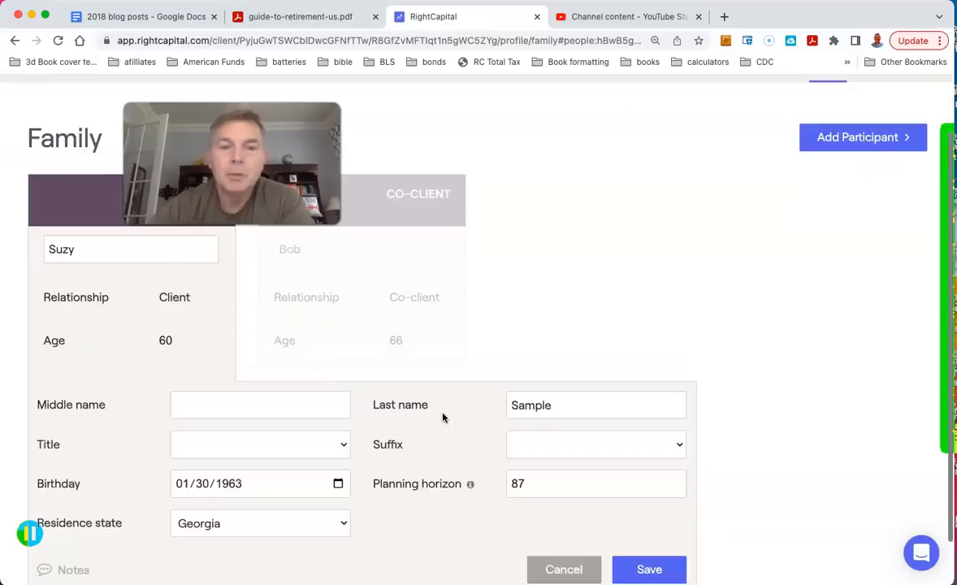
{"action": "scroll", "scroll_direction": "down", "scroll_amount": 3}
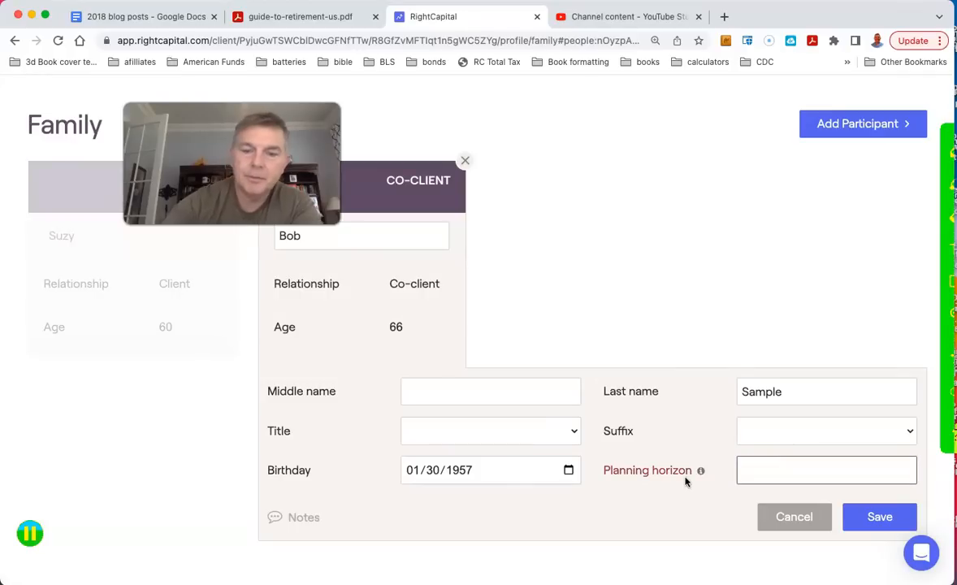
{"action": "type", "text": "87"}
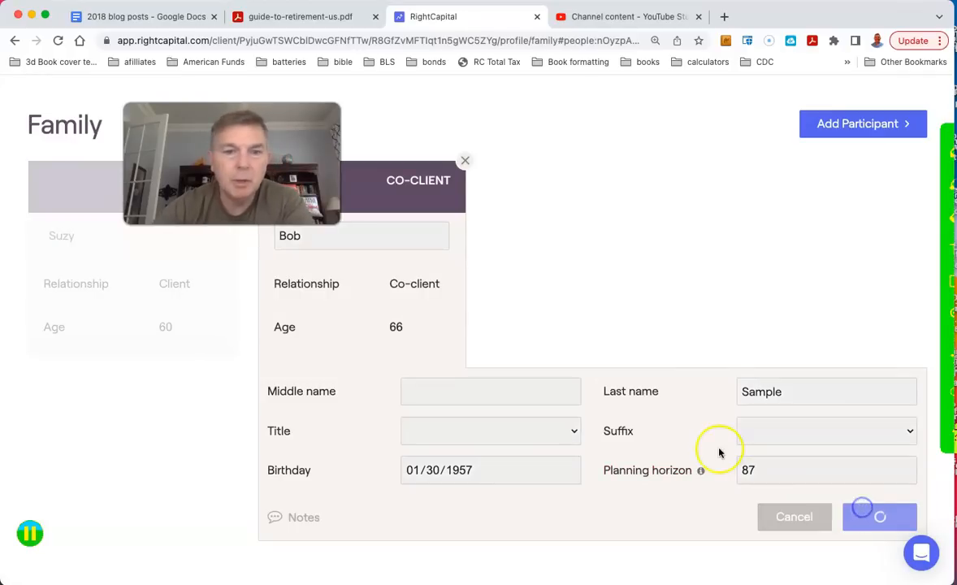
{"action": "left_click", "coordinate": [879, 517]}
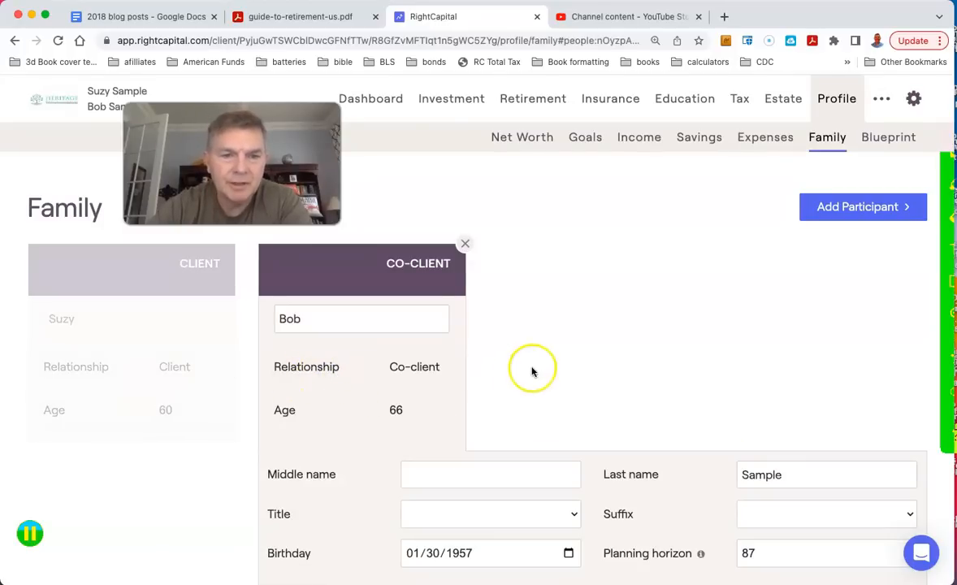
{"action": "left_click", "coordinate": [464, 243]}
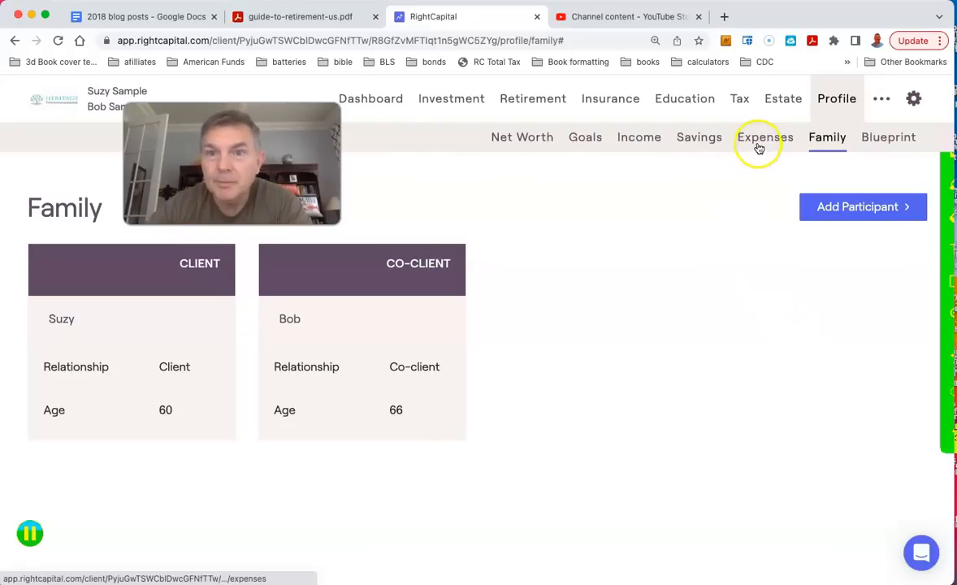
Change monthly pre-retirement living expenses to $4,000 and save.
{"action": "left_click", "coordinate": [764, 136]}
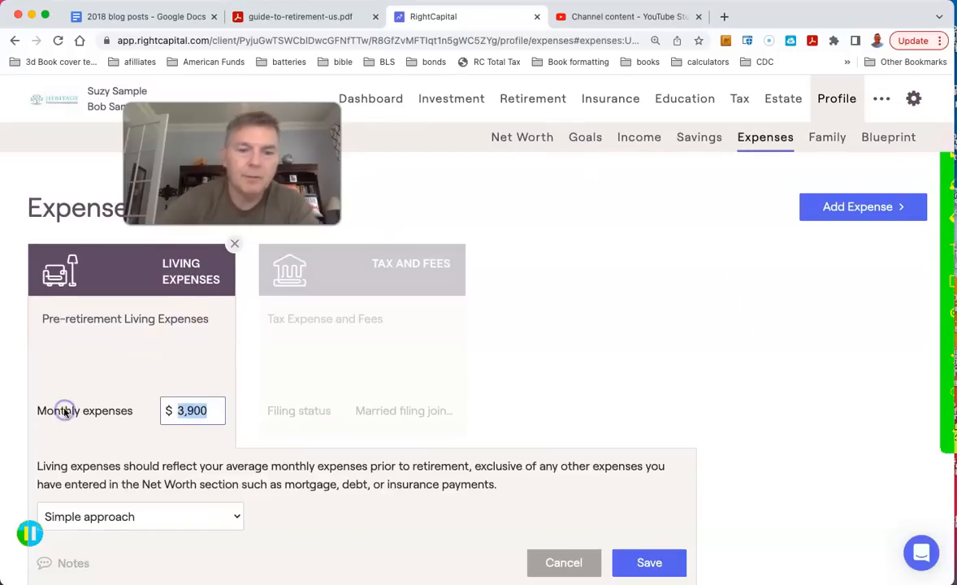
{"action": "type", "text": "4,000"}
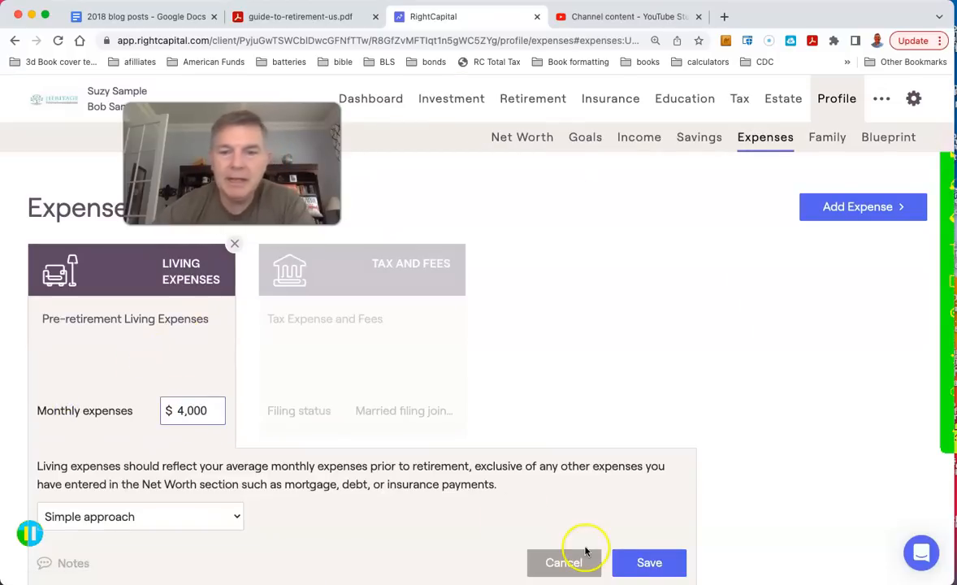
{"action": "left_click", "coordinate": [649, 562]}
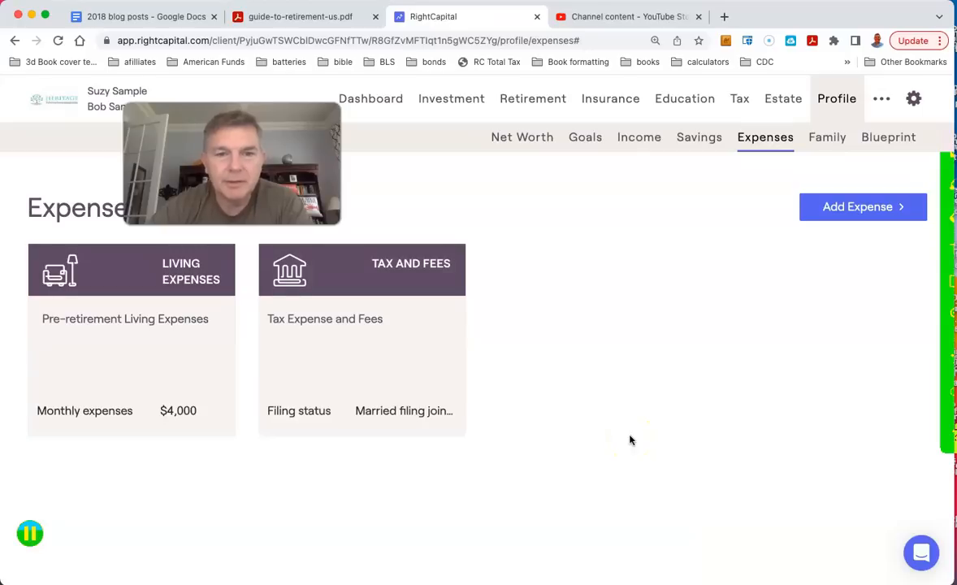
Look over Tax and Fees and Savings, returning to the Income page.
{"action": "left_click", "coordinate": [361, 270]}
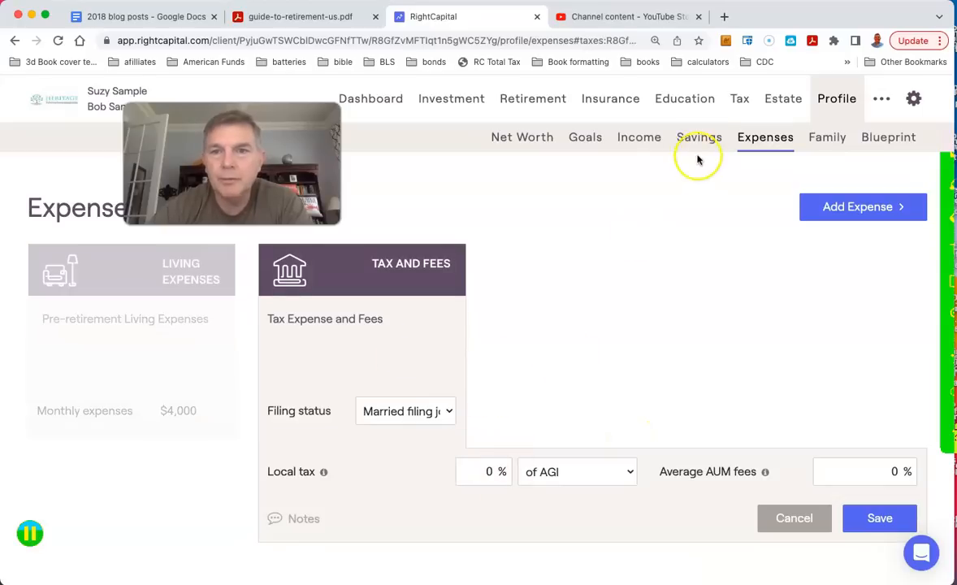
{"action": "left_click", "coordinate": [699, 136]}
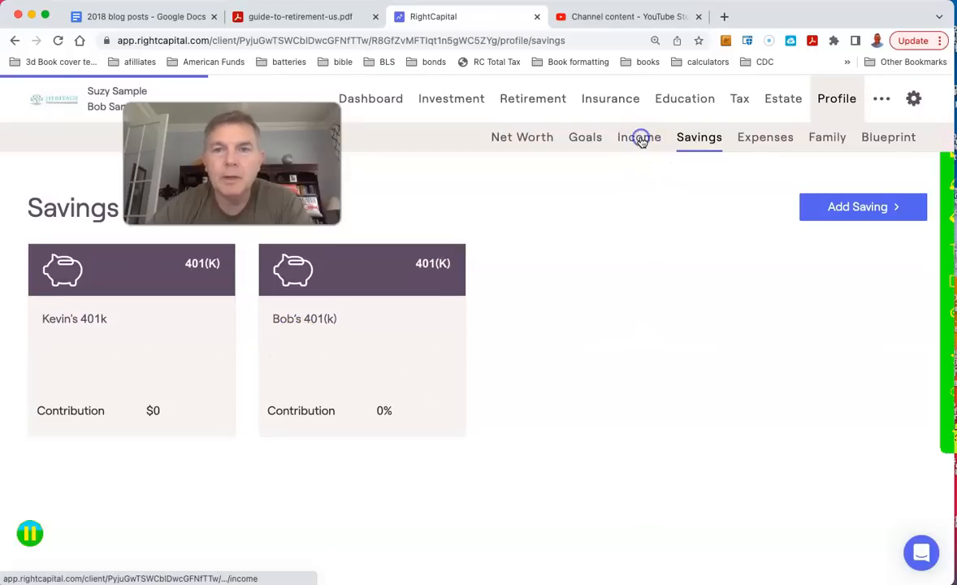
{"action": "left_click", "coordinate": [638, 136]}
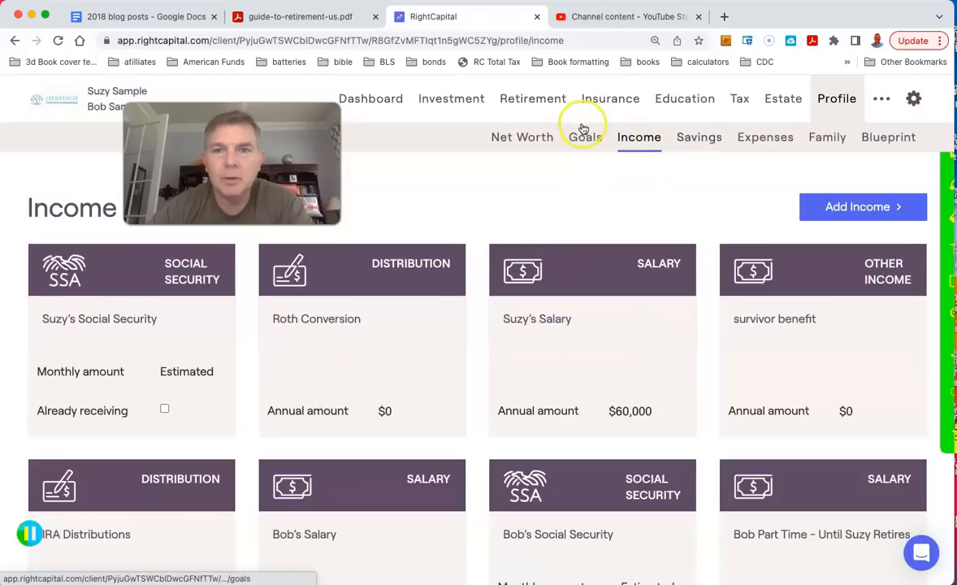
Make the $10,000 Vacation Goal start in calendar year 2023 for 10 years and save.
{"action": "left_click", "coordinate": [585, 137]}
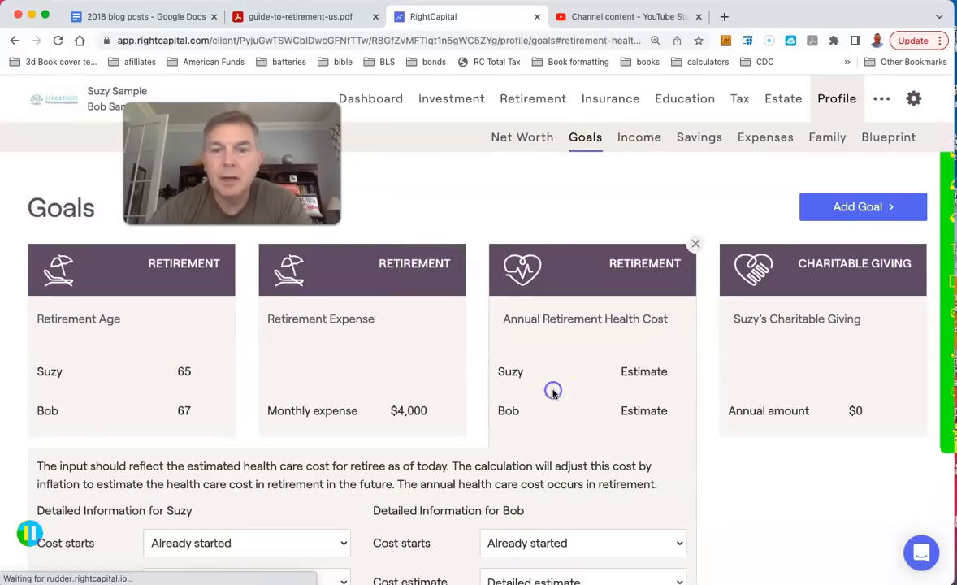
{"action": "left_click", "coordinate": [695, 243]}
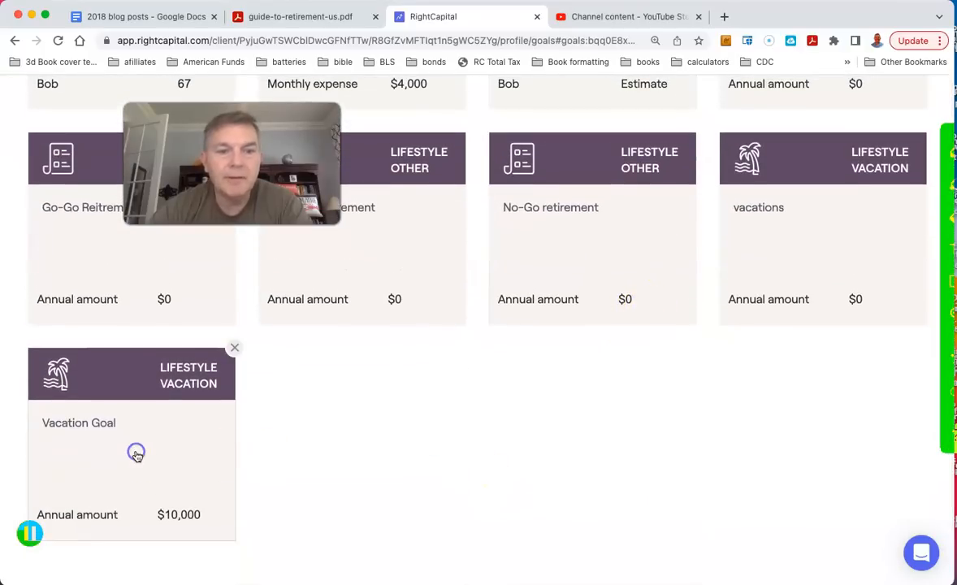
{"action": "left_click", "coordinate": [137, 452]}
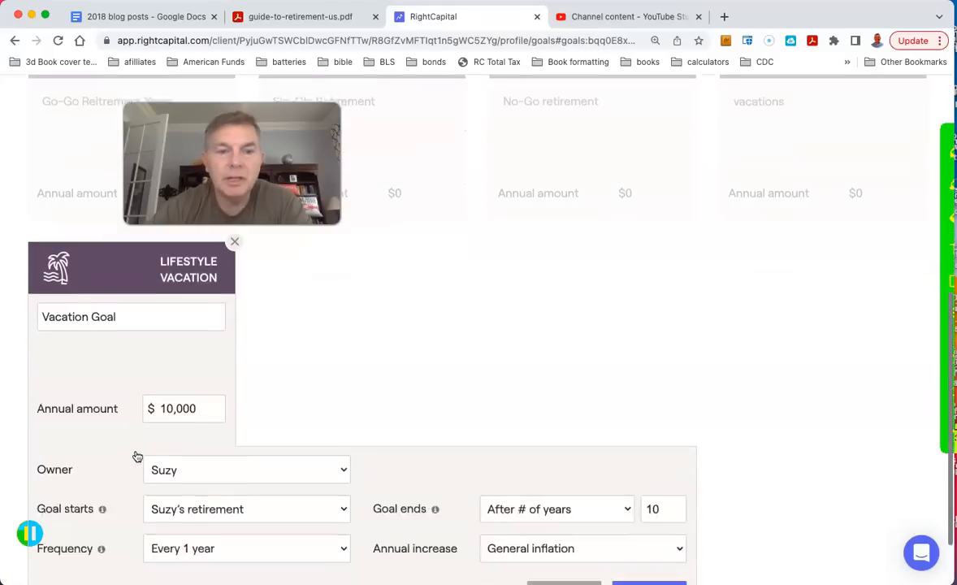
{"action": "scroll", "scroll_direction": "down", "scroll_amount": 3}
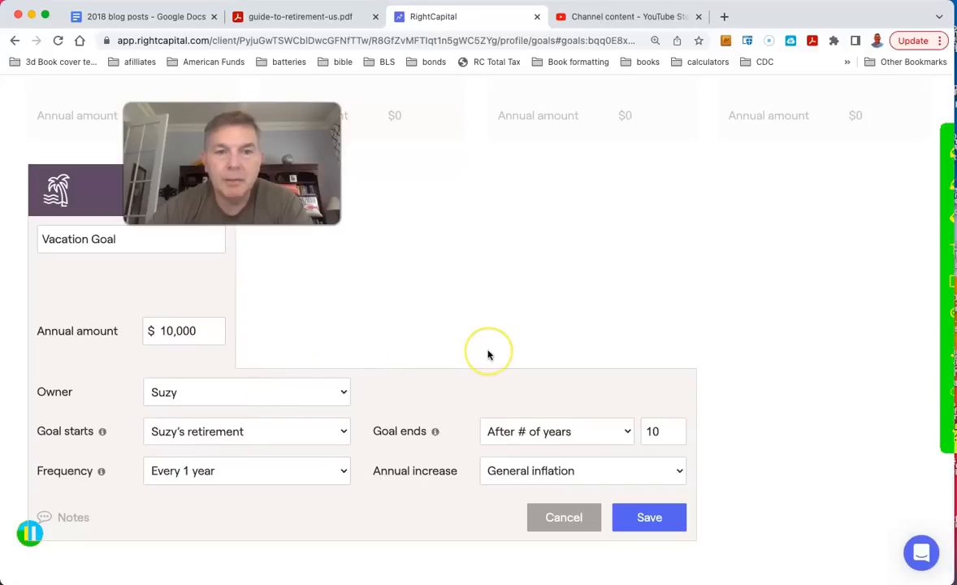
{"action": "mouse_move", "coordinate": [342, 433]}
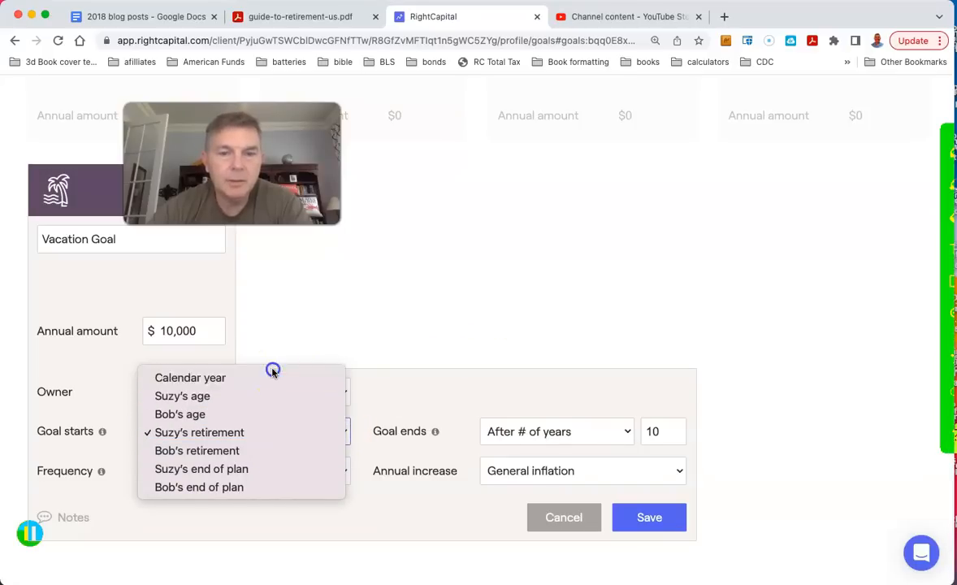
{"action": "left_click", "coordinate": [191, 378]}
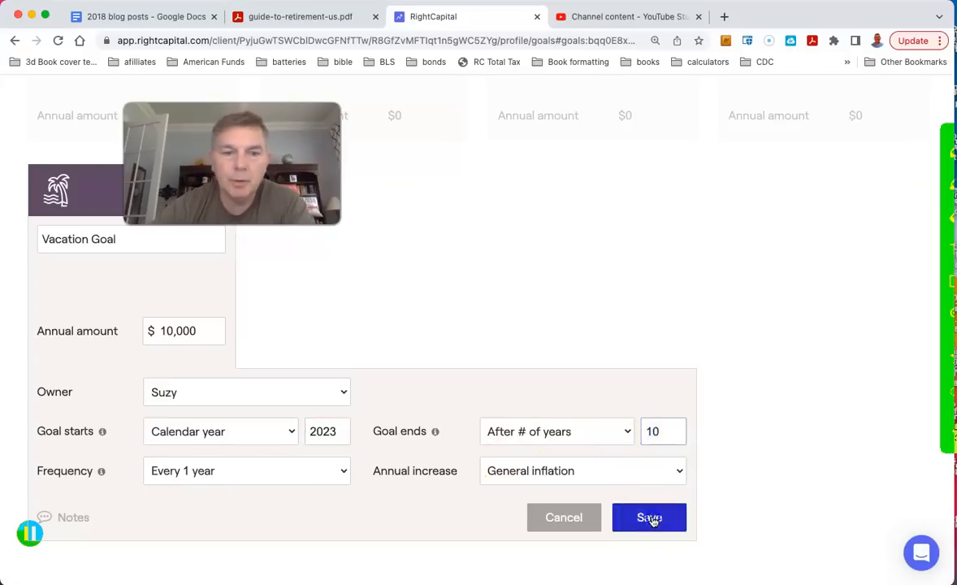
{"action": "left_click", "coordinate": [649, 517]}
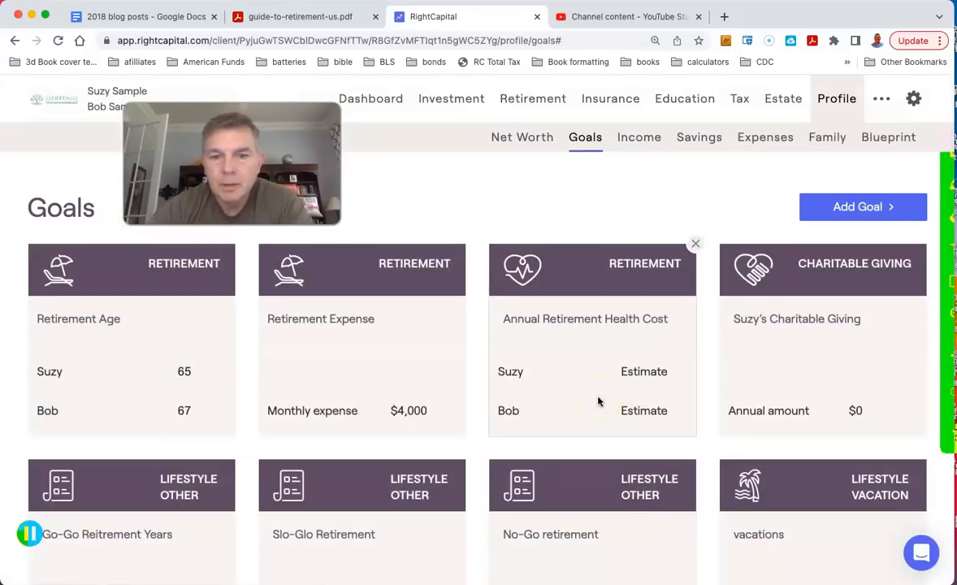
{"action": "scroll", "scroll_direction": "down", "scroll_amount": 3}
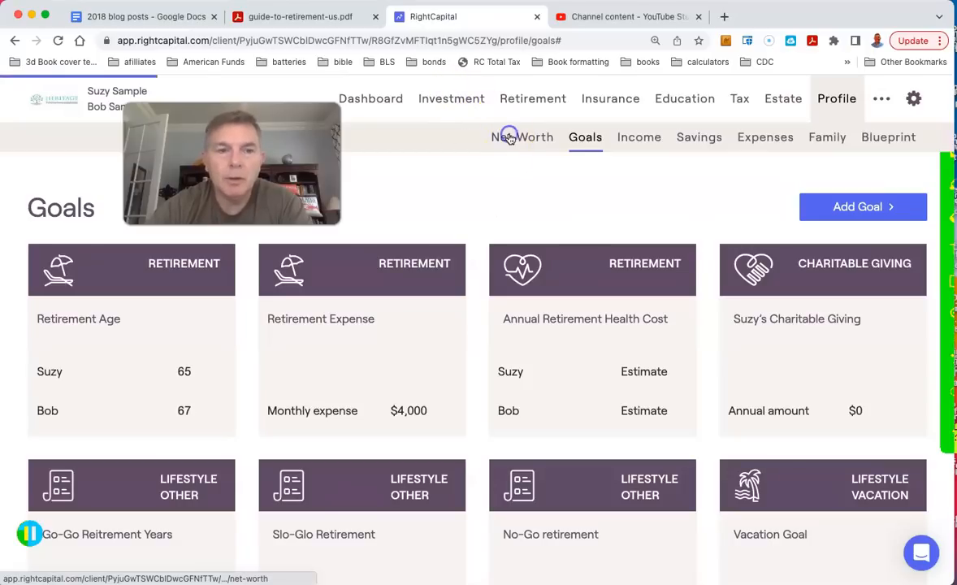
Edit the $330,000 Primary Home's annual property tax and insurance to $2,000 each.
{"action": "left_click", "coordinate": [522, 137]}
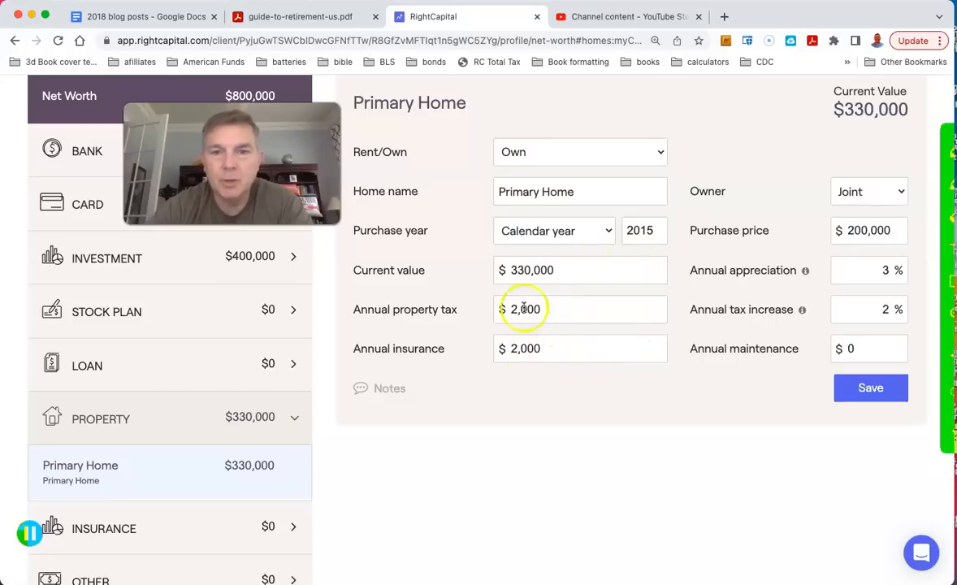
{"action": "double_click", "coordinate": [525, 309]}
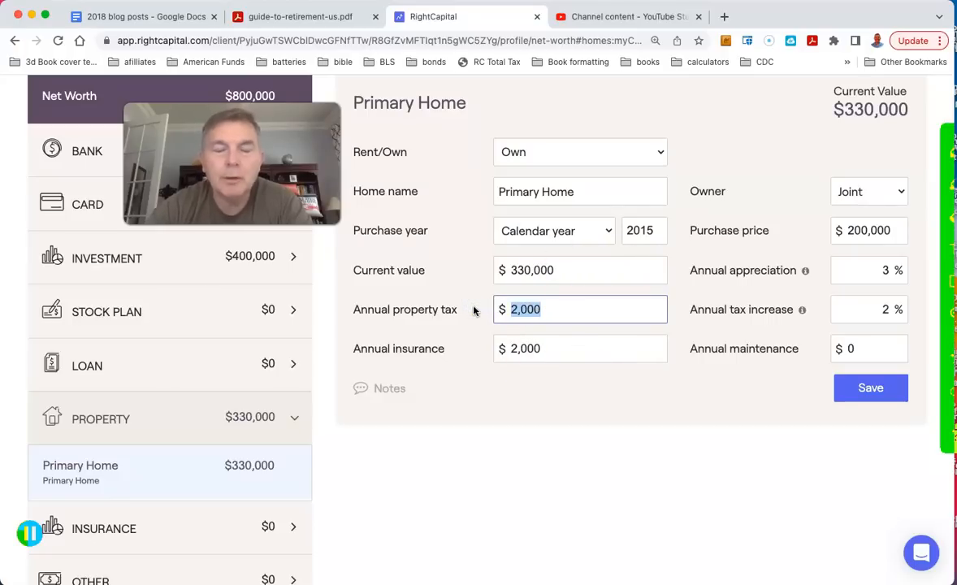
{"action": "left_click", "coordinate": [580, 347]}
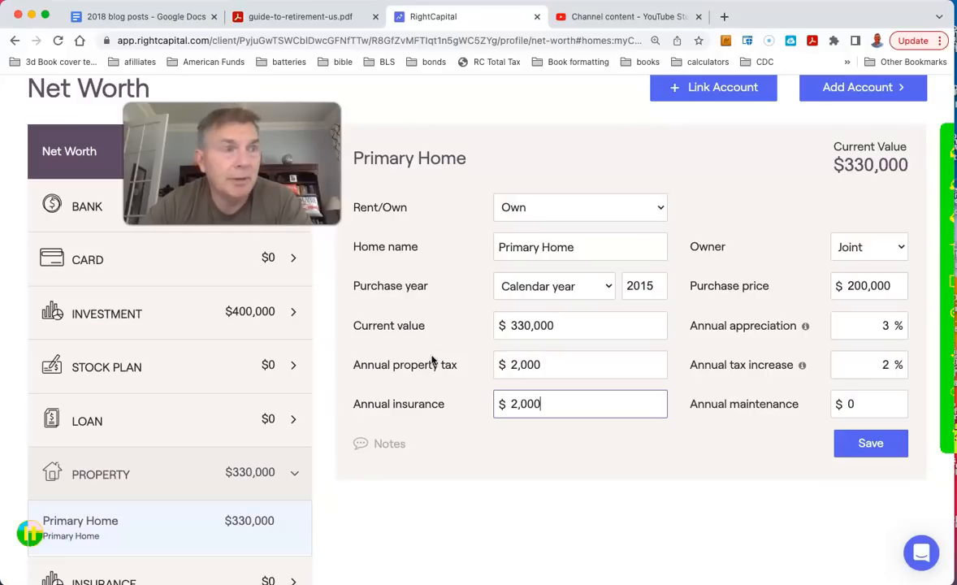
{"action": "mouse_move", "coordinate": [159, 314]}
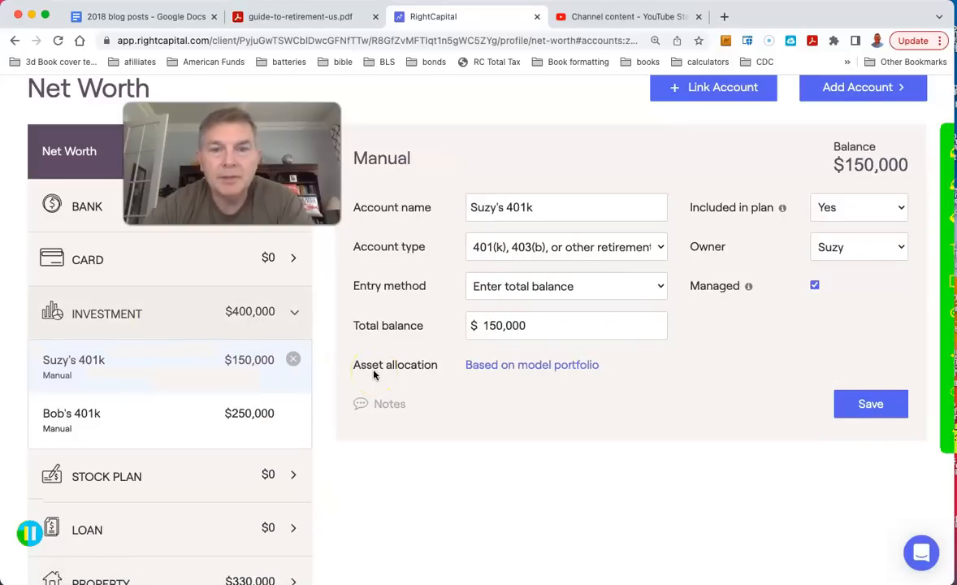
{"action": "mouse_move", "coordinate": [200, 374]}
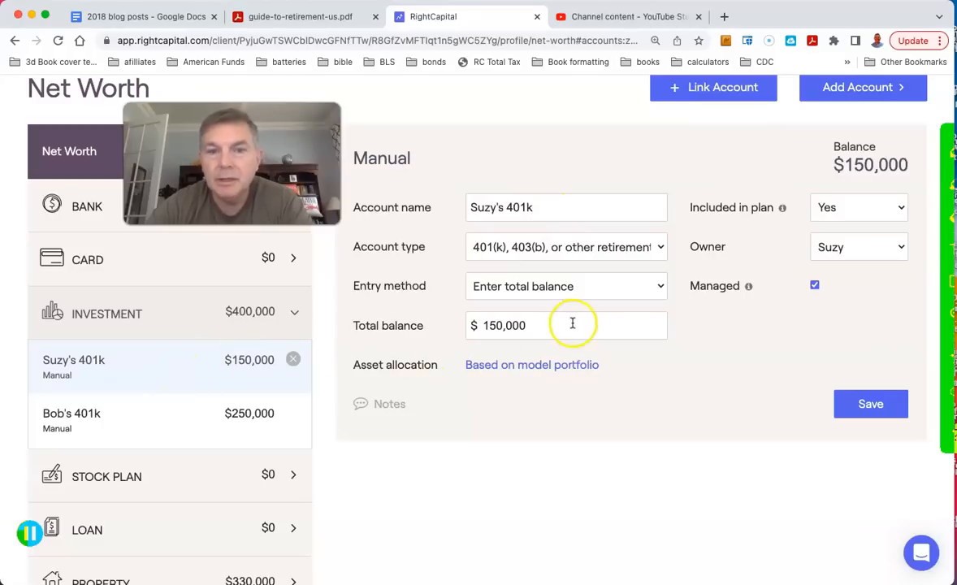
Check Suzy's Conservative 401k allocation, then save Bob's 401k as Moderate 60/40.
{"action": "left_click", "coordinate": [531, 364]}
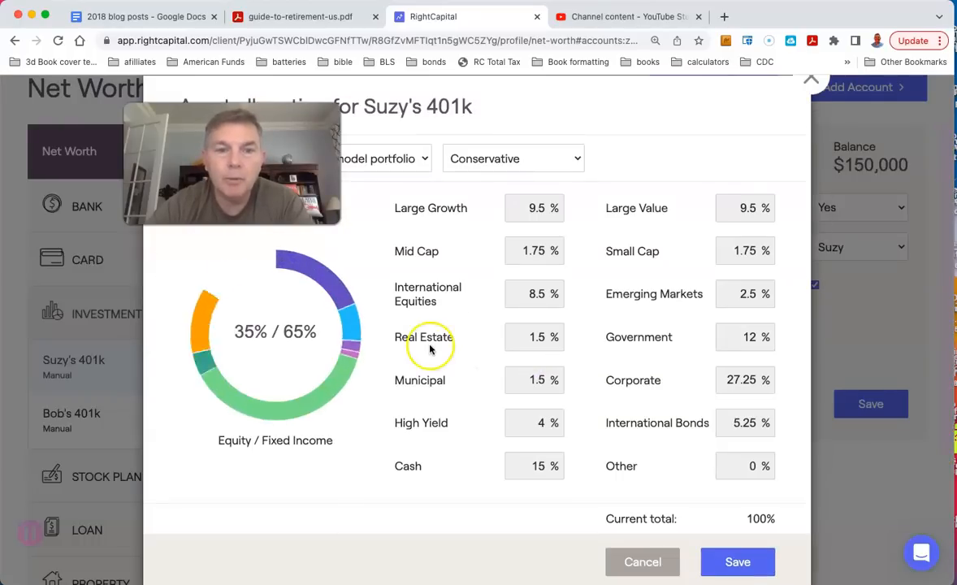
{"action": "left_click", "coordinate": [642, 562]}
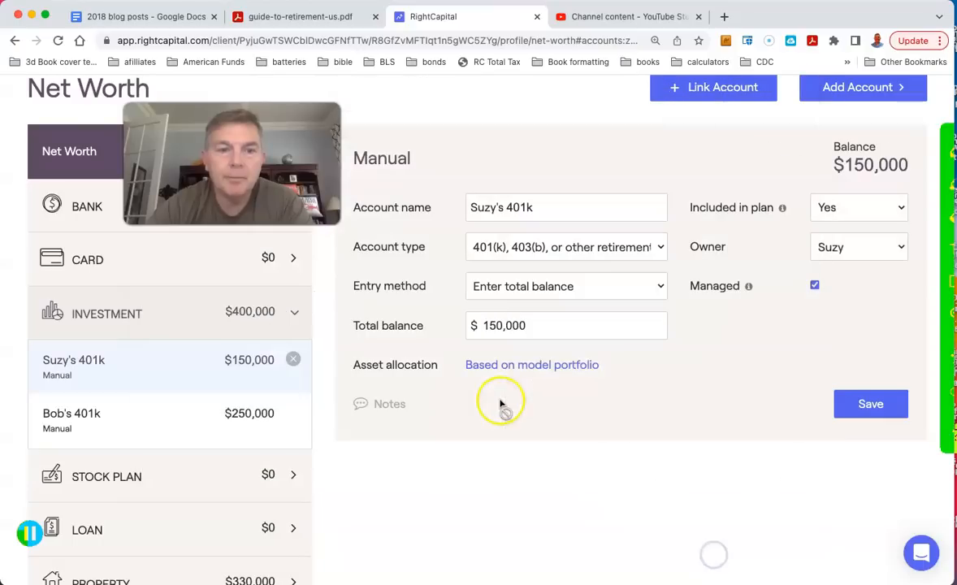
{"action": "left_click", "coordinate": [71, 419]}
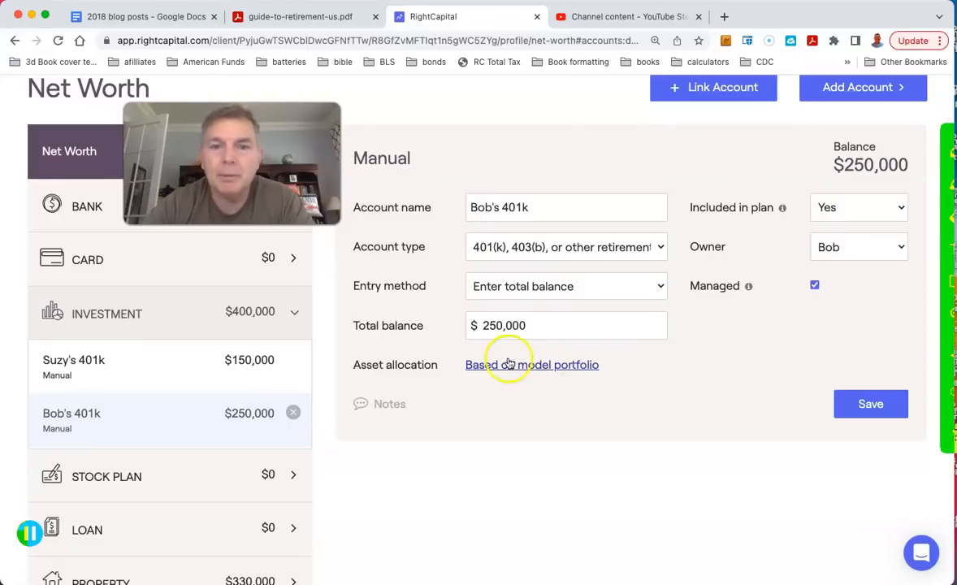
{"action": "mouse_move", "coordinate": [363, 376]}
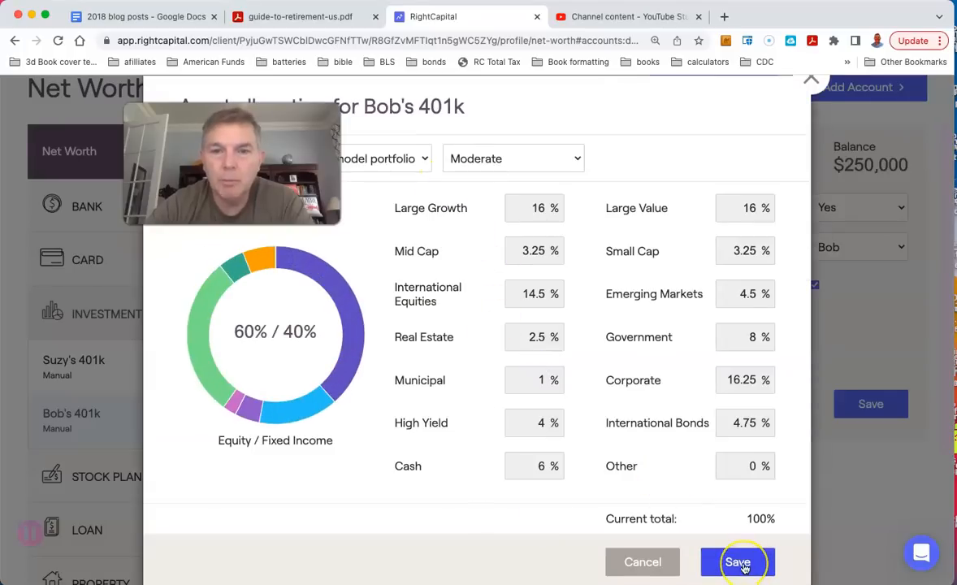
{"action": "left_click", "coordinate": [738, 562]}
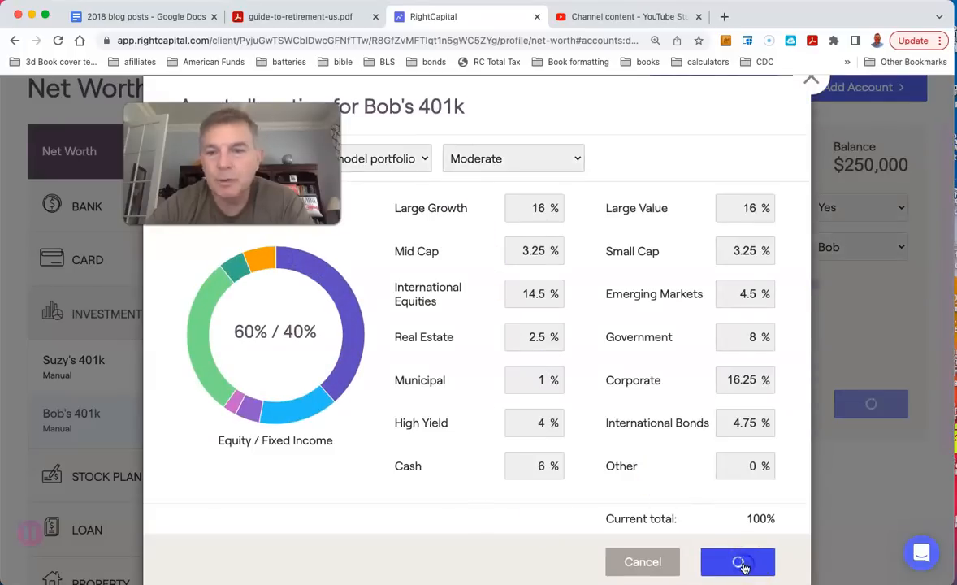
{"action": "left_click", "coordinate": [737, 562]}
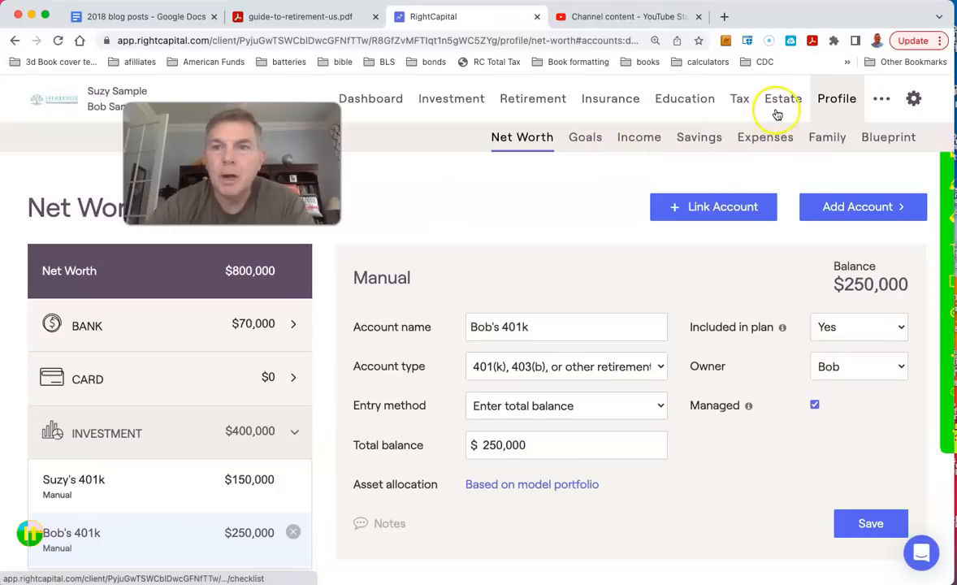
Open the Estate Checklist showing Suzy's will created and Bob's not.
{"action": "left_click", "coordinate": [778, 99]}
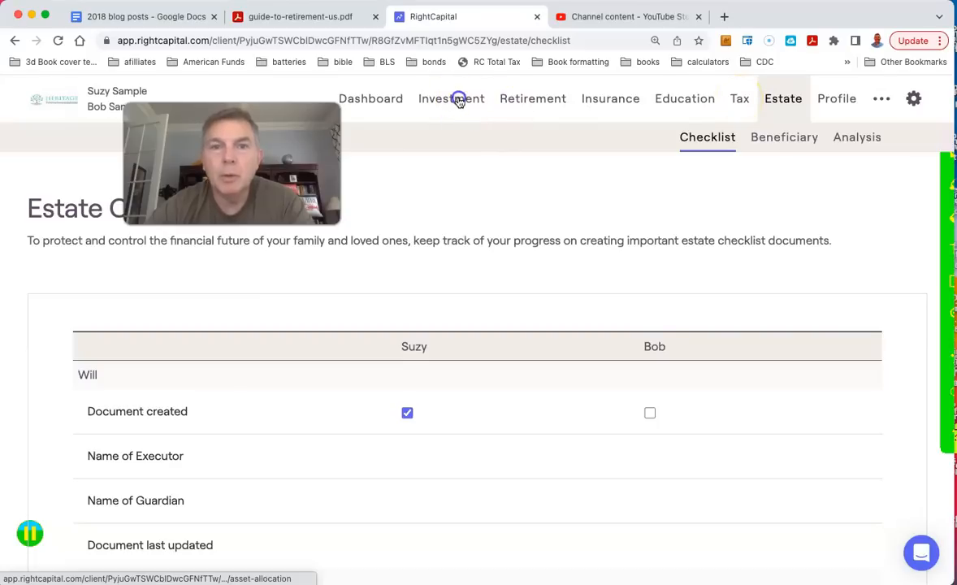
Open the Investment summary comparing the 51/49 current mix to the Money Market target.
{"action": "left_click", "coordinate": [450, 98]}
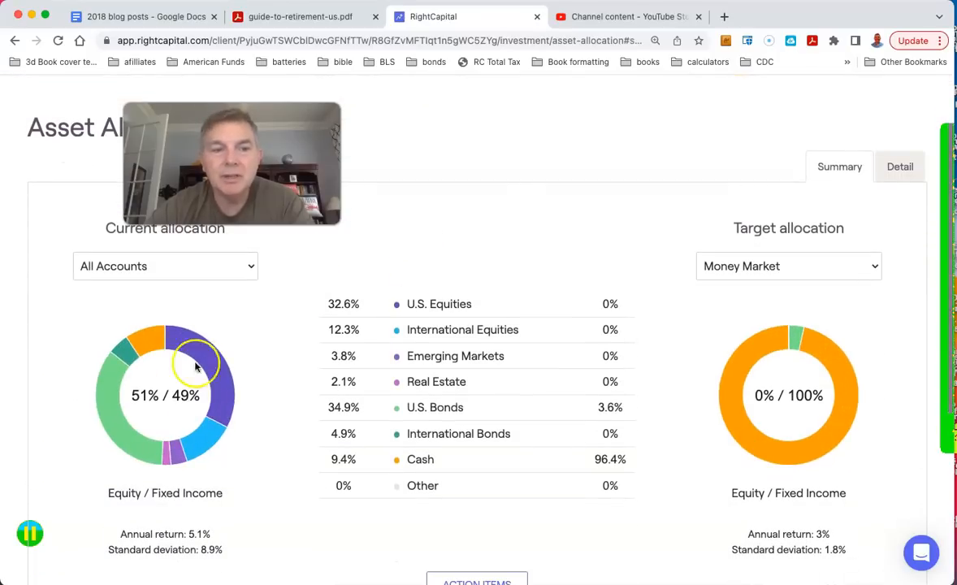
{"action": "mouse_move", "coordinate": [262, 317]}
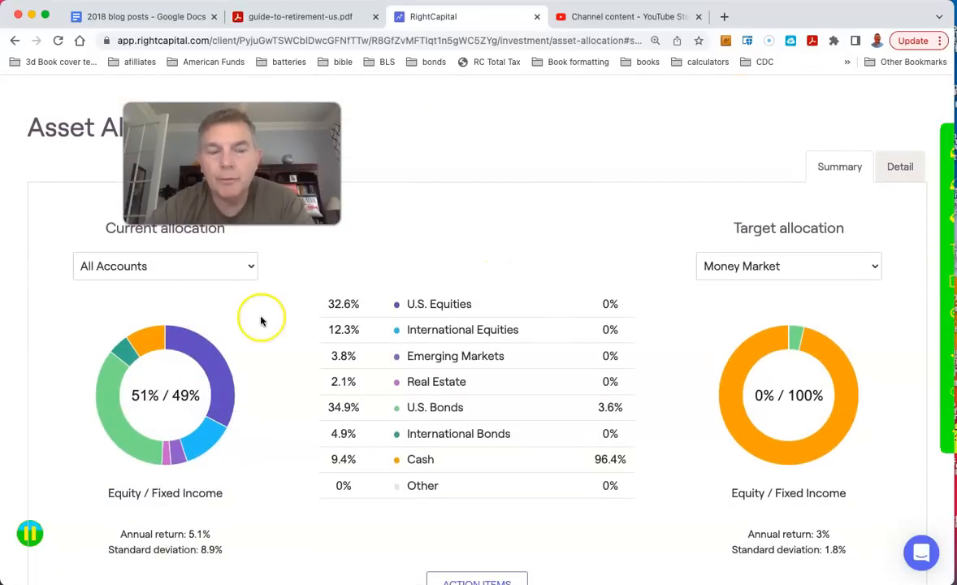
{"action": "mouse_move", "coordinate": [163, 341]}
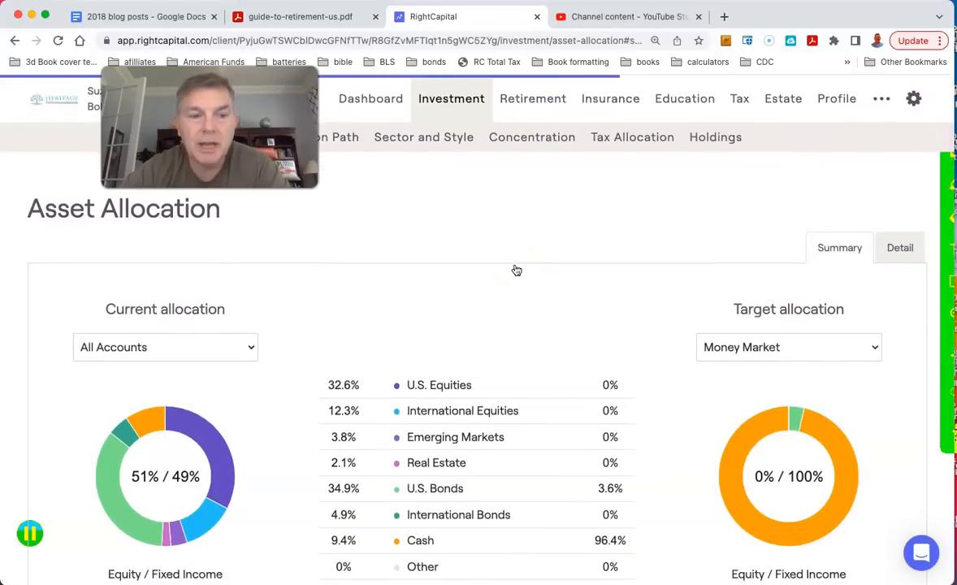
Open Retirement Analysis and review the 100% probability of success for both plans.
{"action": "left_click", "coordinate": [533, 98]}
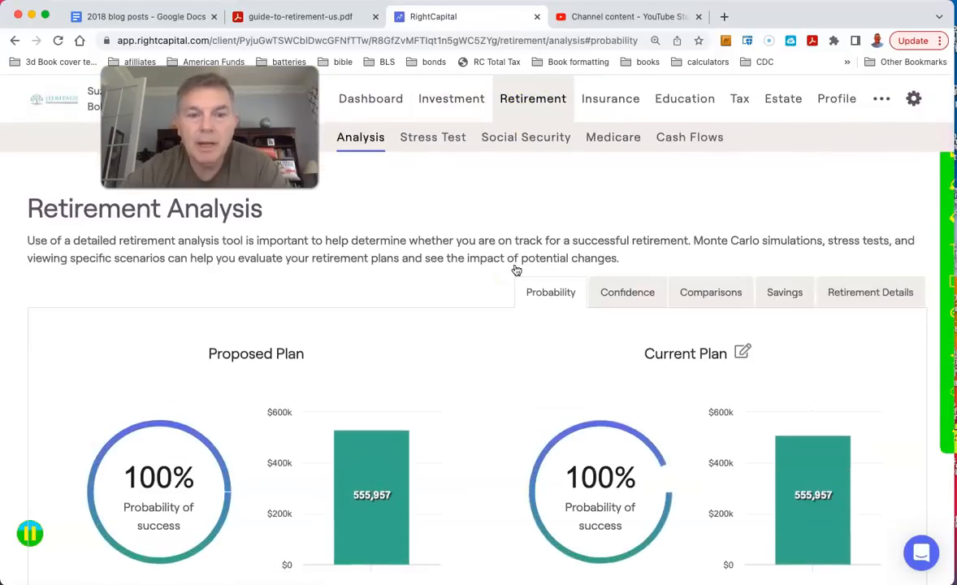
{"action": "scroll", "scroll_direction": "down", "scroll_amount": 3}
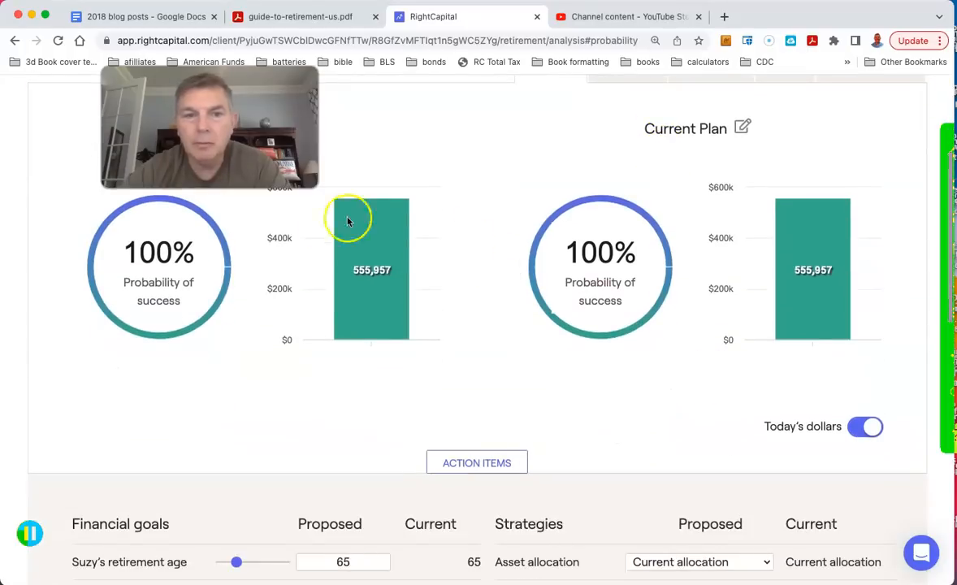
{"action": "mouse_move", "coordinate": [491, 266]}
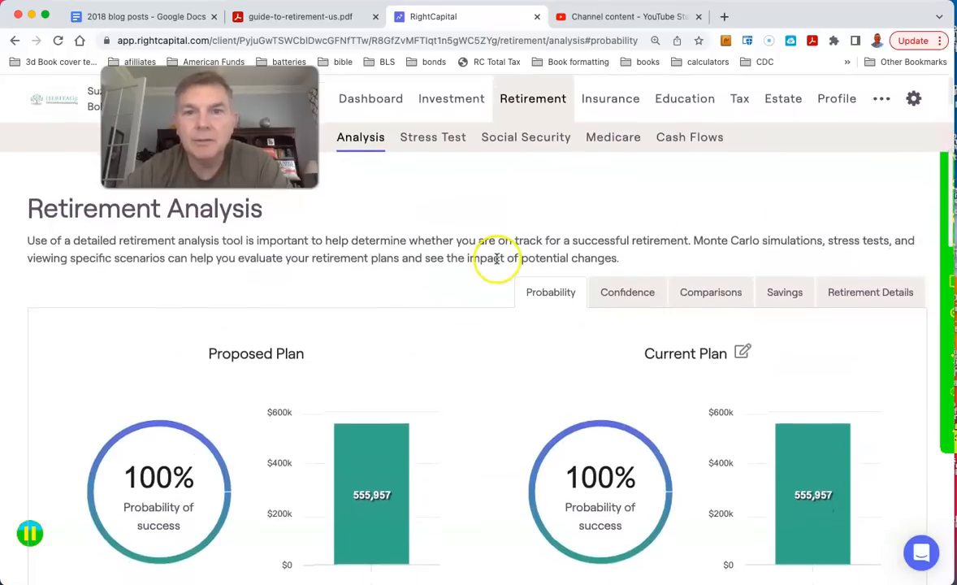
{"action": "mouse_move", "coordinate": [455, 337]}
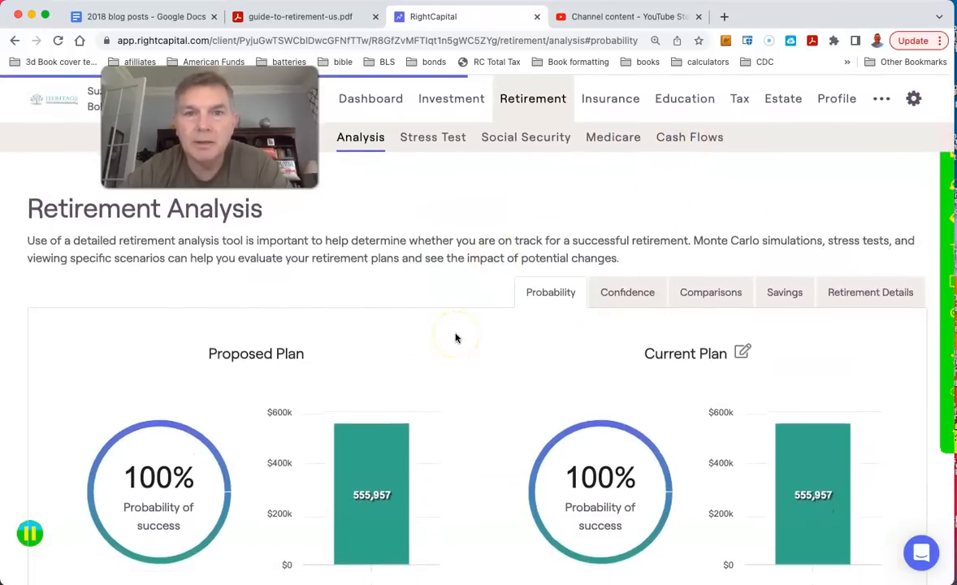
Check the retirement cash flow summary, then return to the profile's Income list.
{"action": "left_click", "coordinate": [688, 137]}
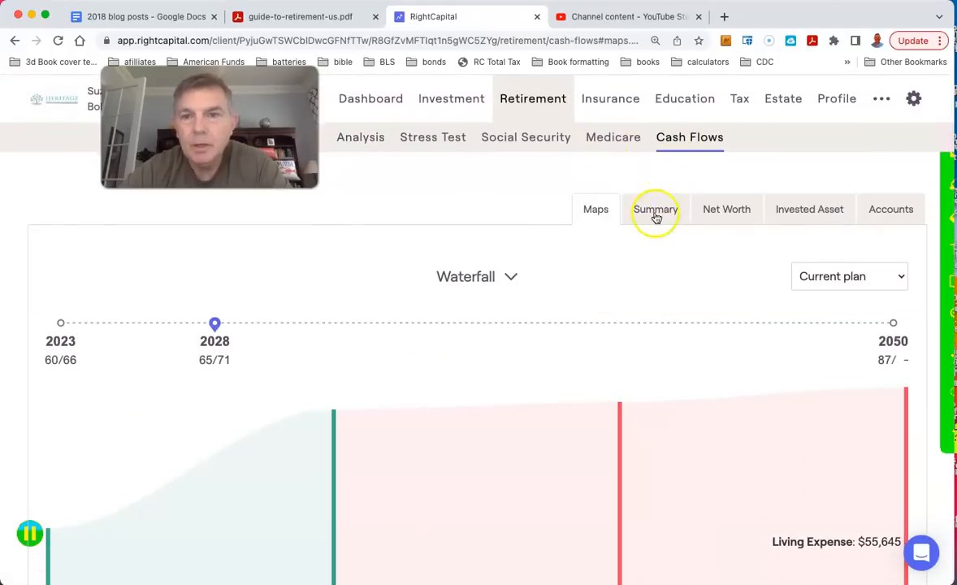
{"action": "left_click", "coordinate": [655, 208]}
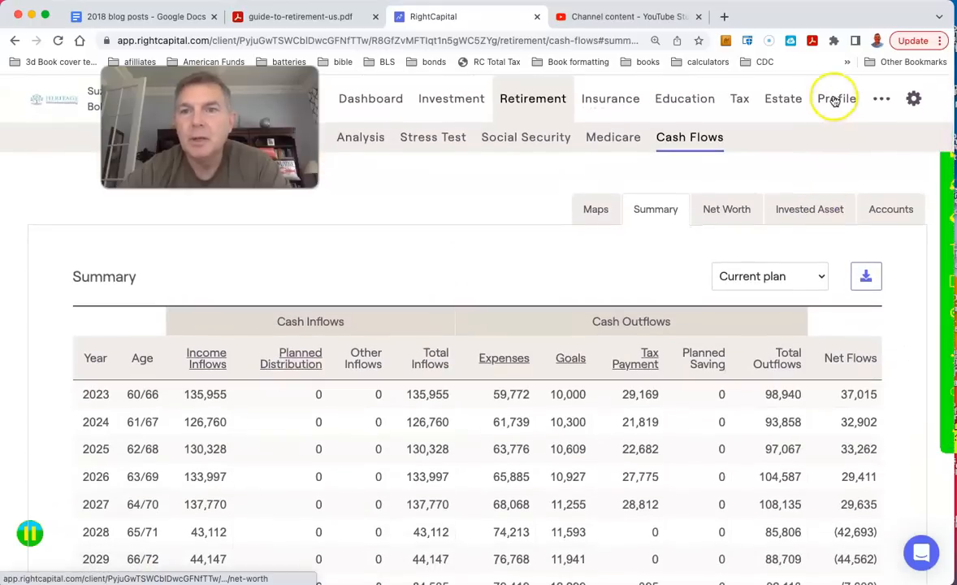
{"action": "left_click", "coordinate": [836, 99]}
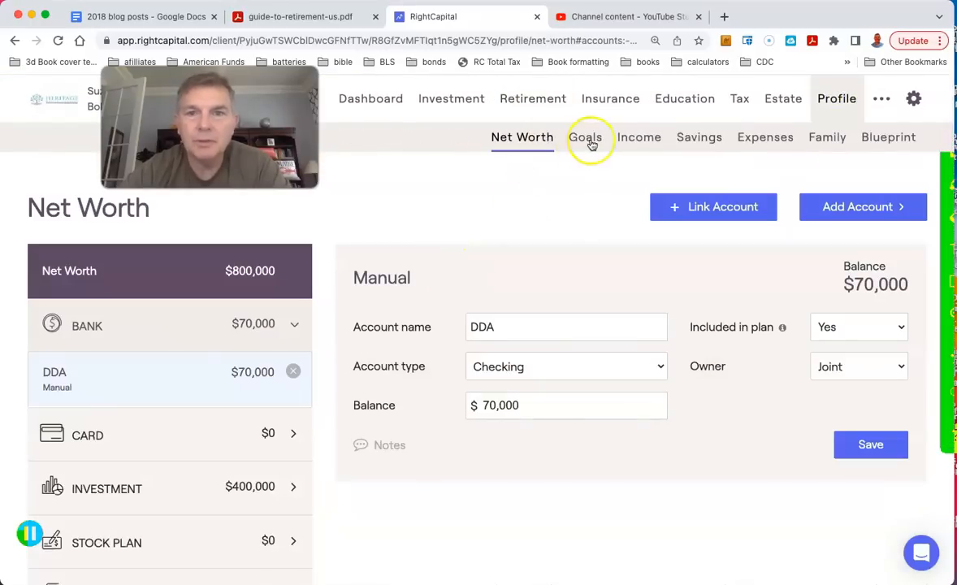
{"action": "left_click", "coordinate": [640, 136]}
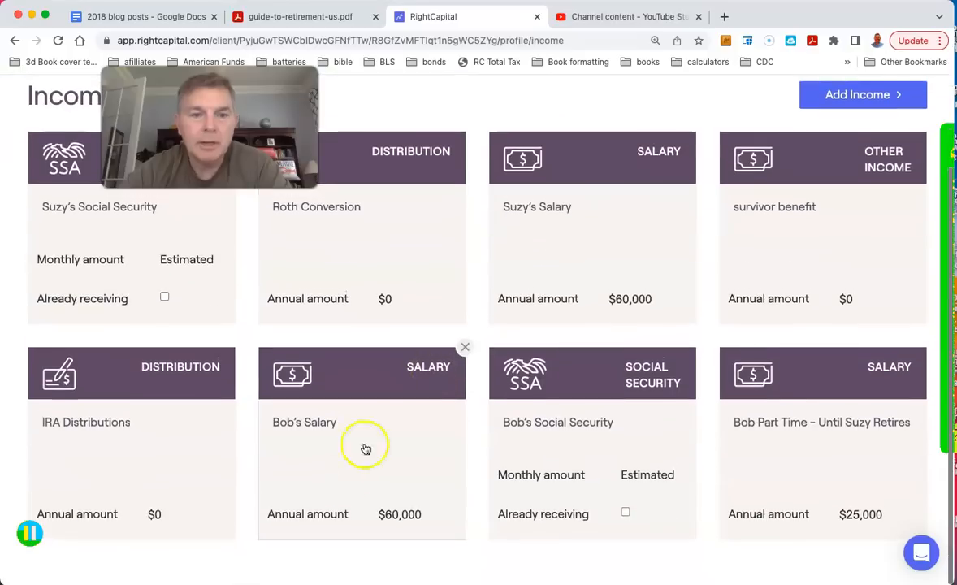
{"action": "mouse_move", "coordinate": [784, 467]}
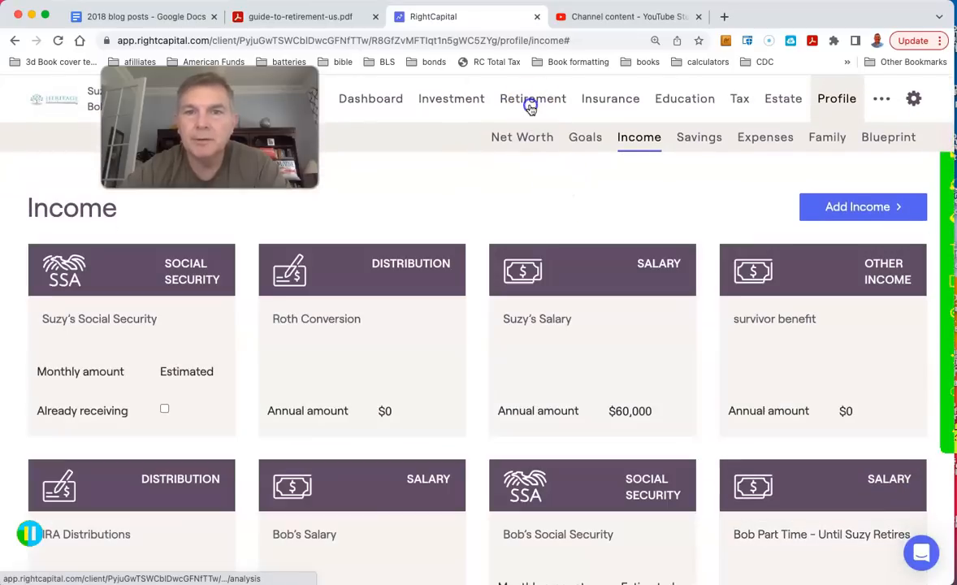
Return to Retirement Analysis and review both plans' 100% probability of success.
{"action": "left_click", "coordinate": [532, 98]}
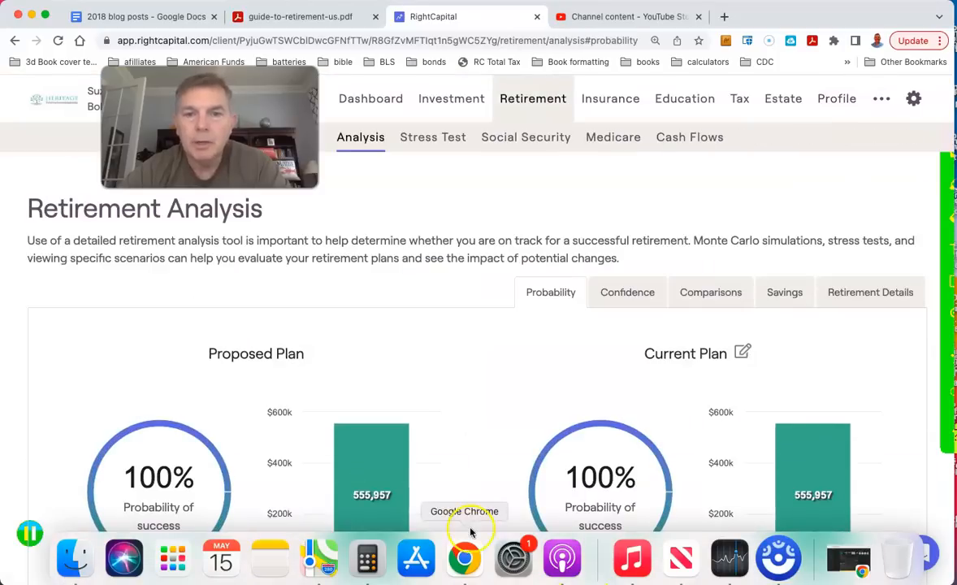
{"action": "scroll", "scroll_direction": "down", "scroll_amount": 3}
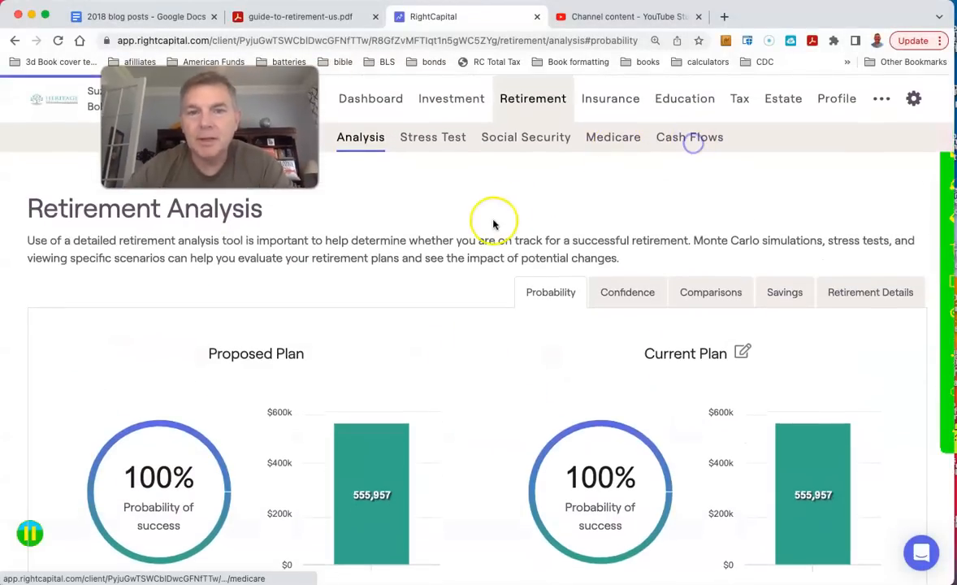
Show the yearly Cash Flows Summary table, with 2023 inflows of $135,955.
{"action": "left_click", "coordinate": [689, 137]}
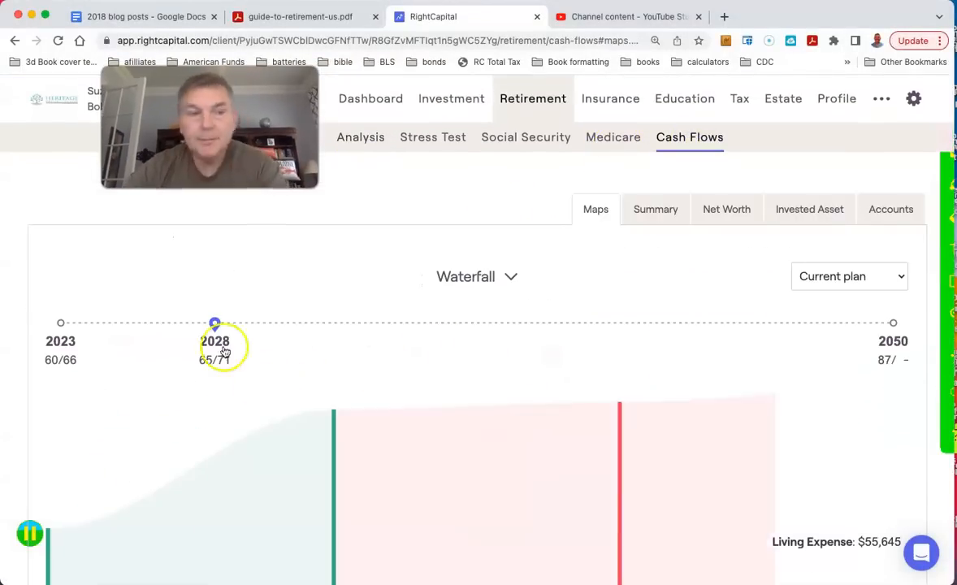
{"action": "left_click", "coordinate": [654, 209]}
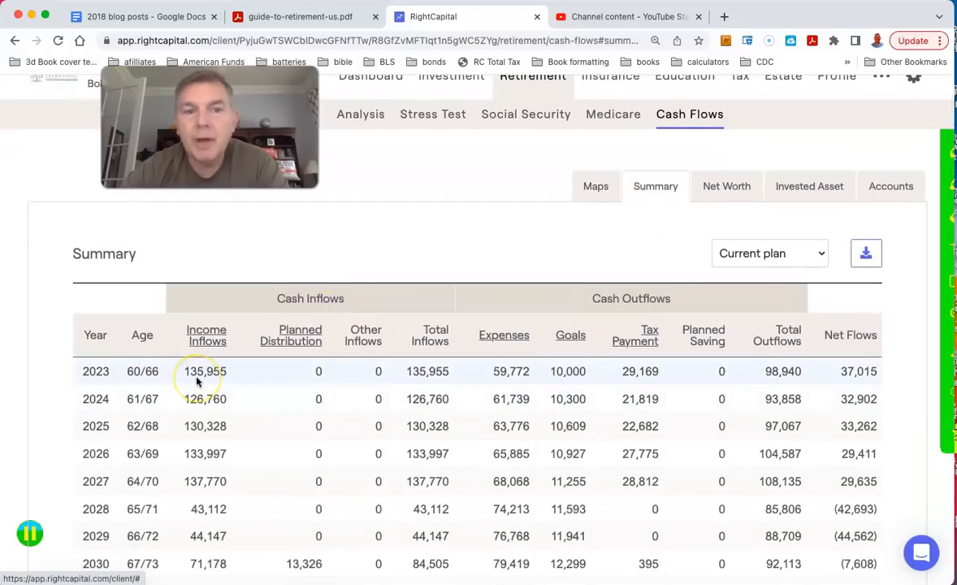
{"action": "mouse_move", "coordinate": [639, 371]}
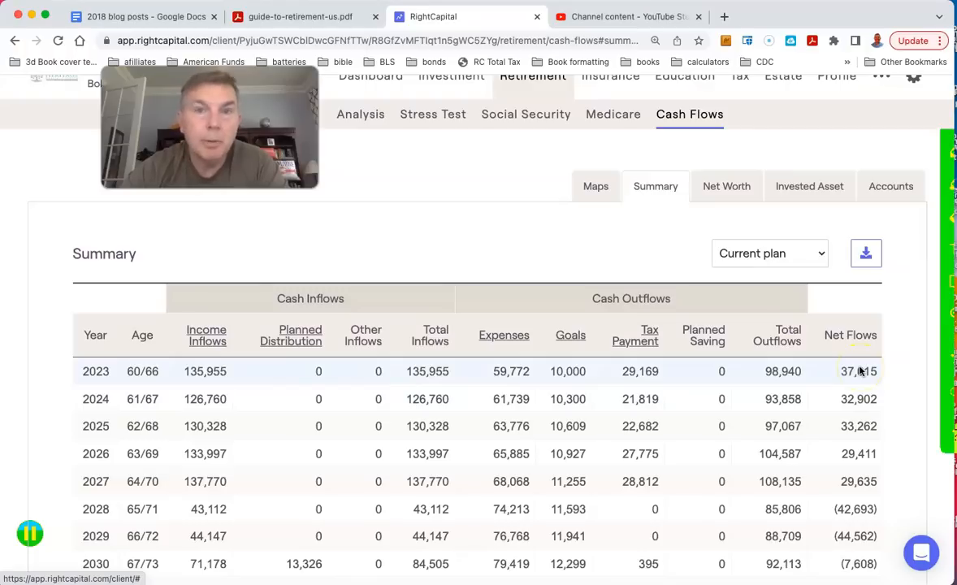
{"action": "mouse_move", "coordinate": [802, 367]}
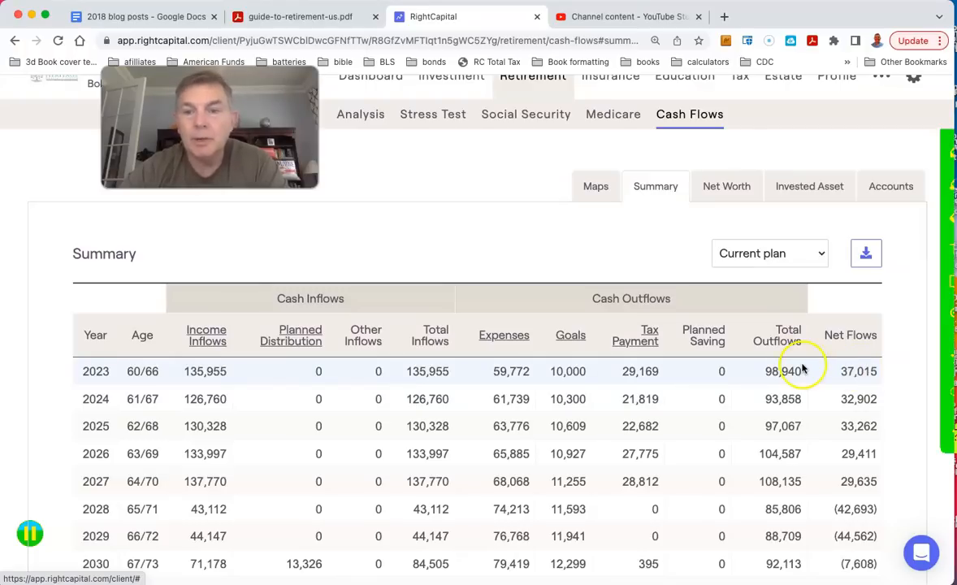
{"action": "mouse_move", "coordinate": [638, 371]}
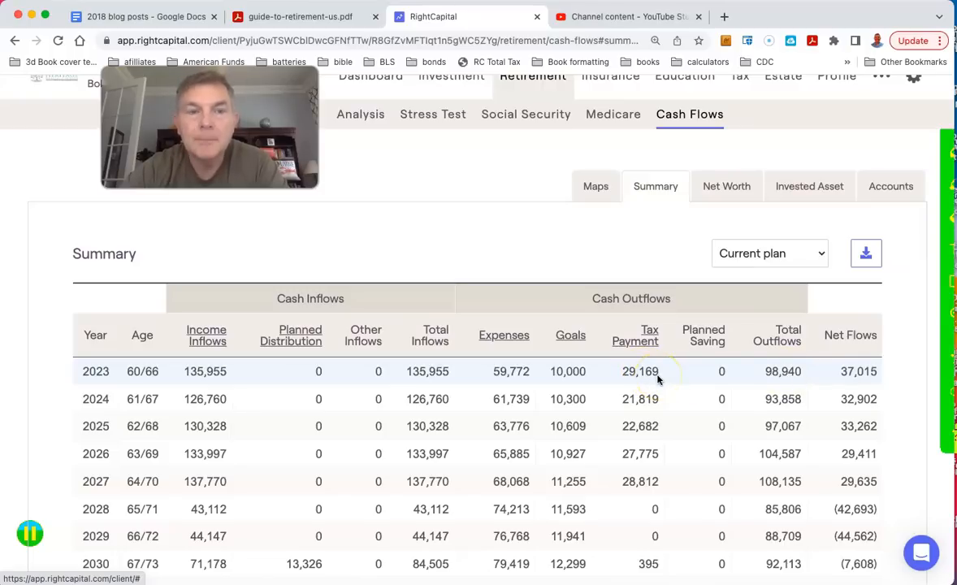
{"action": "mouse_move", "coordinate": [780, 382]}
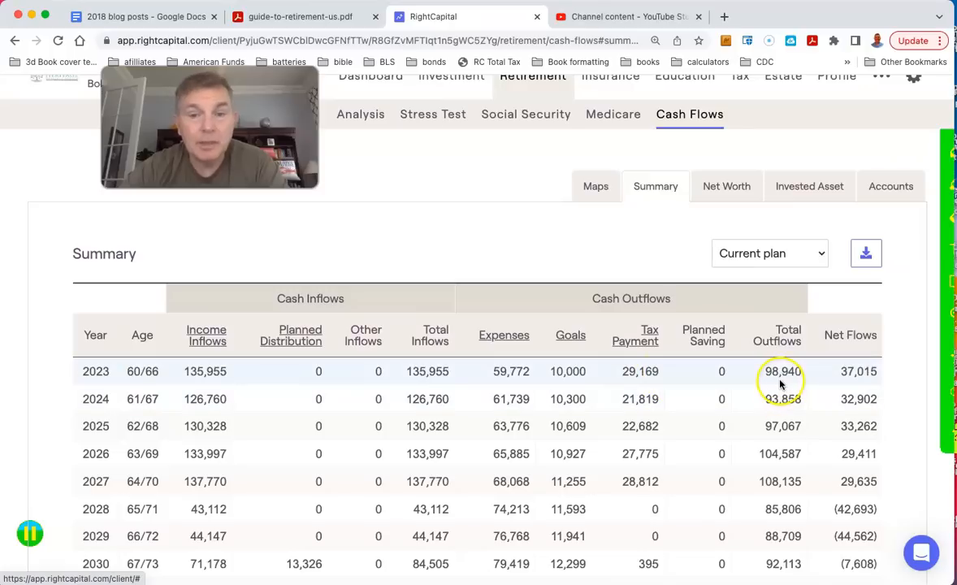
{"action": "mouse_move", "coordinate": [783, 382]}
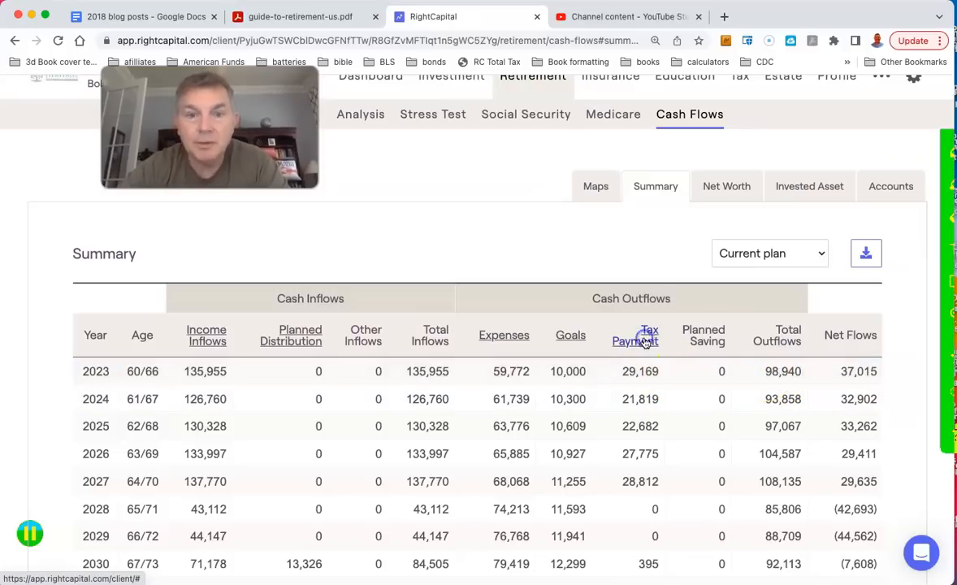
{"action": "left_click", "coordinate": [636, 334]}
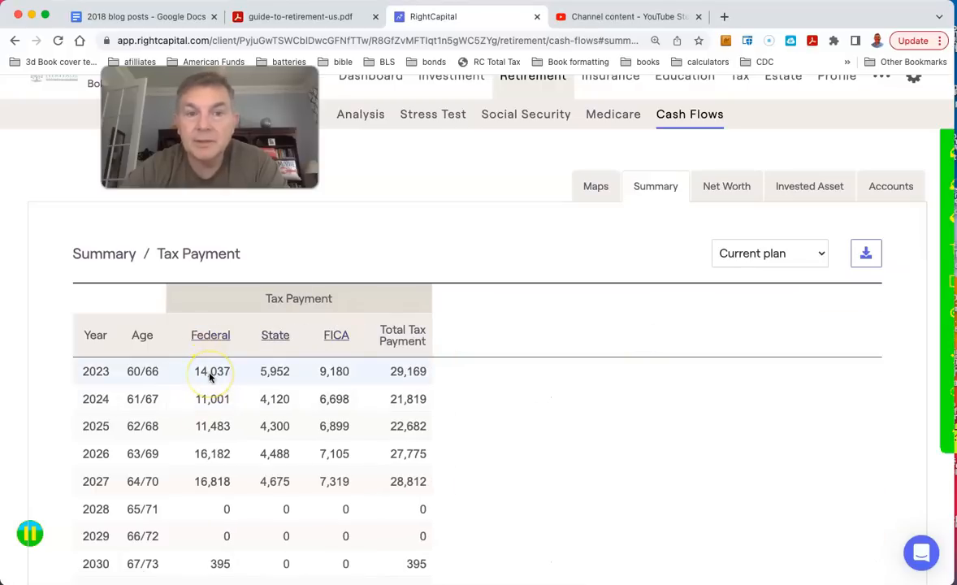
{"action": "mouse_move", "coordinate": [274, 371]}
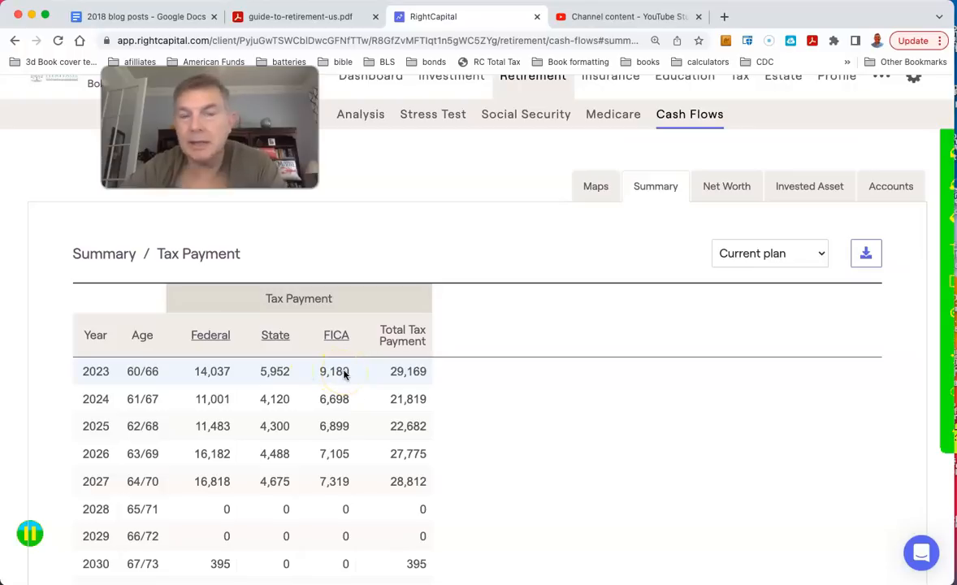
{"action": "mouse_move", "coordinate": [104, 254]}
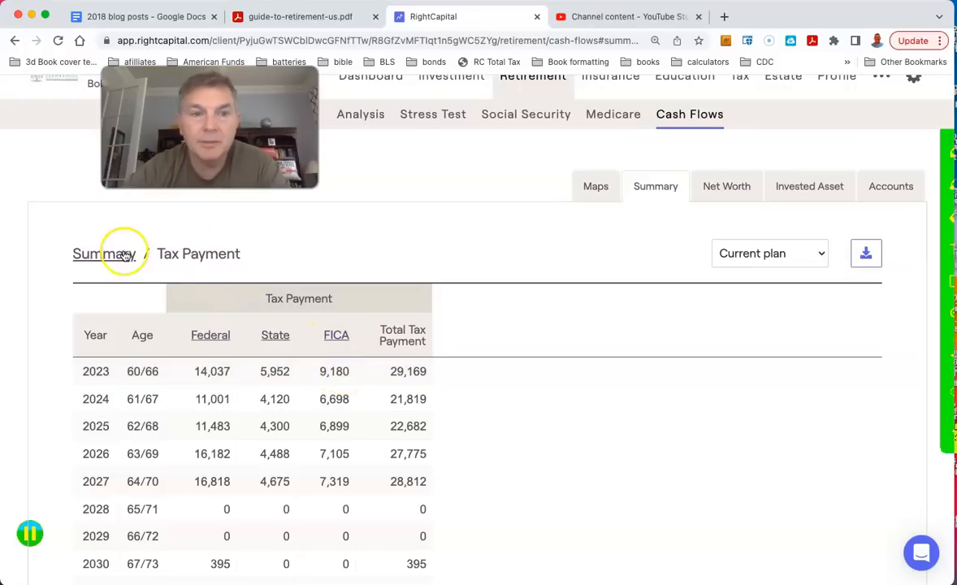
{"action": "left_click", "coordinate": [96, 253]}
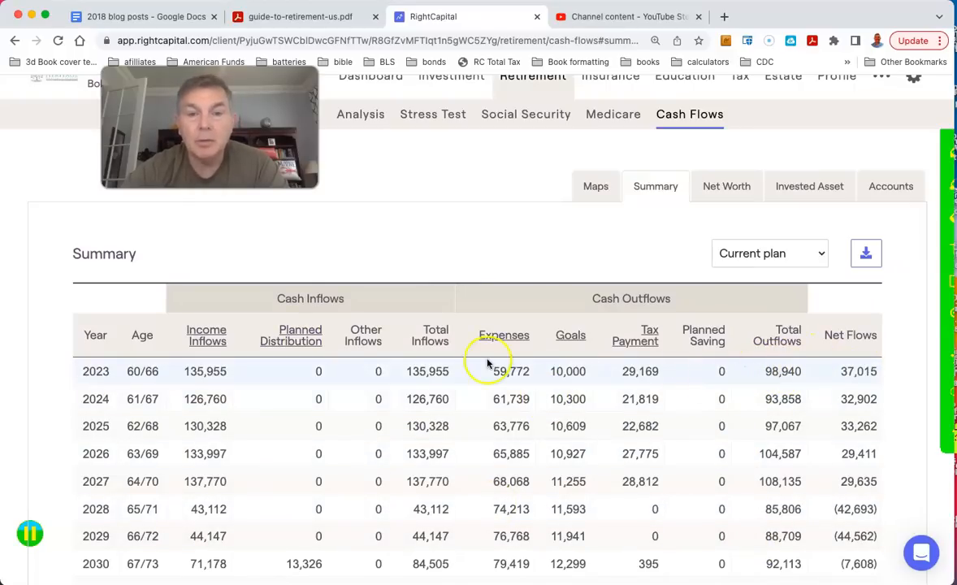
{"action": "left_click", "coordinate": [504, 335]}
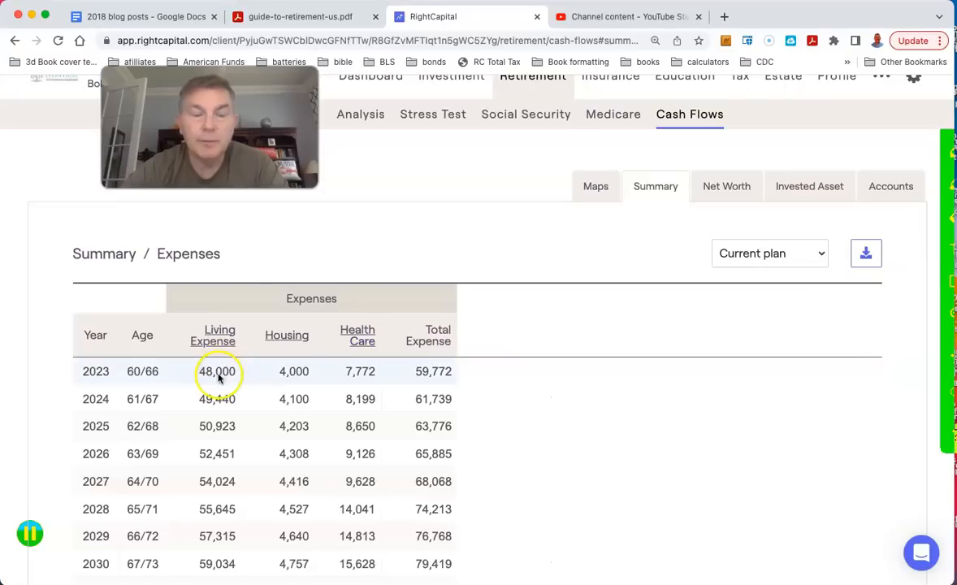
{"action": "mouse_move", "coordinate": [293, 371]}
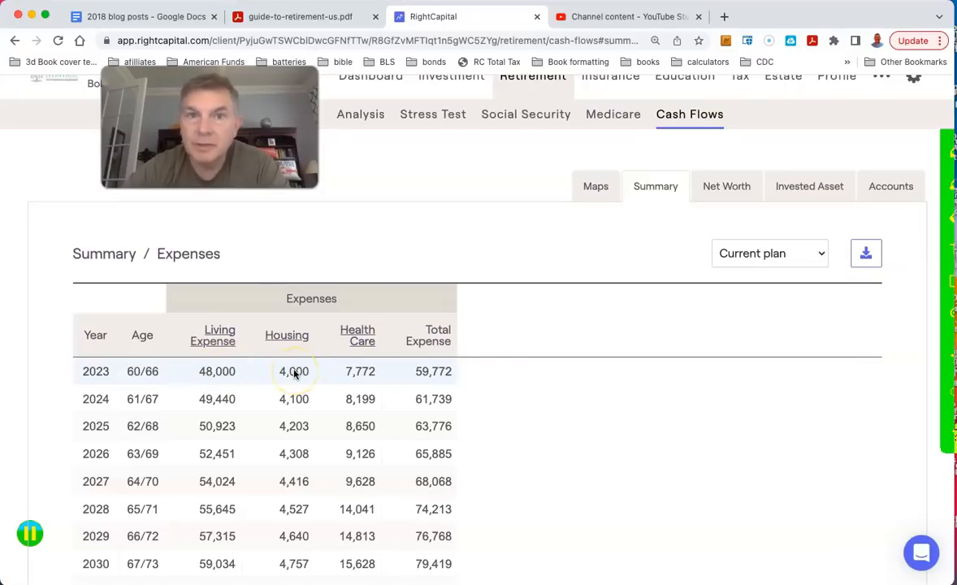
{"action": "mouse_move", "coordinate": [359, 375]}
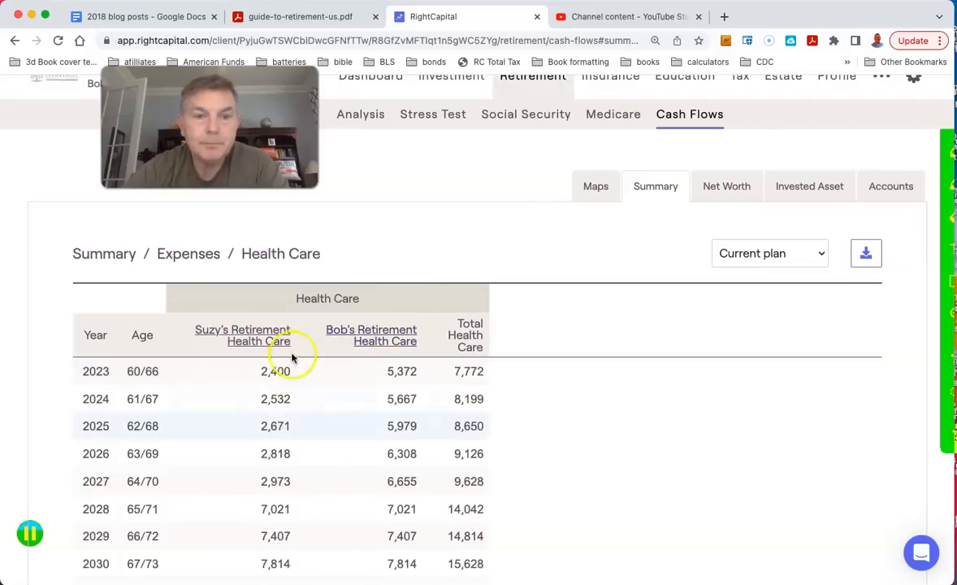
{"action": "mouse_move", "coordinate": [426, 368]}
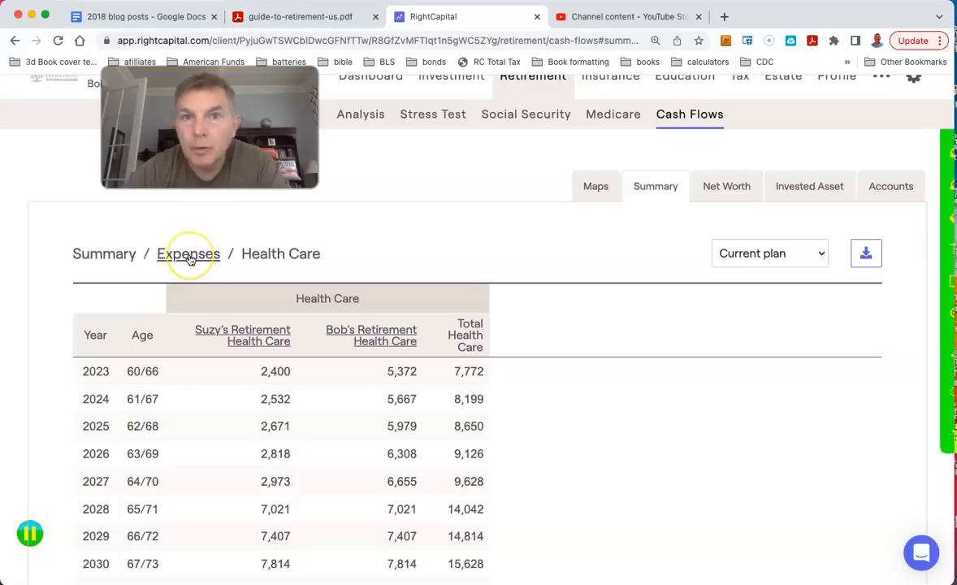
{"action": "left_click", "coordinate": [189, 253]}
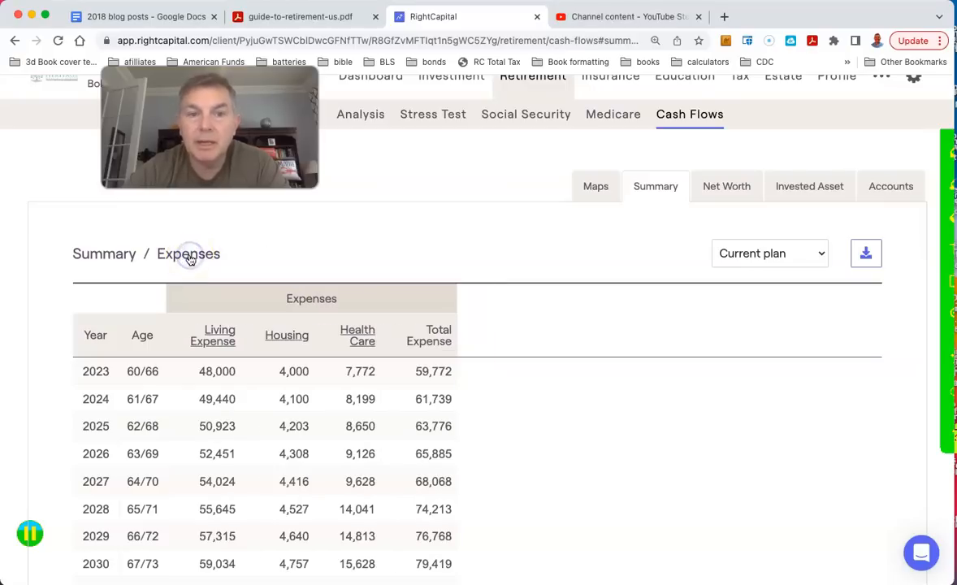
{"action": "mouse_move", "coordinate": [416, 387]}
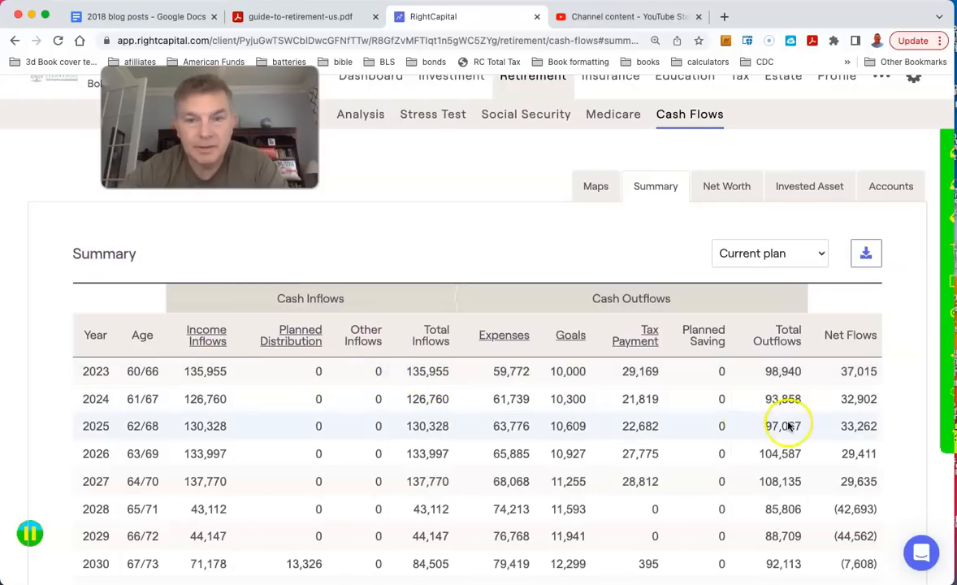
{"action": "mouse_move", "coordinate": [571, 399]}
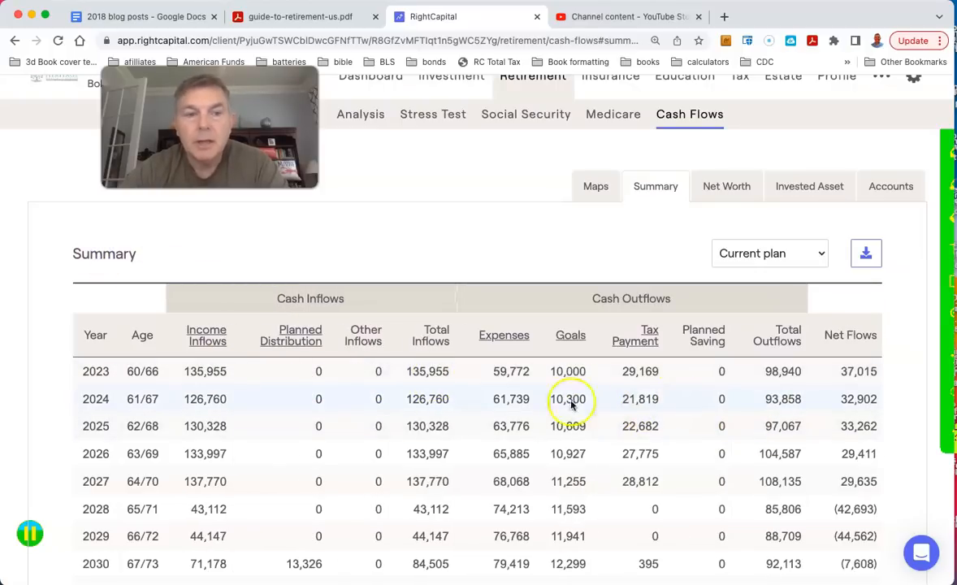
Break down income inflows to show salary ending in 2028 while Social Security continues.
{"action": "left_click", "coordinate": [206, 335]}
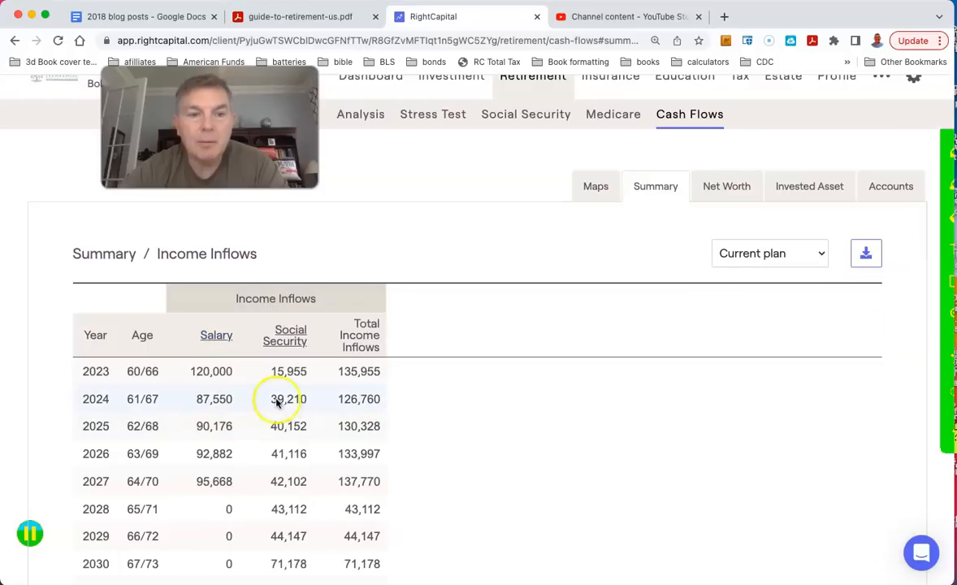
{"action": "left_click", "coordinate": [216, 334]}
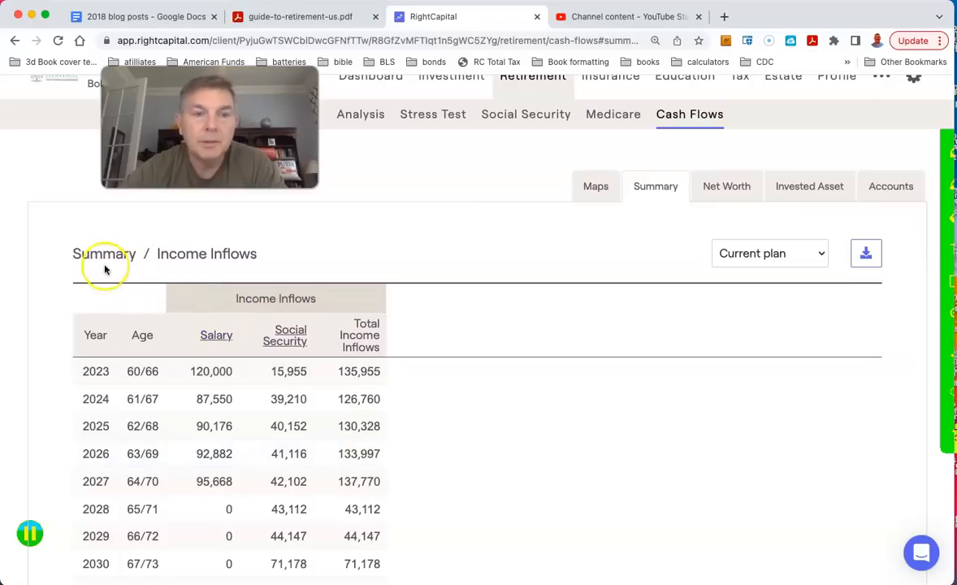
{"action": "left_click", "coordinate": [104, 253]}
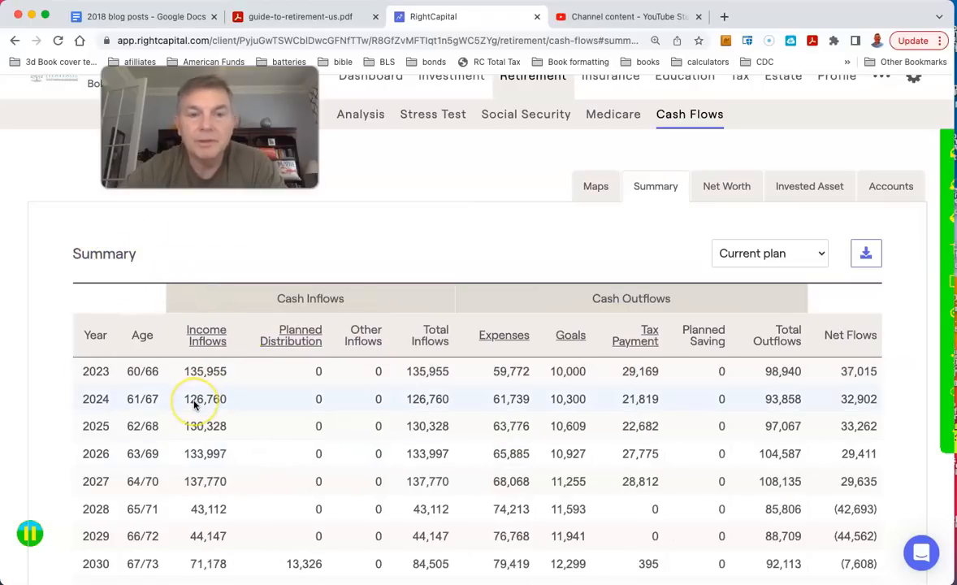
{"action": "mouse_move", "coordinate": [786, 398]}
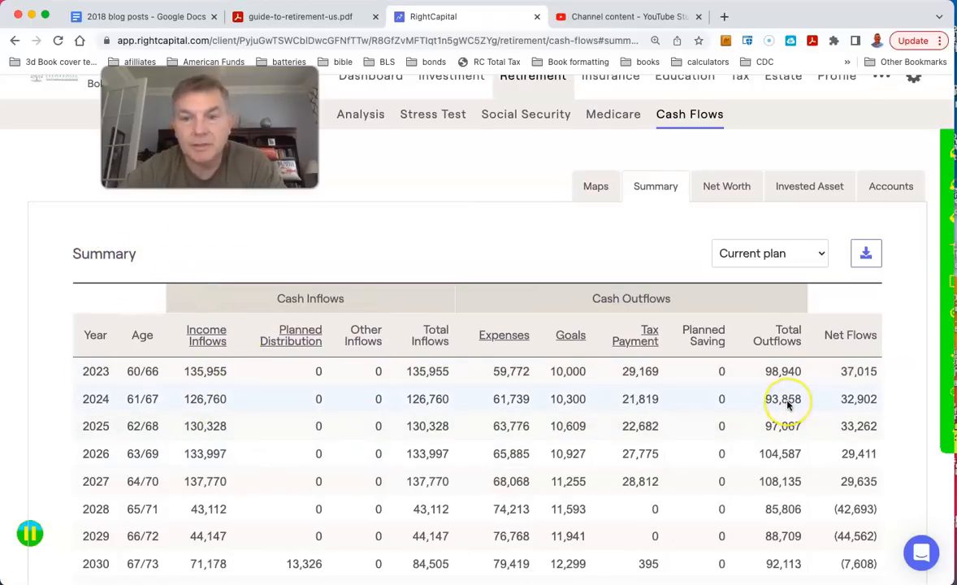
{"action": "mouse_move", "coordinate": [843, 392]}
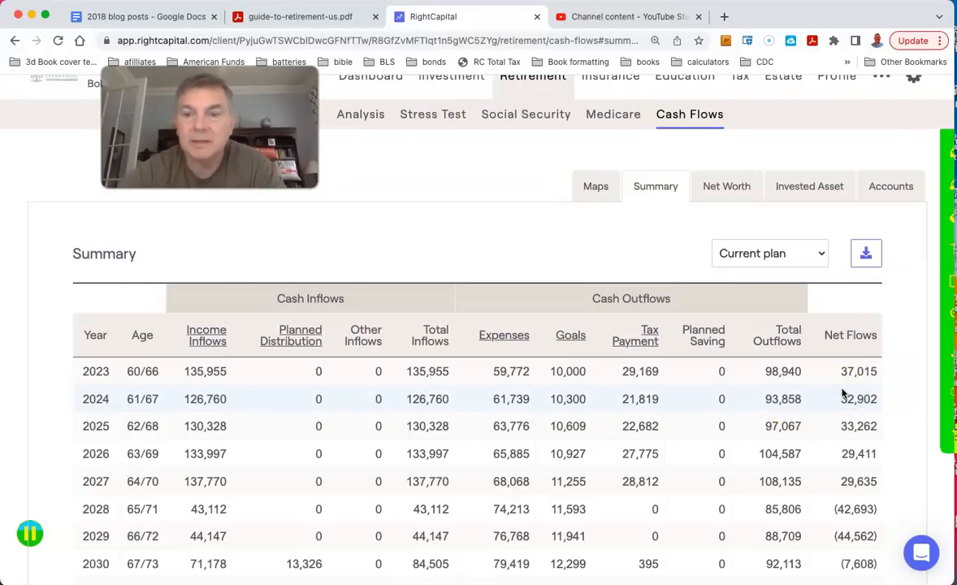
{"action": "scroll", "scroll_direction": "down", "scroll_amount": 3}
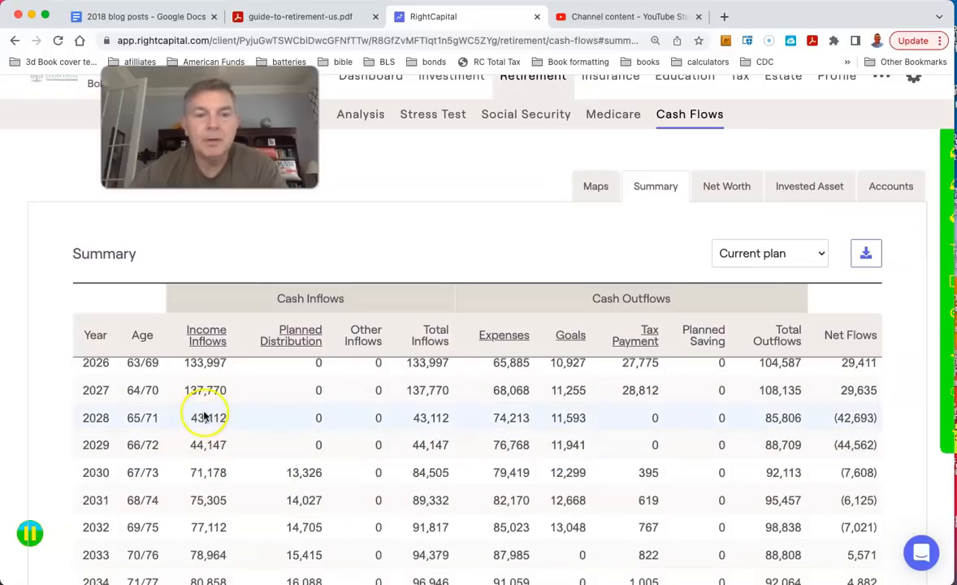
{"action": "left_click", "coordinate": [207, 334]}
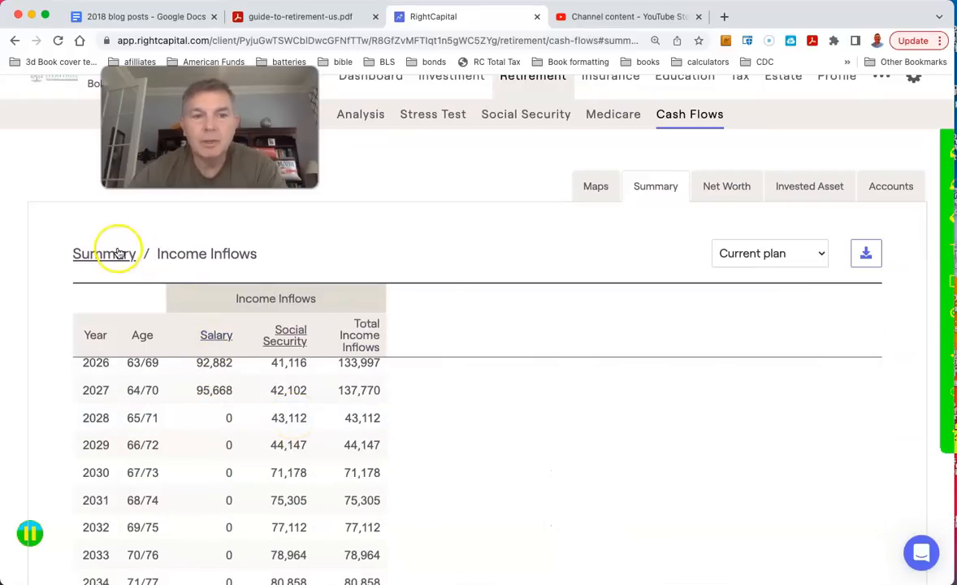
Return to the cash flow Summary table and scroll through years 2026–2036.
{"action": "left_click", "coordinate": [104, 254]}
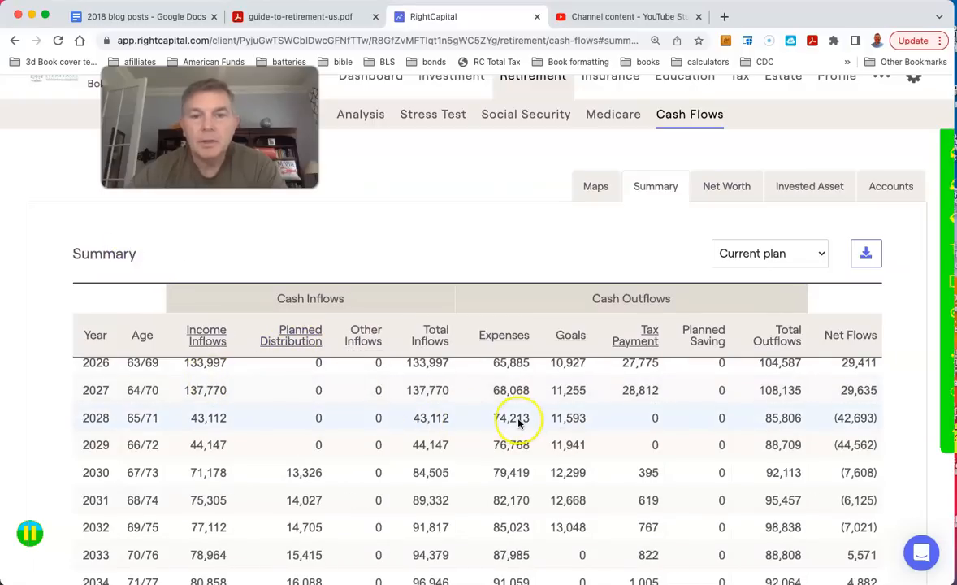
{"action": "mouse_move", "coordinate": [573, 417]}
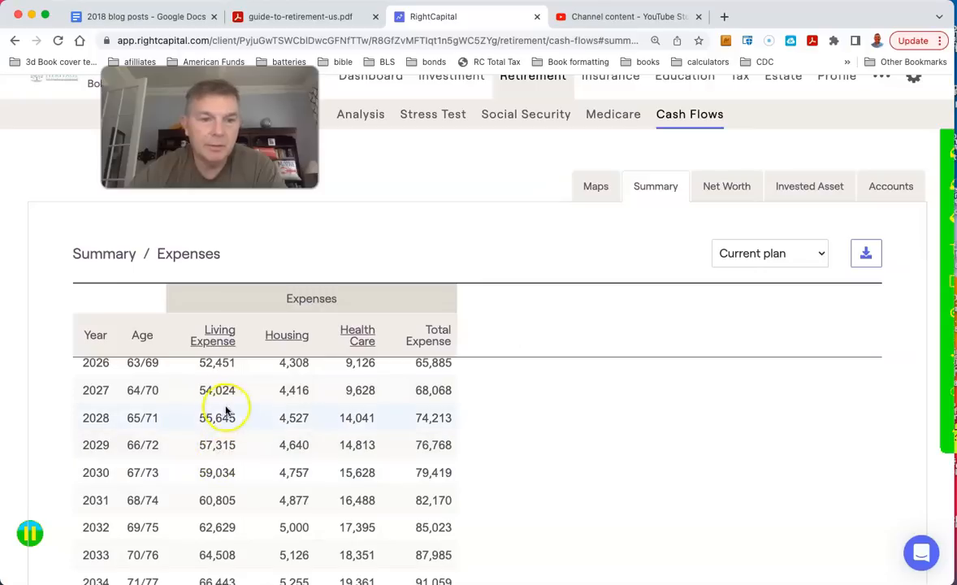
{"action": "mouse_move", "coordinate": [217, 445]}
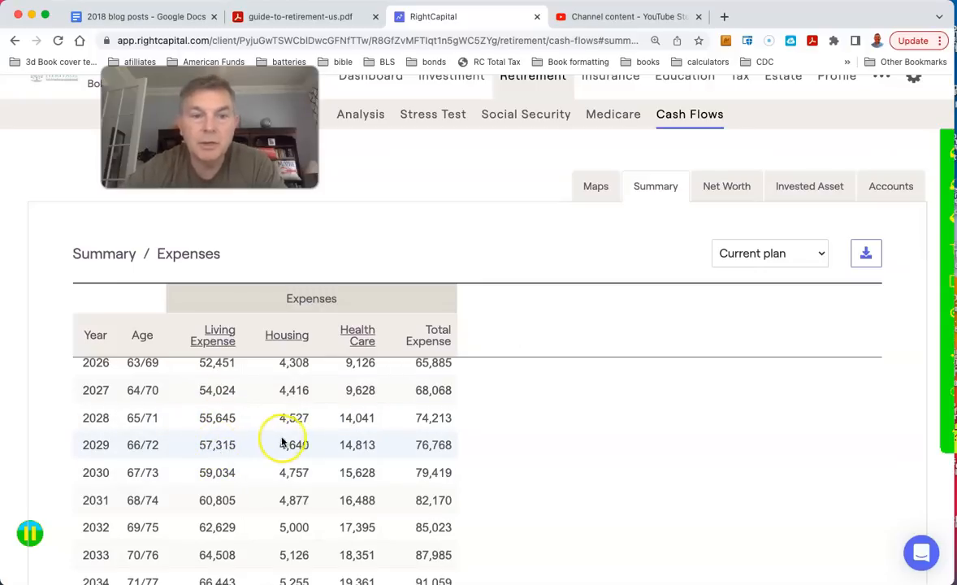
{"action": "mouse_move", "coordinate": [353, 447]}
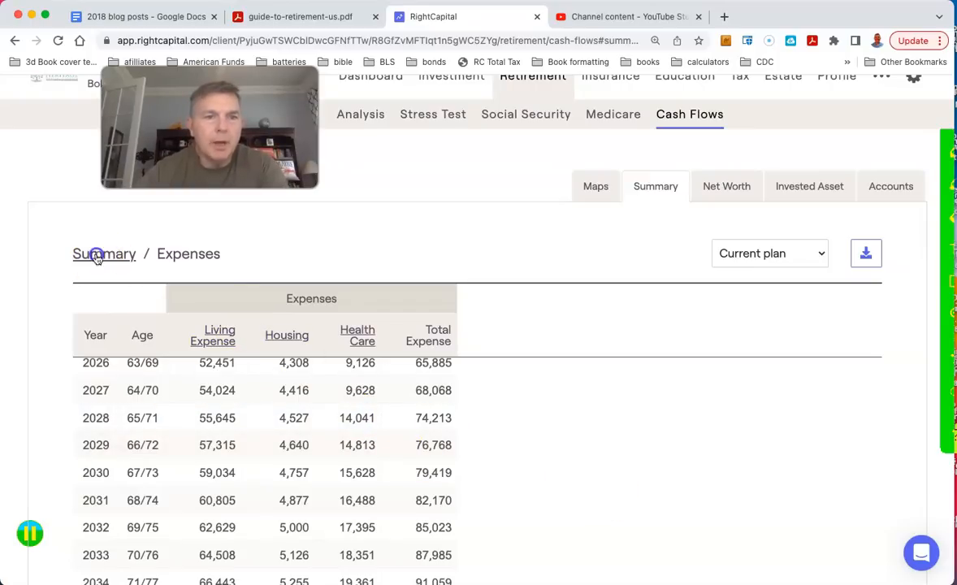
{"action": "left_click", "coordinate": [104, 254]}
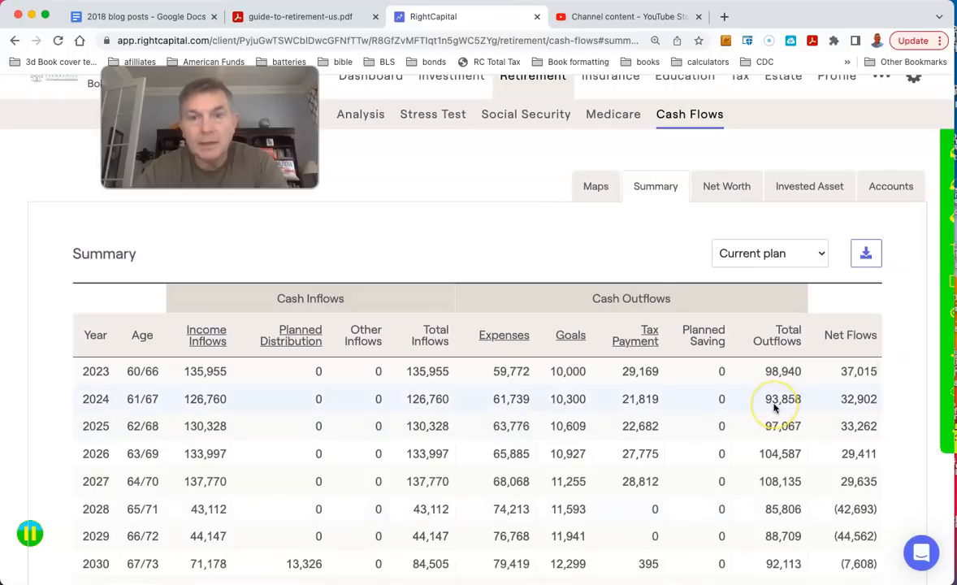
{"action": "scroll", "scroll_direction": "down", "scroll_amount": 3}
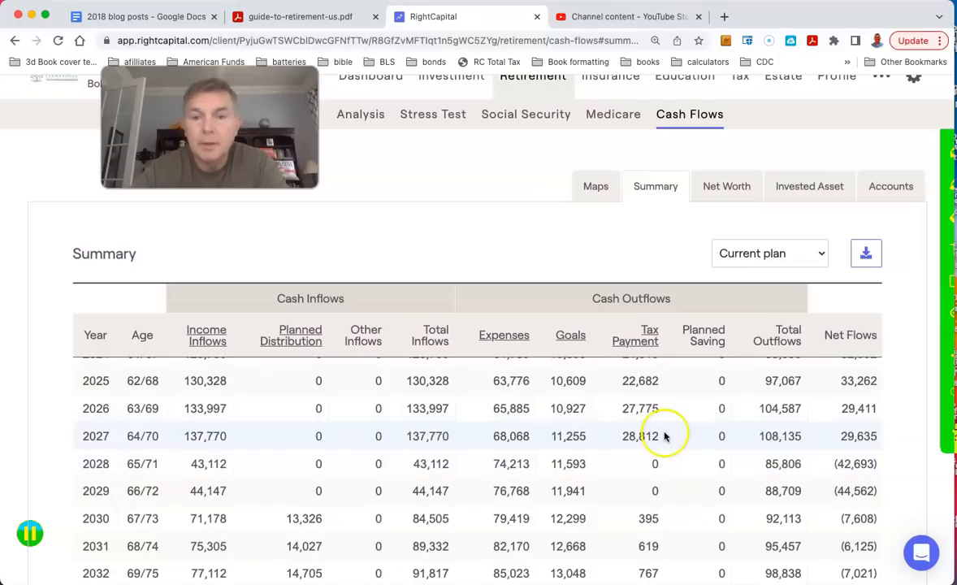
{"action": "scroll", "scroll_direction": "down", "scroll_amount": 3}
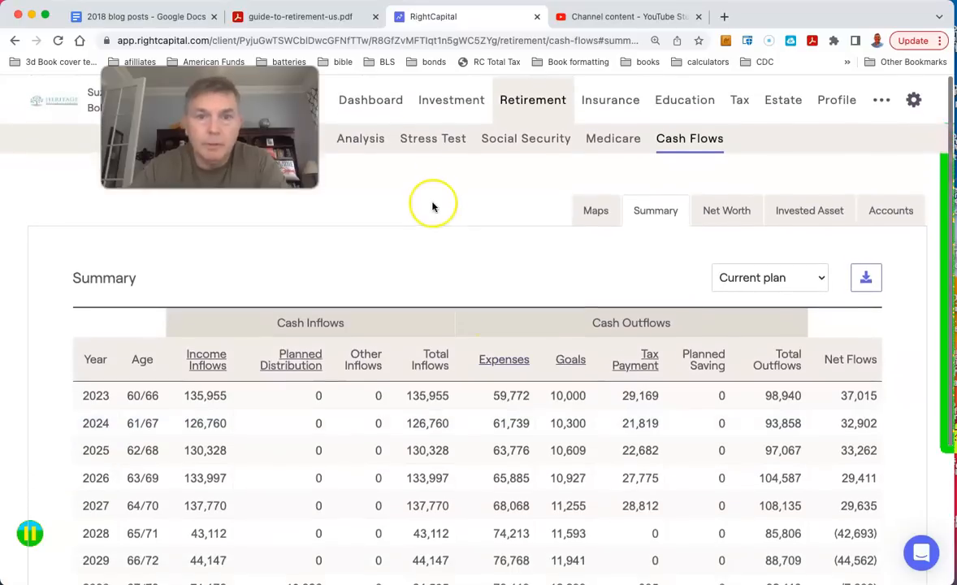
{"action": "scroll", "scroll_direction": "down", "scroll_amount": 3}
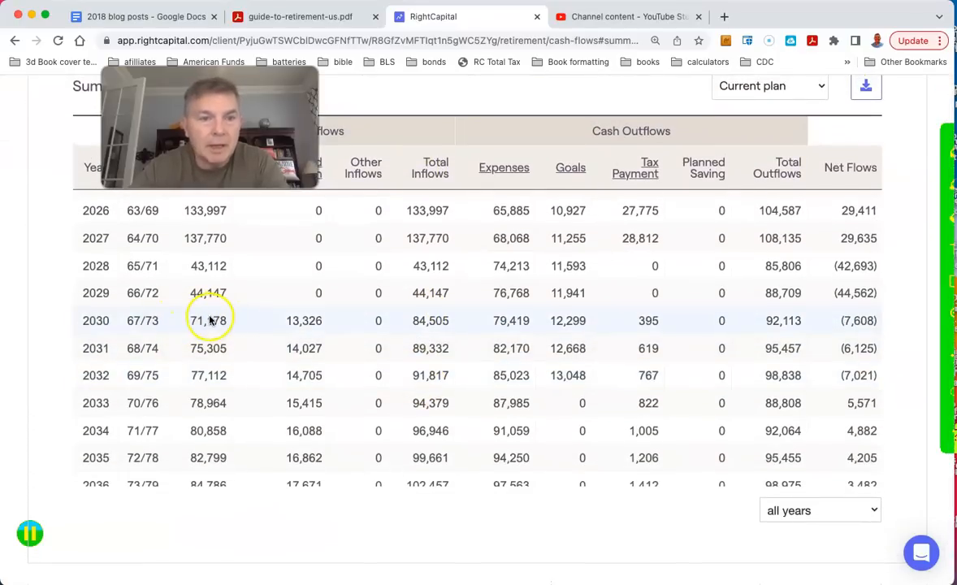
{"action": "mouse_move", "coordinate": [304, 316]}
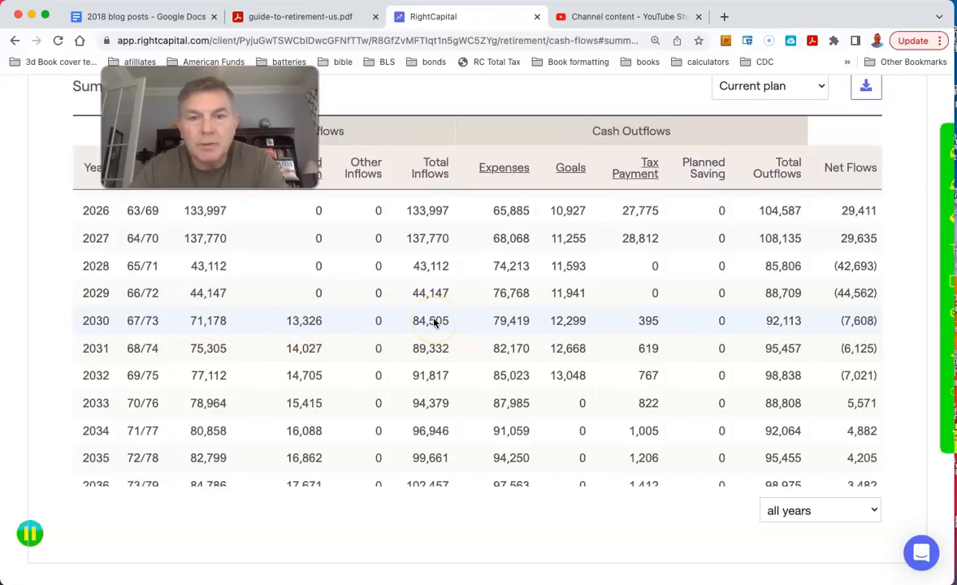
{"action": "mouse_move", "coordinate": [573, 320]}
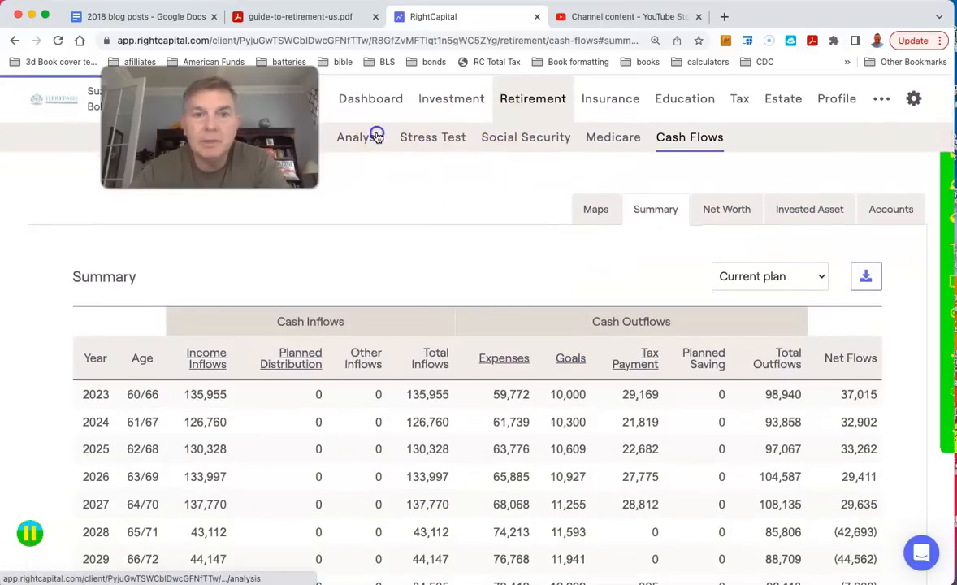
Edit the proposed Retirement Monthly Expense and refresh, dropping proposed success to 89%.
{"action": "left_click", "coordinate": [360, 136]}
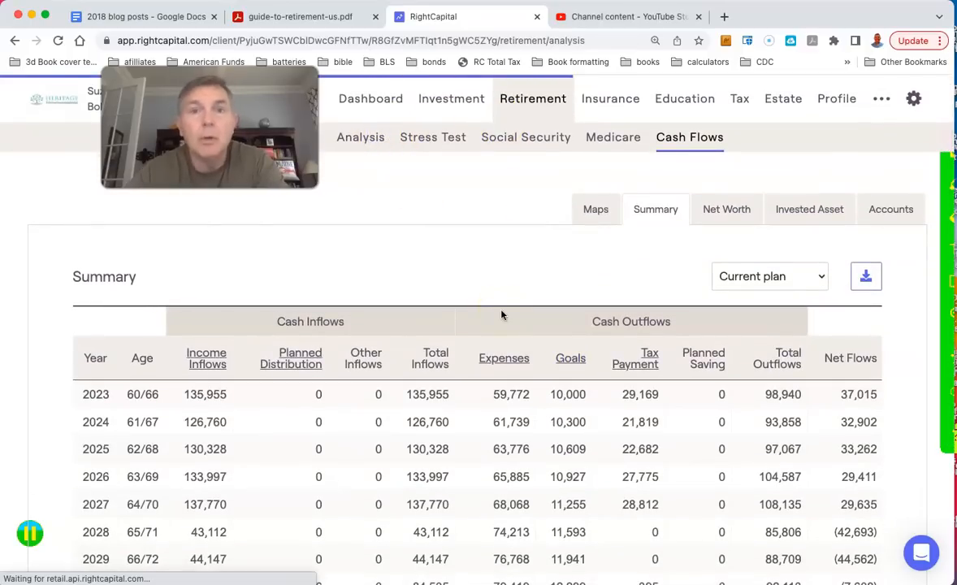
{"action": "left_click", "coordinate": [360, 137]}
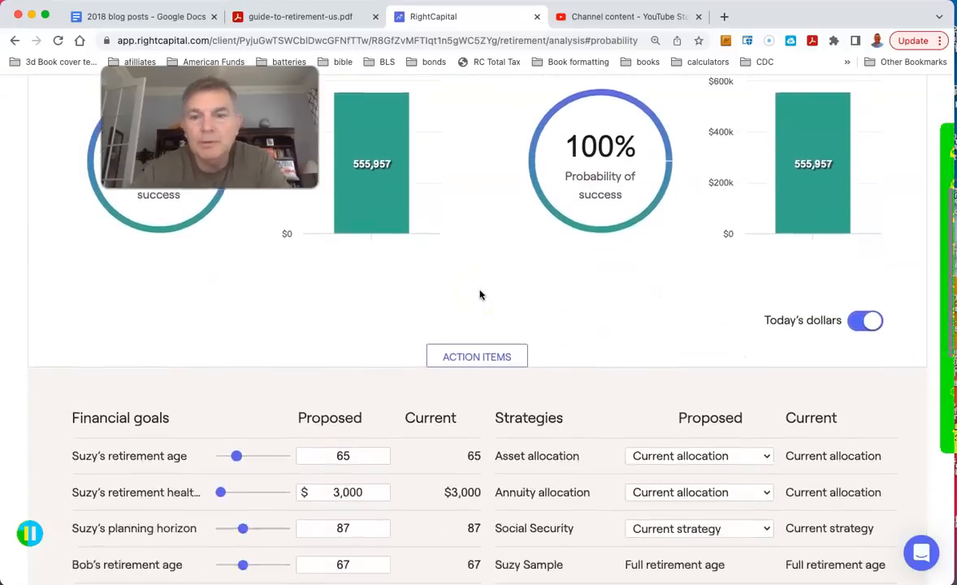
{"action": "scroll", "scroll_direction": "down", "scroll_amount": 3}
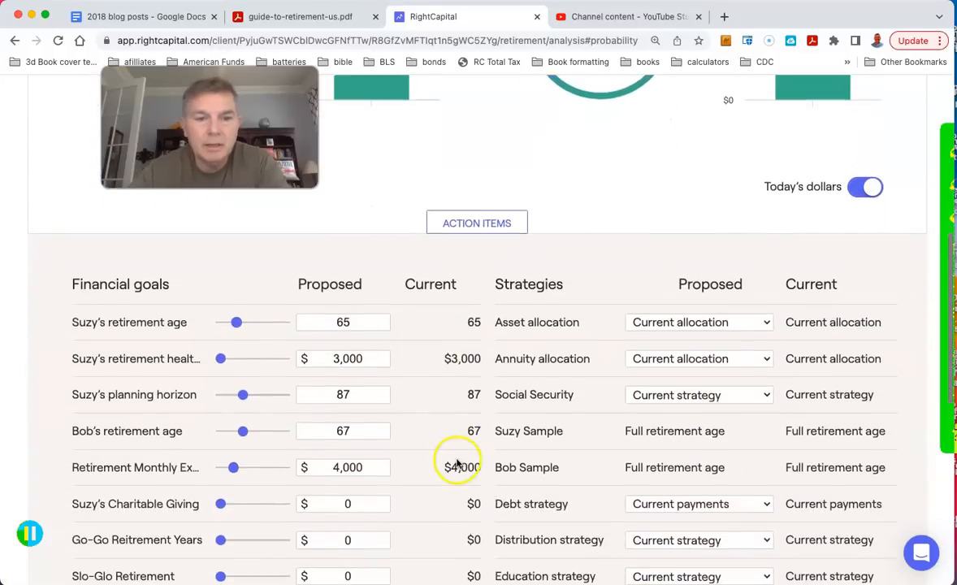
{"action": "type", "text": "5"}
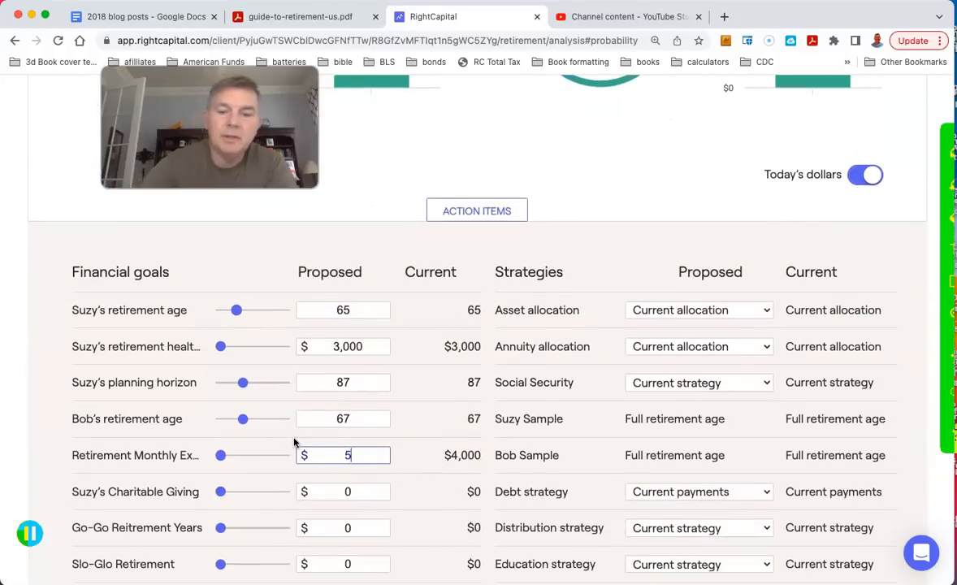
{"action": "scroll", "scroll_direction": "down", "scroll_amount": 3}
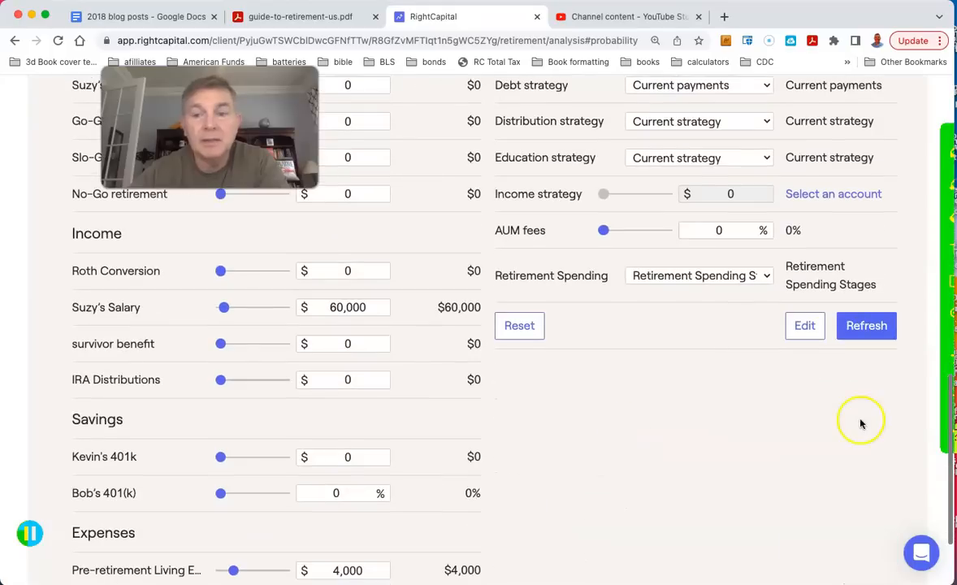
{"action": "left_click", "coordinate": [866, 325]}
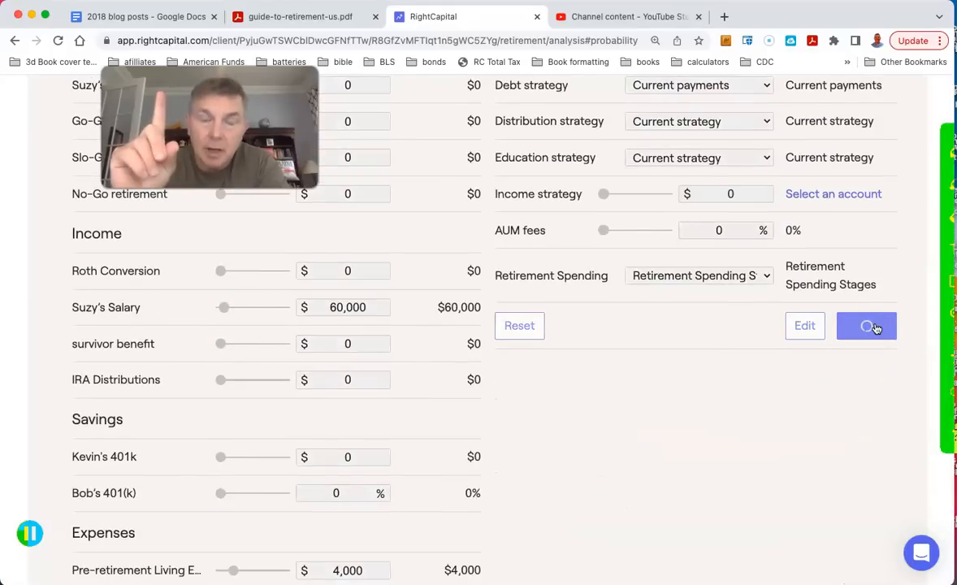
{"action": "left_click", "coordinate": [866, 325]}
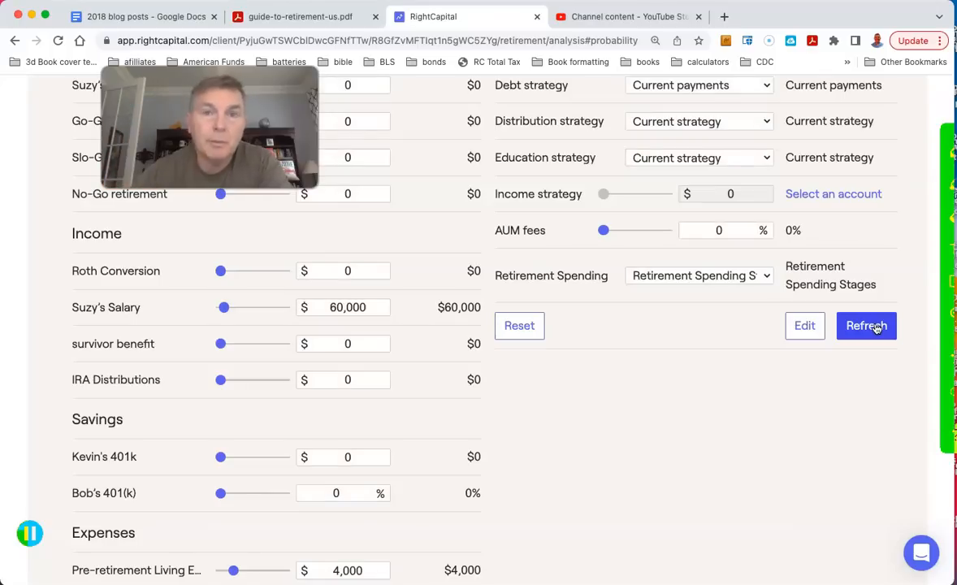
{"action": "left_click", "coordinate": [865, 325]}
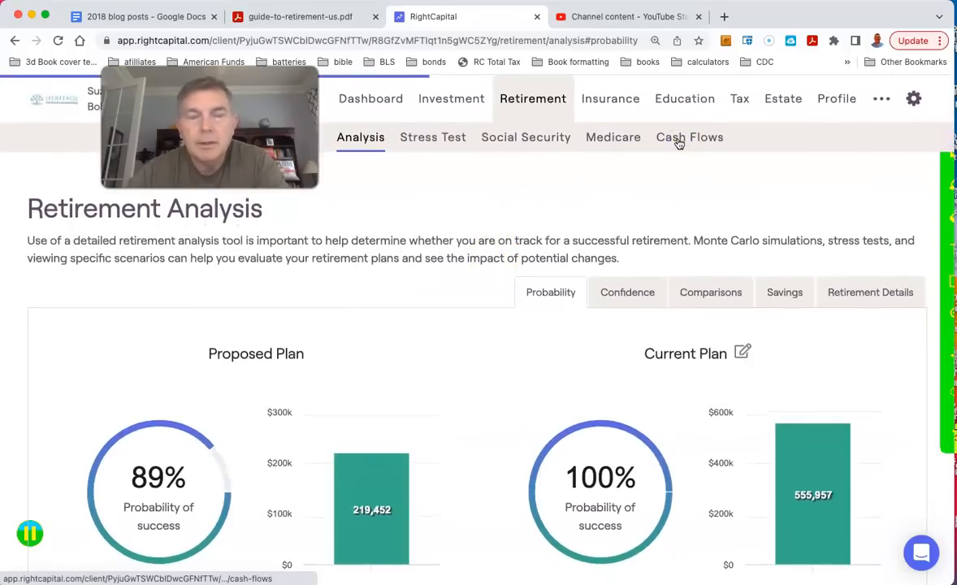
Show the Proposed plan in the cash flow summary, with 2024 expenses of $74,099.
{"action": "left_click", "coordinate": [689, 136]}
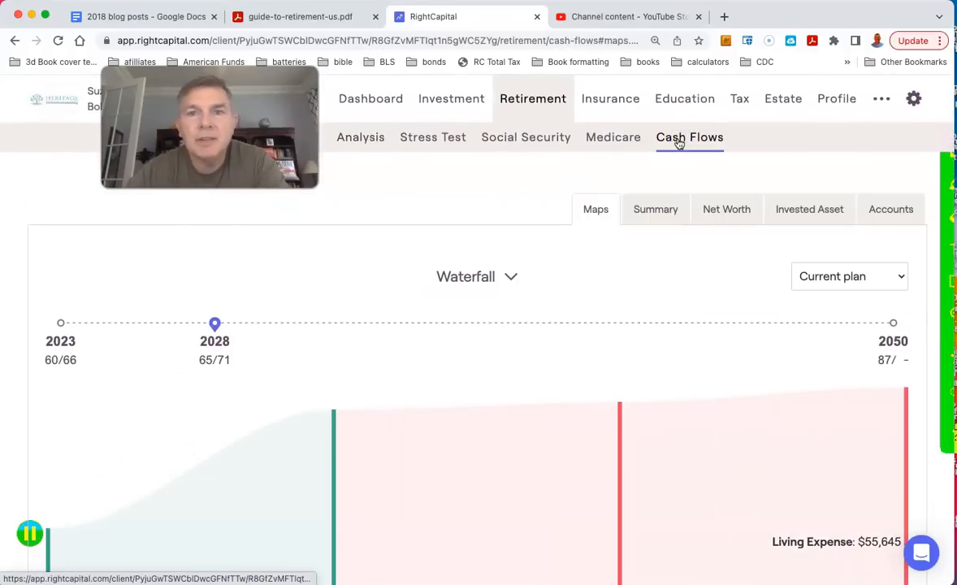
{"action": "mouse_move", "coordinate": [414, 268]}
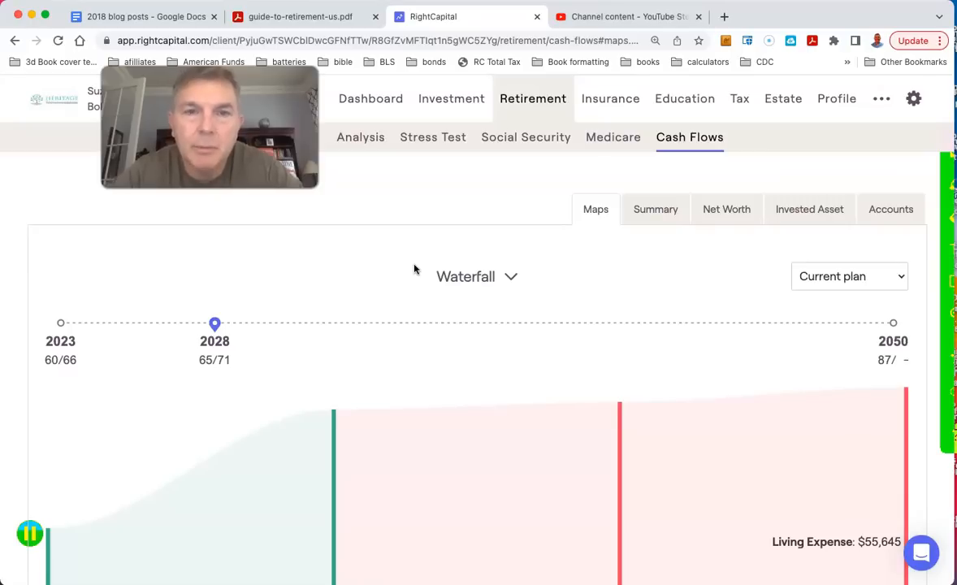
{"action": "mouse_move", "coordinate": [501, 261]}
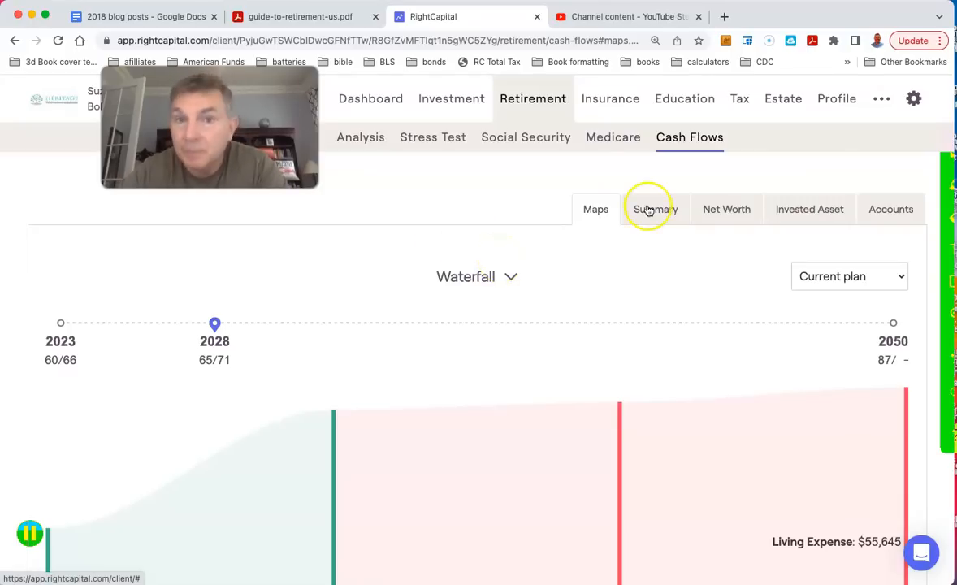
{"action": "left_click", "coordinate": [655, 209]}
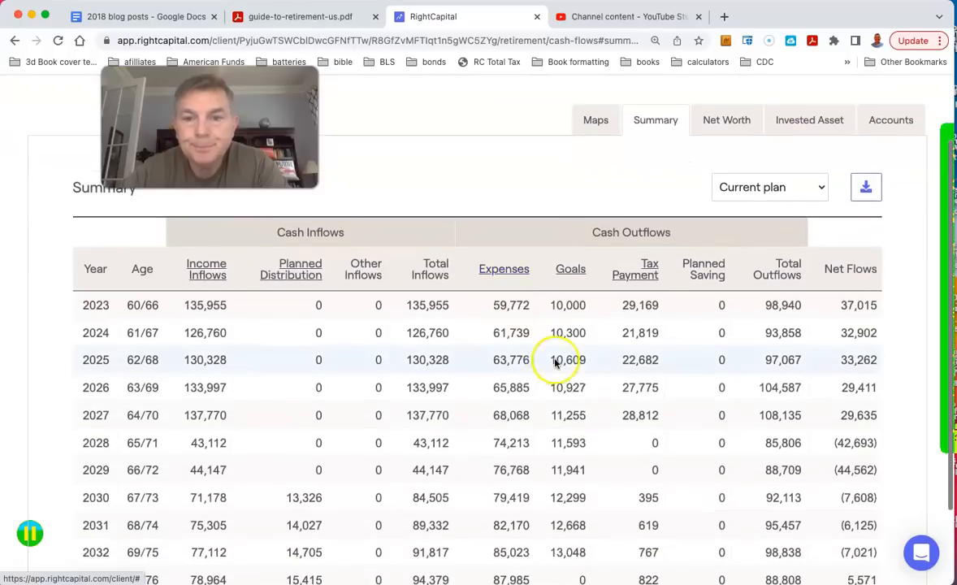
{"action": "left_click", "coordinate": [768, 187]}
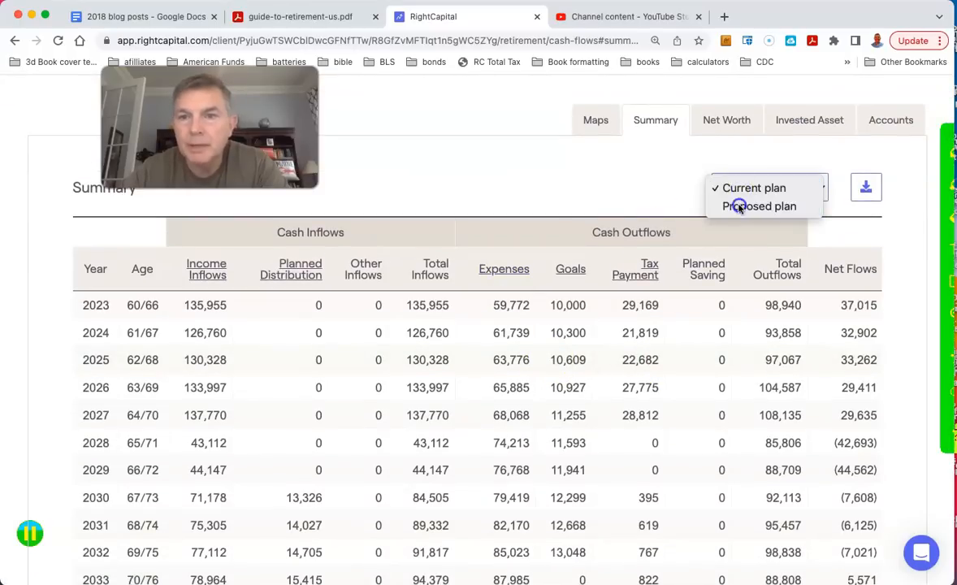
{"action": "left_click", "coordinate": [759, 206]}
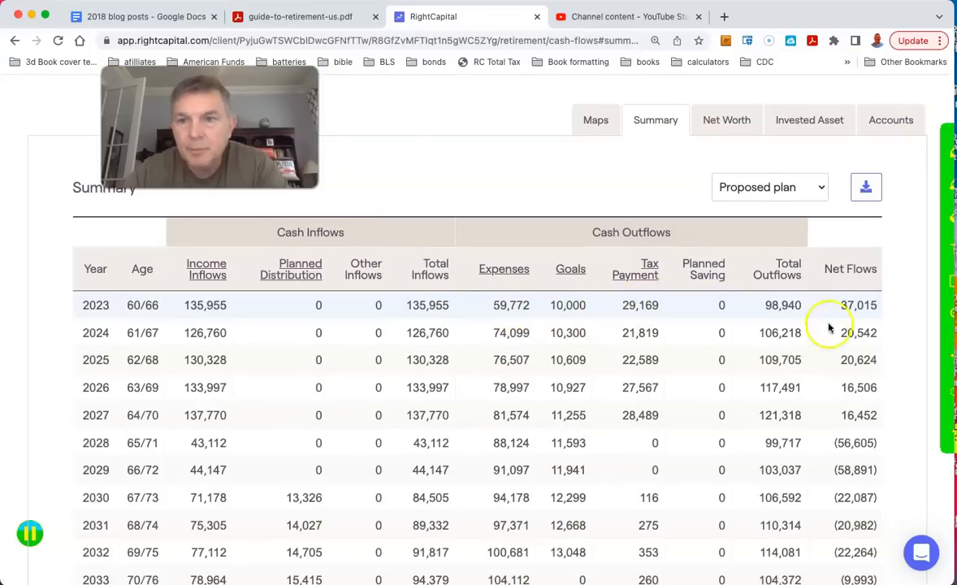
{"action": "mouse_move", "coordinate": [721, 359]}
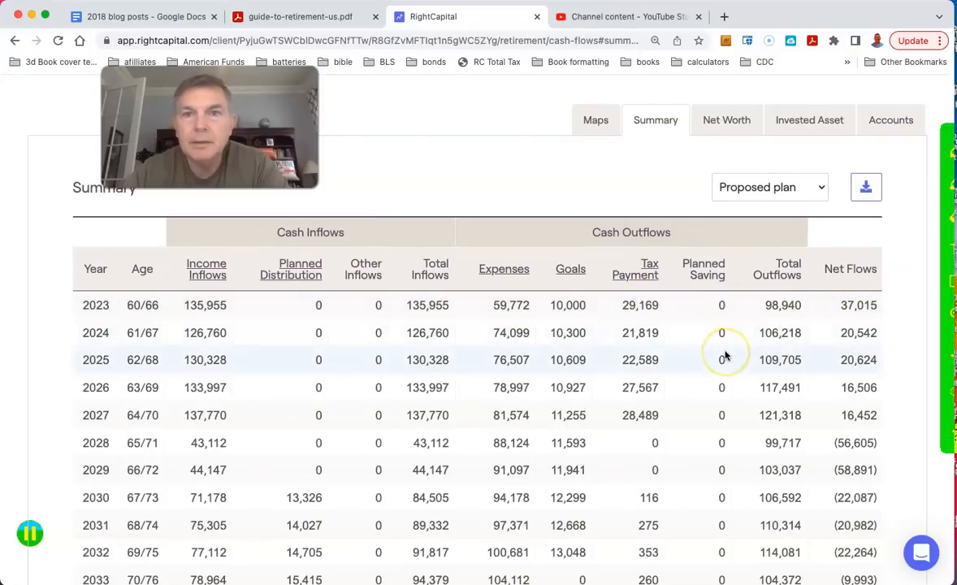
{"action": "scroll", "scroll_direction": "down", "scroll_amount": 3}
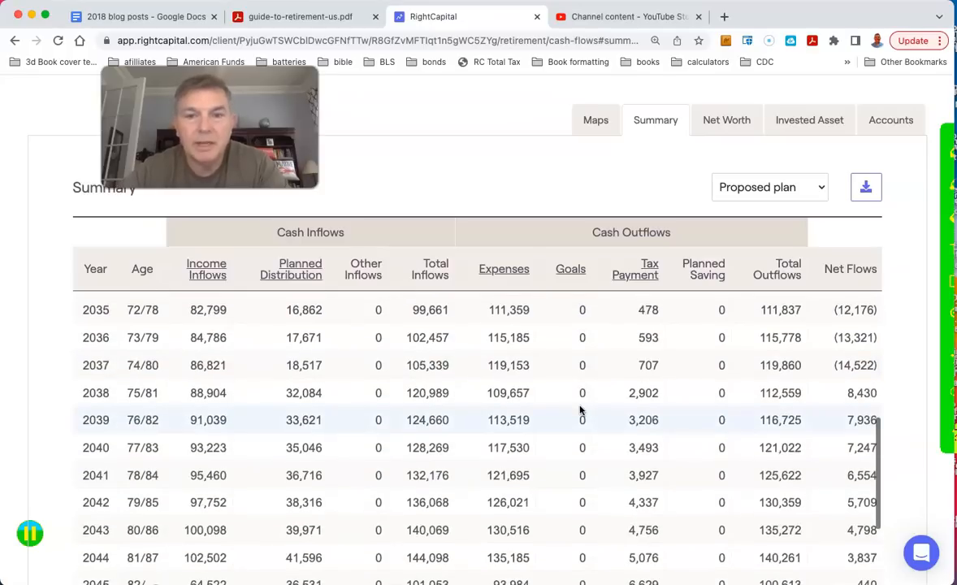
{"action": "scroll", "scroll_direction": "down", "scroll_amount": 3}
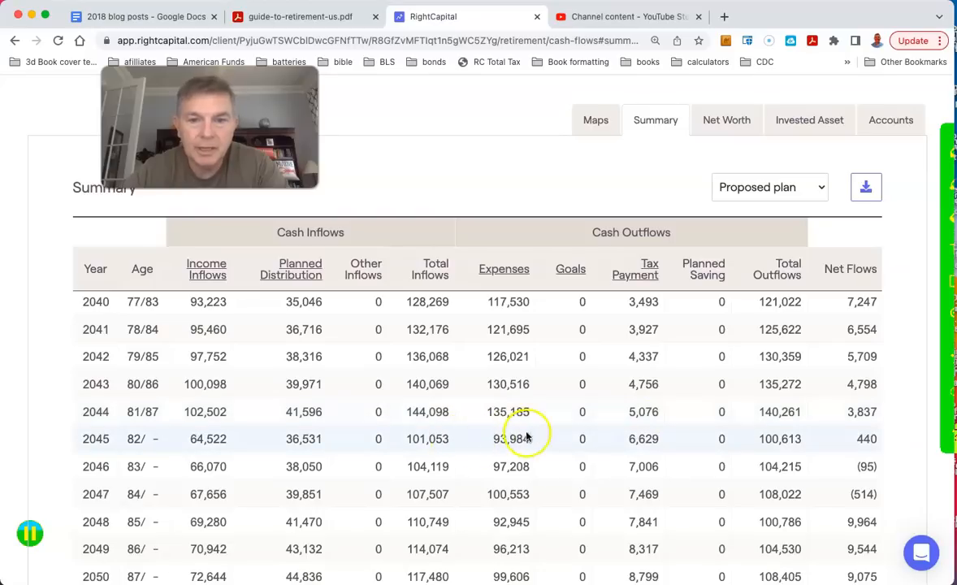
{"action": "mouse_move", "coordinate": [426, 426]}
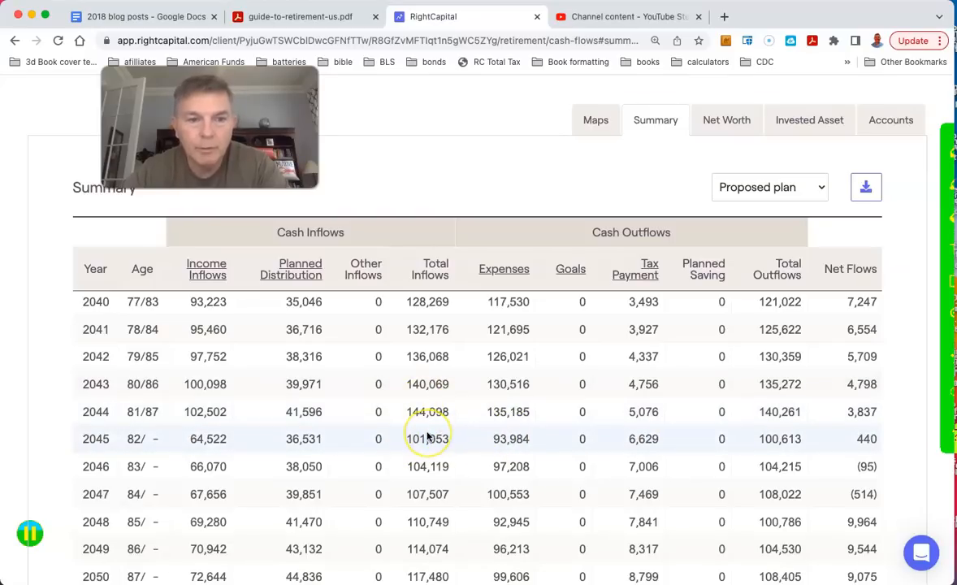
{"action": "mouse_move", "coordinate": [673, 426]}
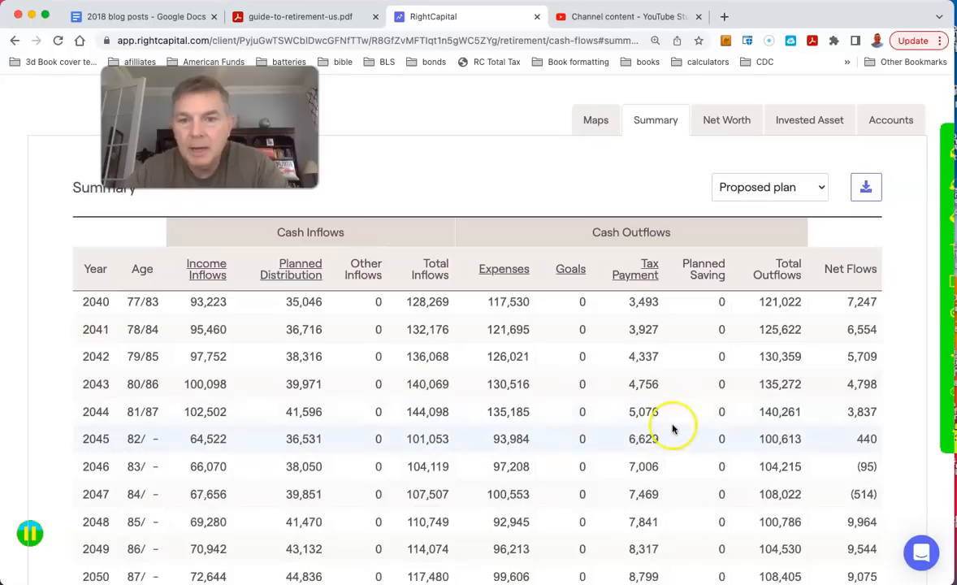
{"action": "mouse_move", "coordinate": [641, 412]}
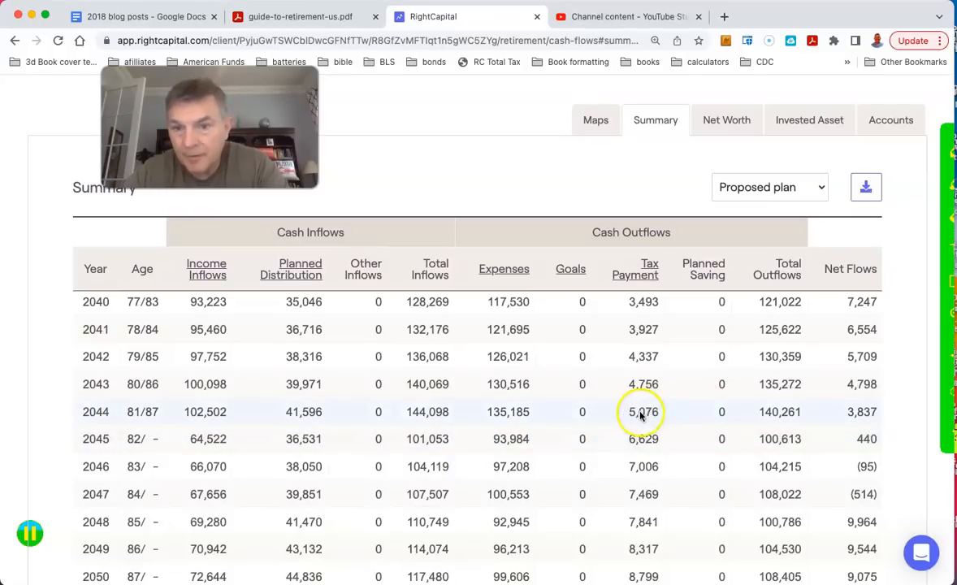
{"action": "mouse_move", "coordinate": [650, 446]}
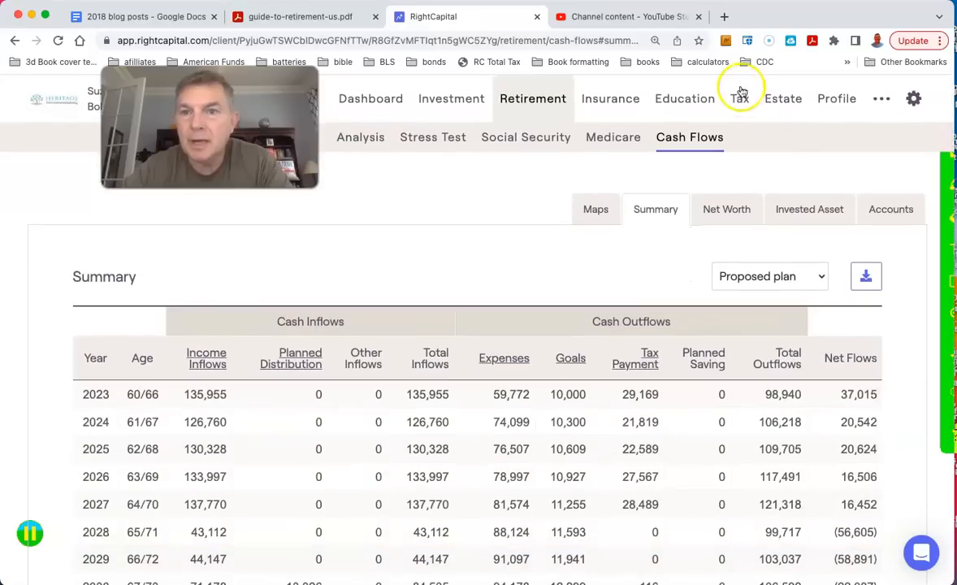
Chart effective tax rates in the Tax Estimate, then view the Distribution and Conversion analysis.
{"action": "left_click", "coordinate": [739, 99]}
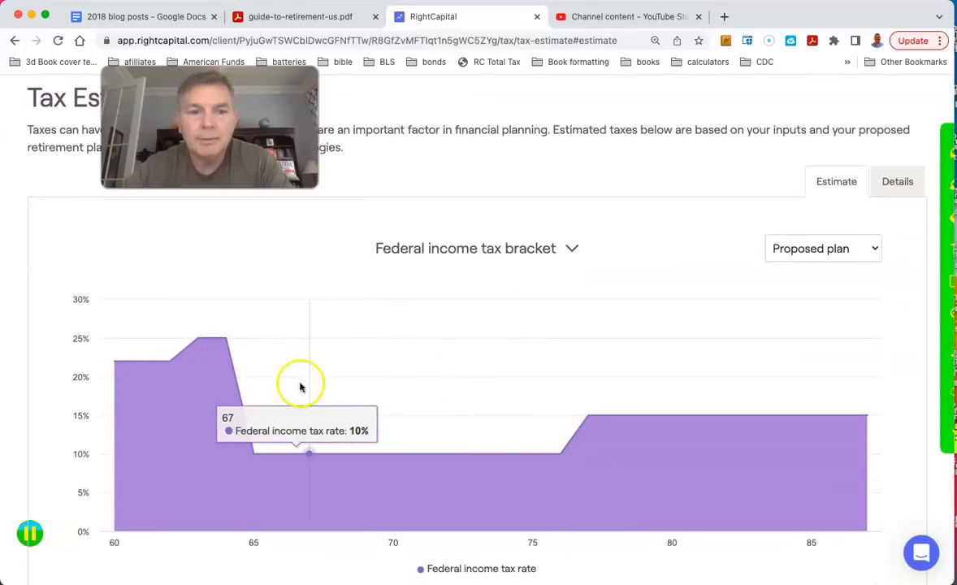
{"action": "mouse_move", "coordinate": [280, 430]}
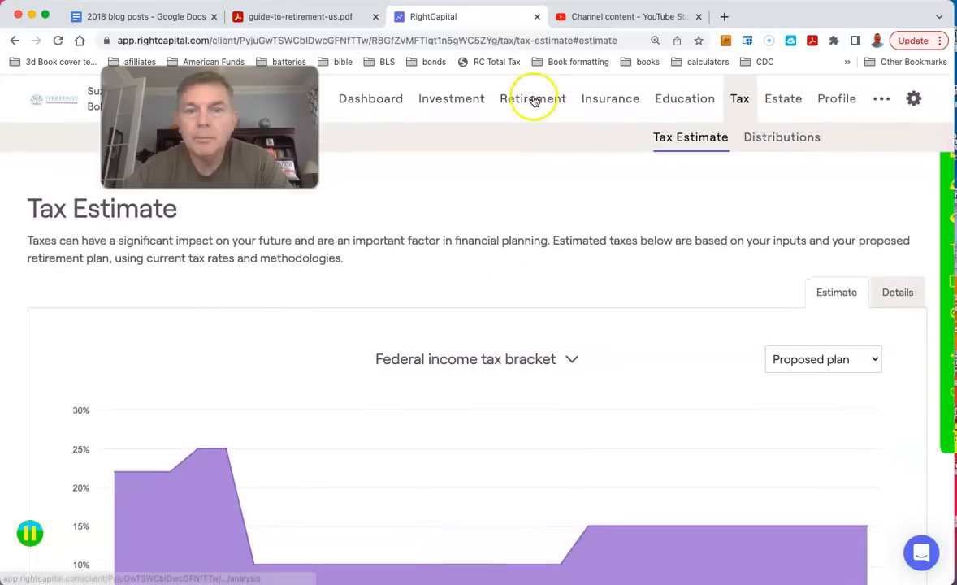
{"action": "mouse_move", "coordinate": [760, 135]}
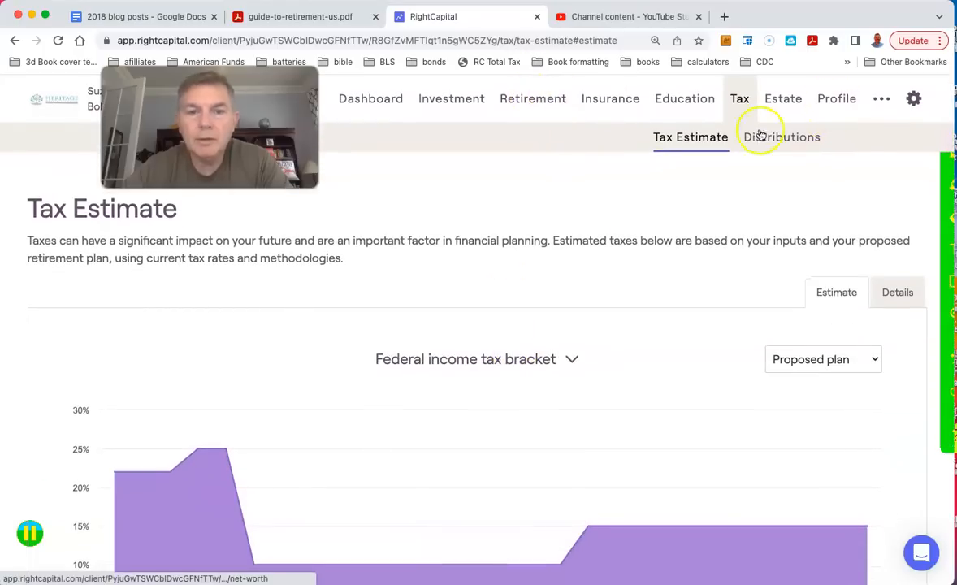
{"action": "left_click", "coordinate": [477, 358]}
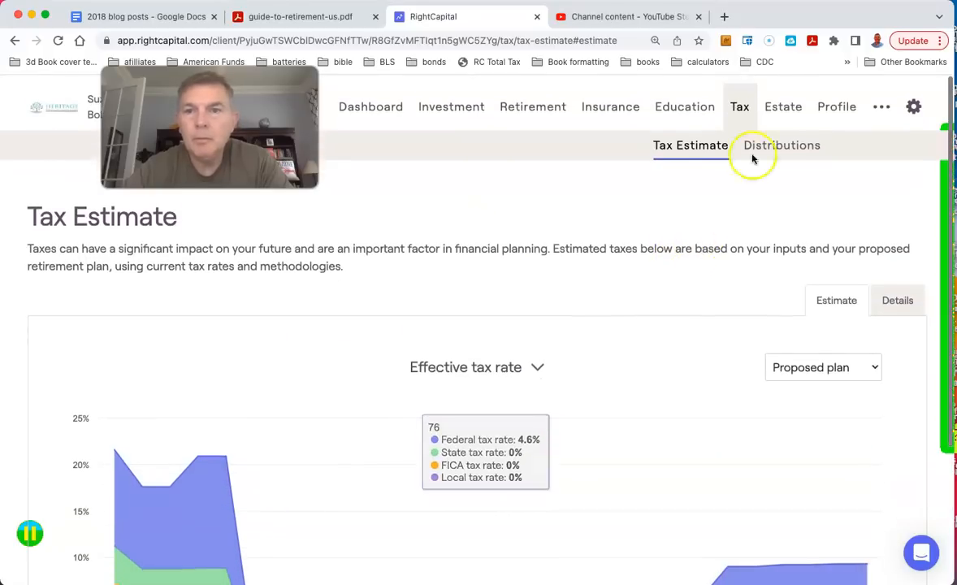
{"action": "left_click", "coordinate": [836, 98]}
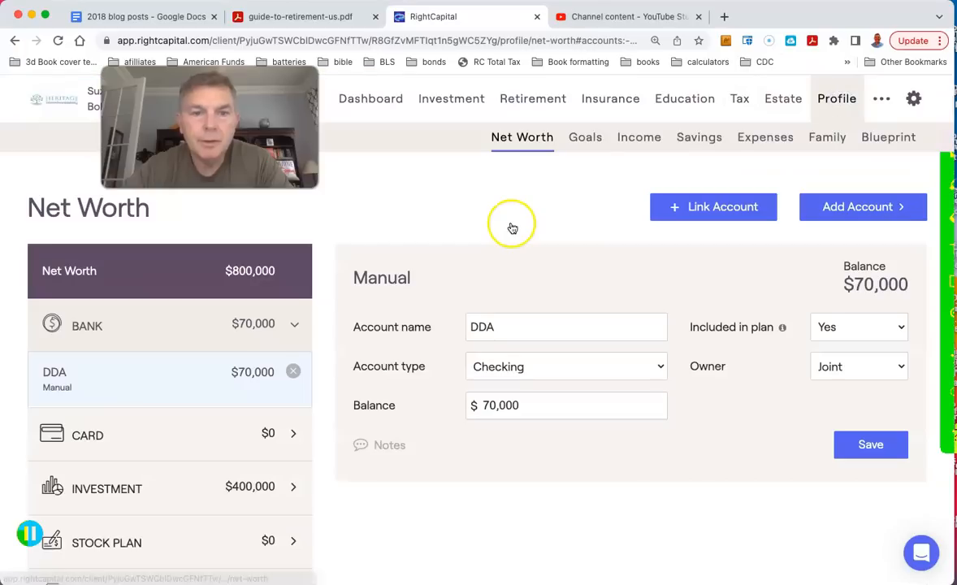
{"action": "mouse_move", "coordinate": [639, 137]}
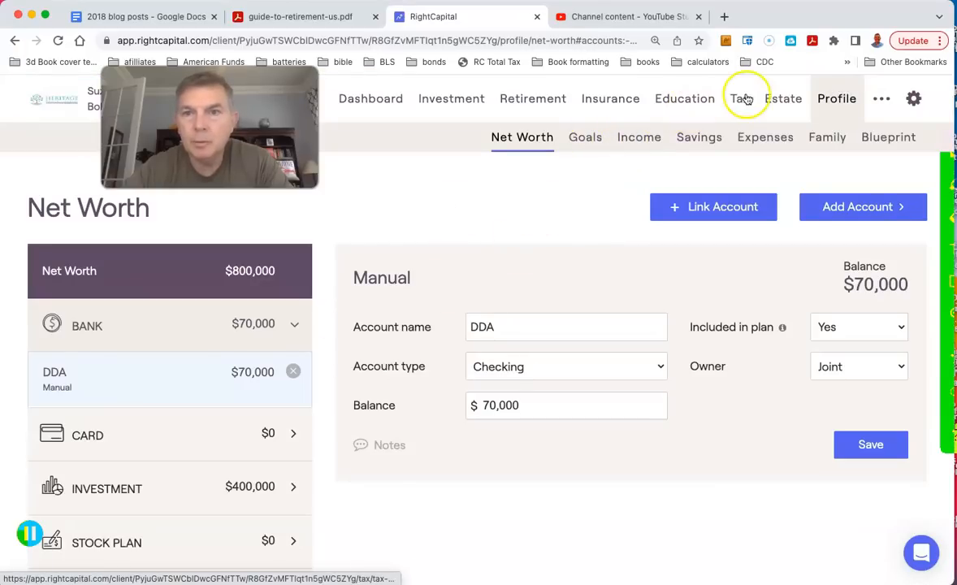
{"action": "left_click", "coordinate": [740, 98]}
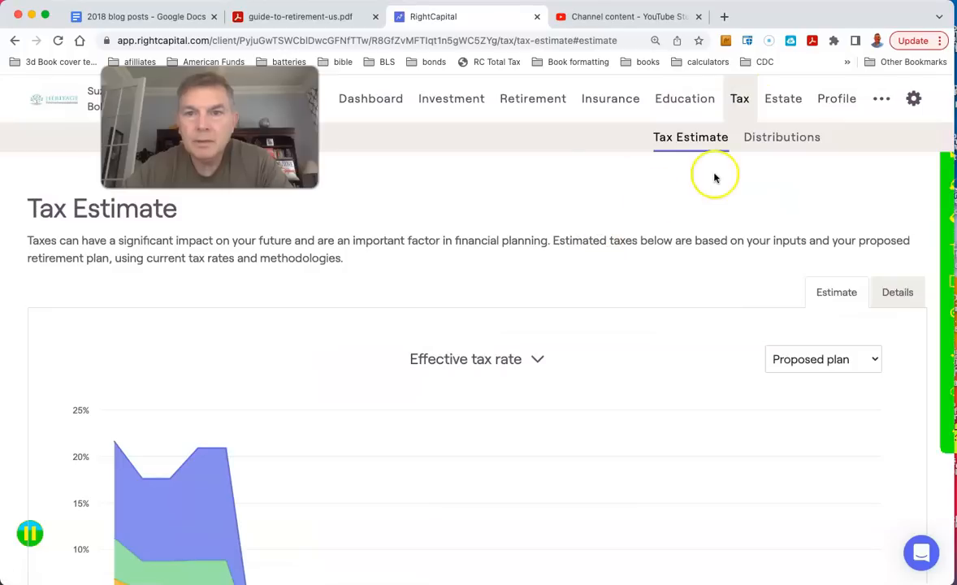
{"action": "left_click", "coordinate": [782, 136]}
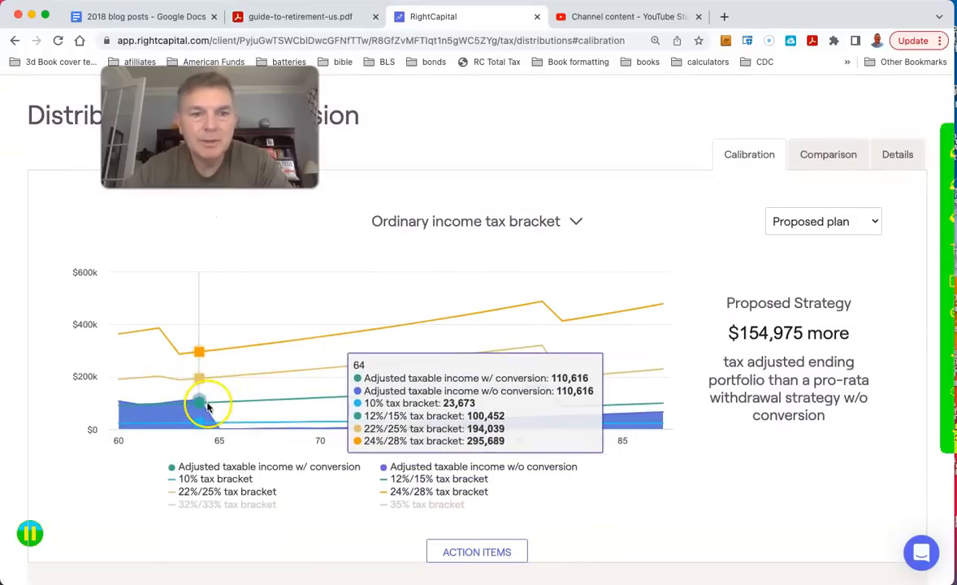
{"action": "scroll", "scroll_direction": "up", "scroll_amount": 3}
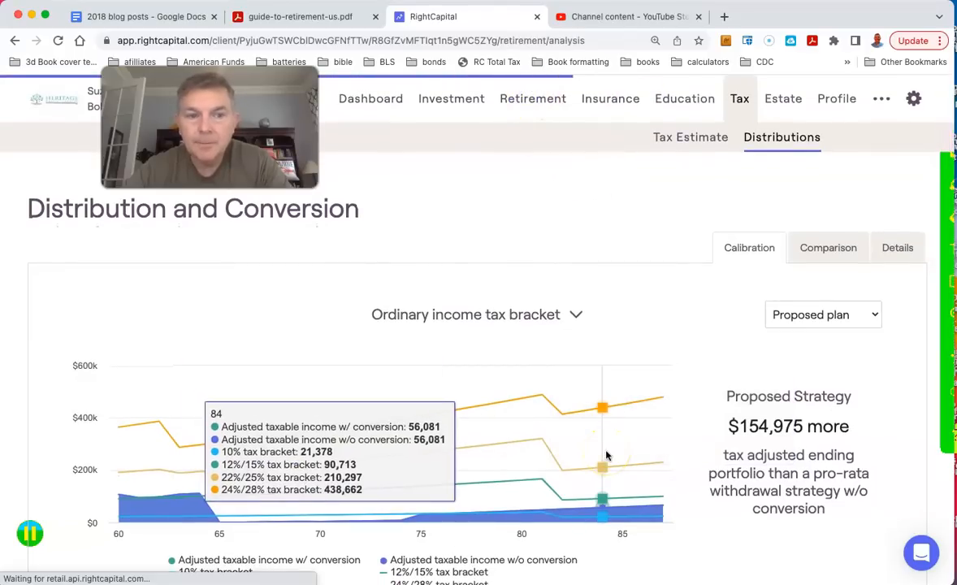
Revisit the retirement cash flow summary, then return to the profile's Income sources.
{"action": "left_click", "coordinate": [532, 99]}
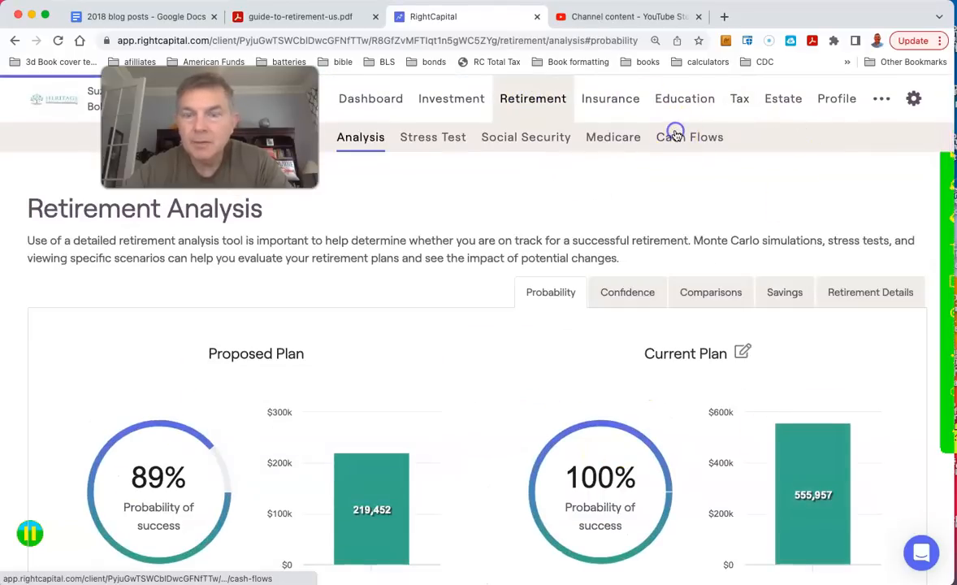
{"action": "left_click", "coordinate": [689, 137]}
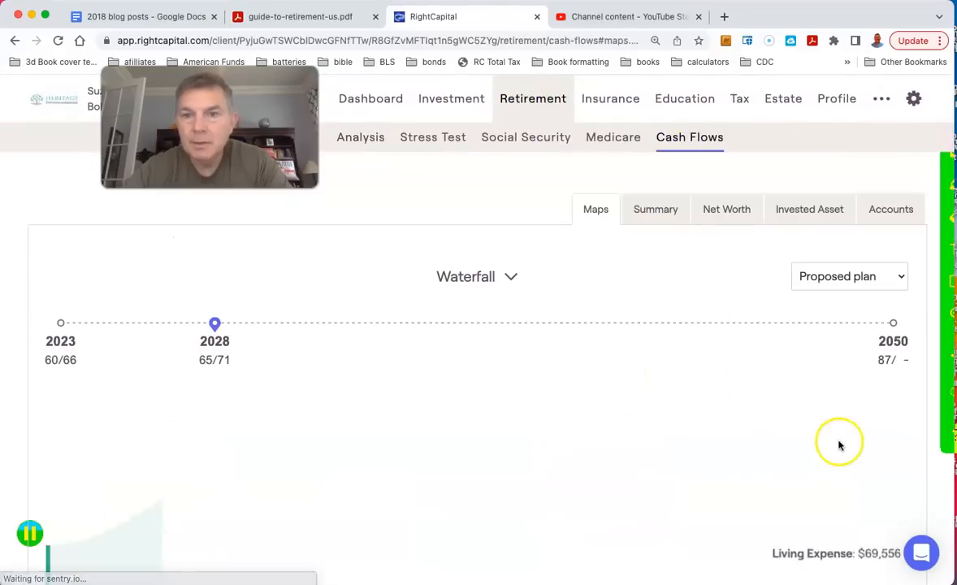
{"action": "left_click", "coordinate": [655, 209]}
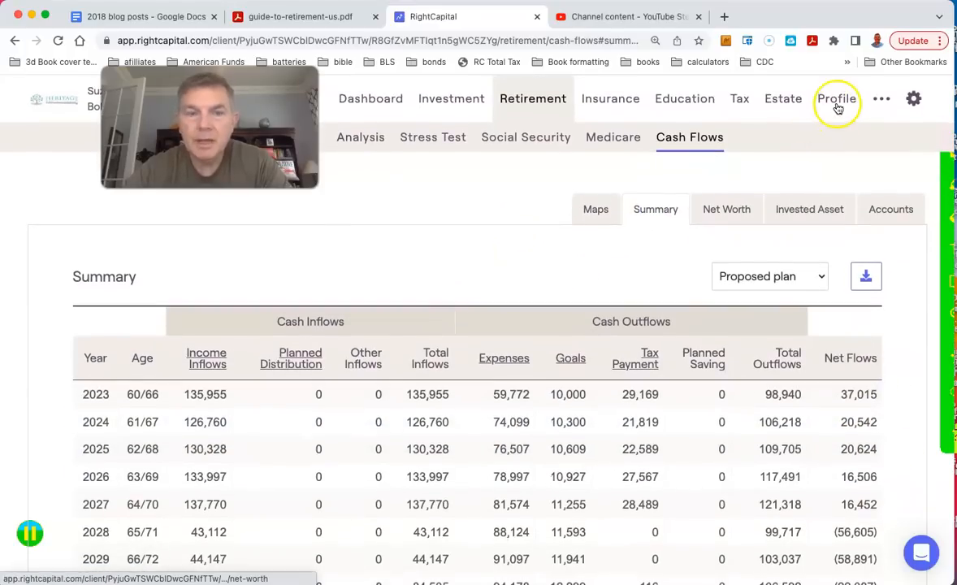
{"action": "left_click", "coordinate": [836, 99]}
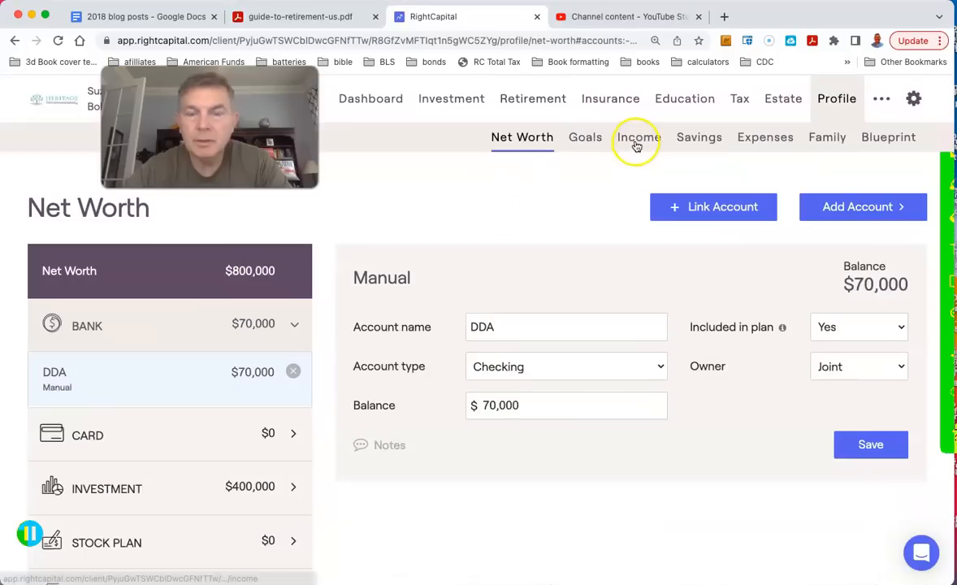
{"action": "left_click", "coordinate": [639, 136]}
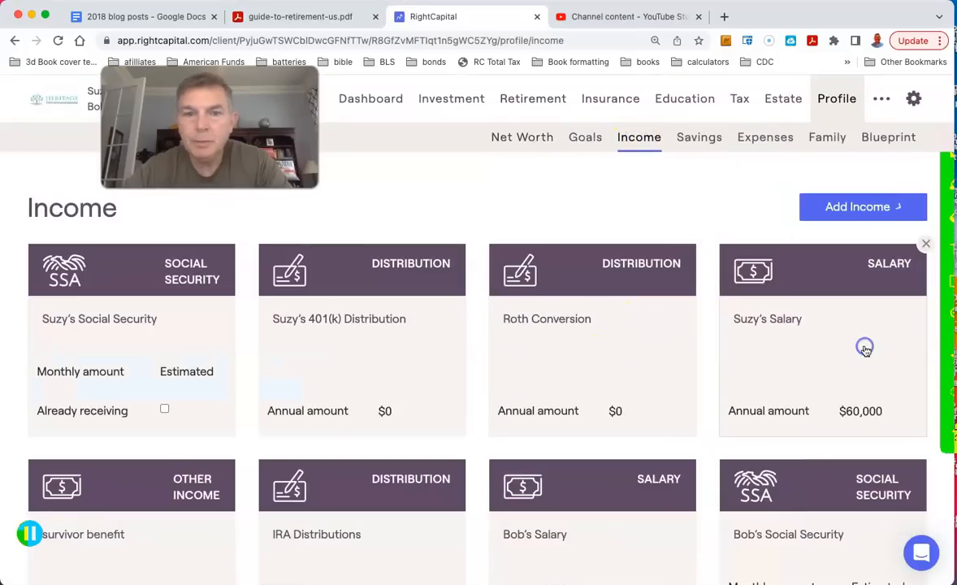
Rename the 401(k) distribution to 'Bob's 401k' with a $30,000 annual amount.
{"action": "left_click", "coordinate": [362, 319]}
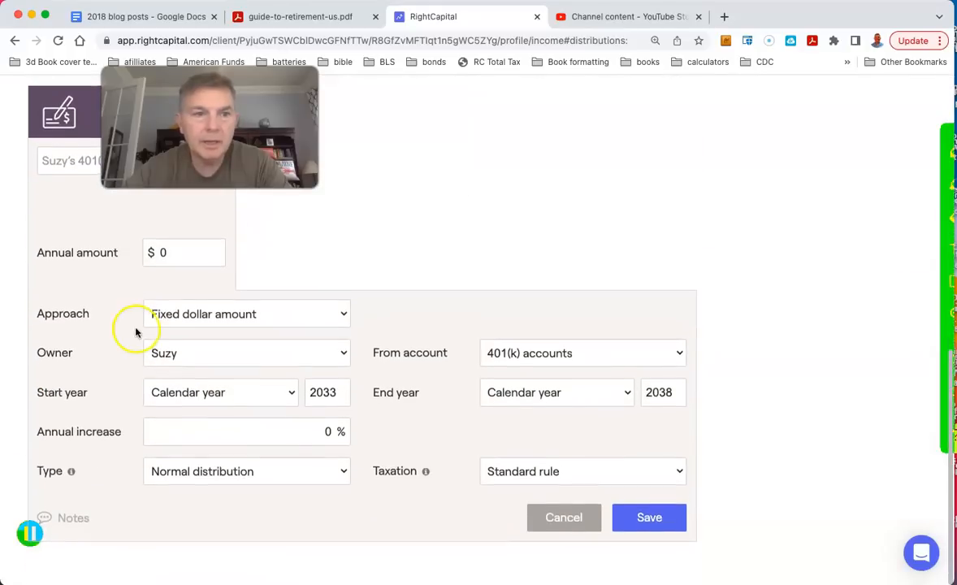
{"action": "type", "text": "BOb"}
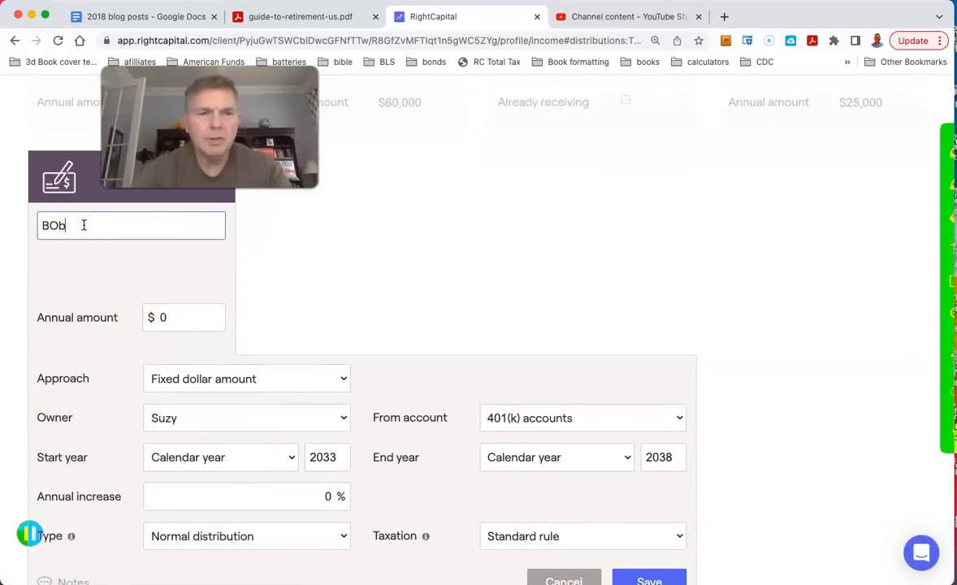
{"action": "key", "text": "BackSpace"}
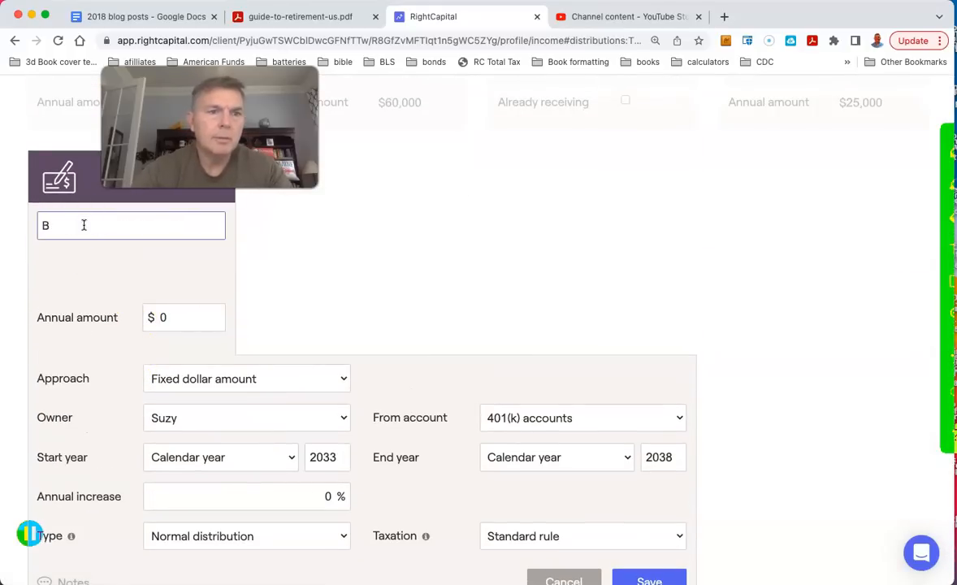
{"action": "type", "text": "ob's 401k"}
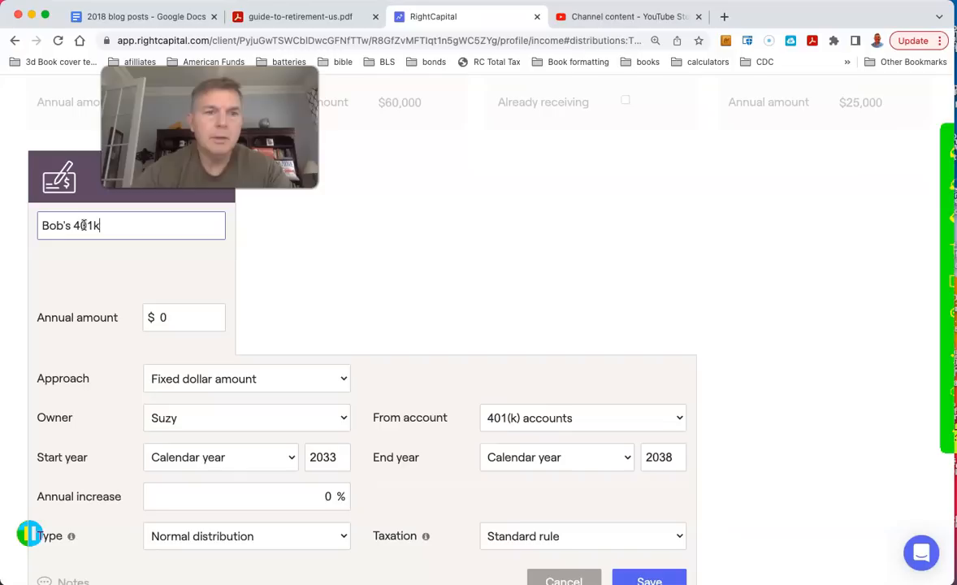
{"action": "left_click", "coordinate": [184, 317]}
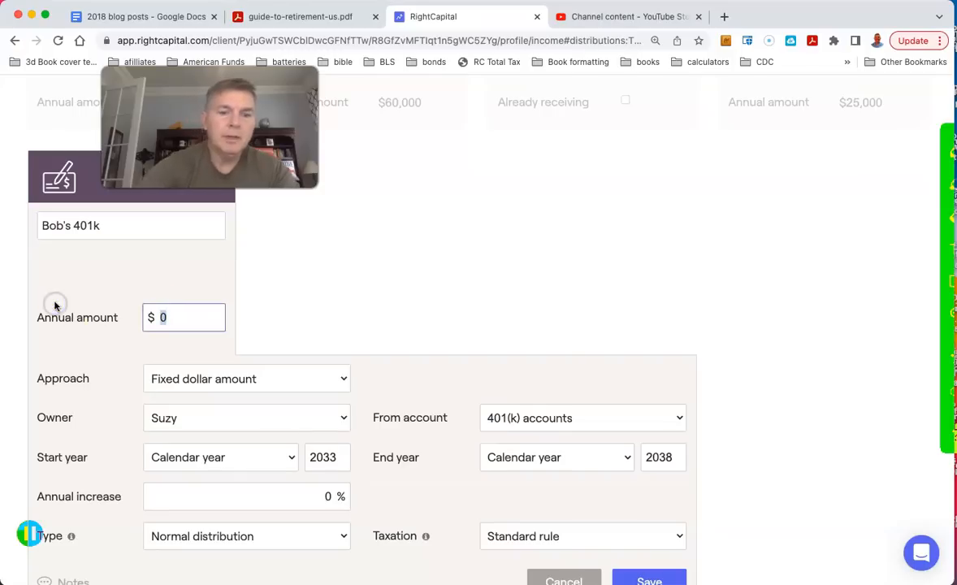
{"action": "type", "text": "300000"}
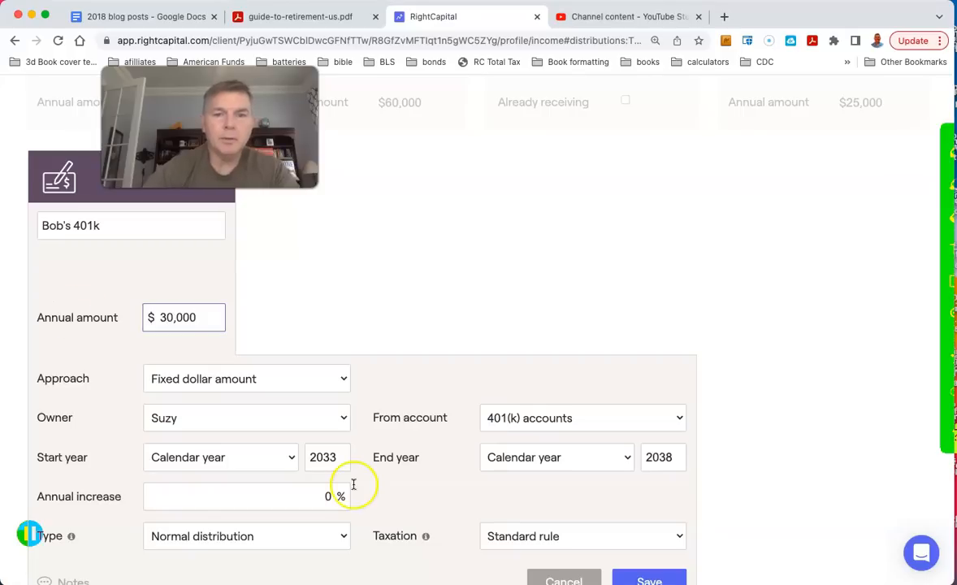
Set owner Bob, start year 2023, type Convert to Roth IRA, and save.
{"action": "left_click", "coordinate": [246, 417]}
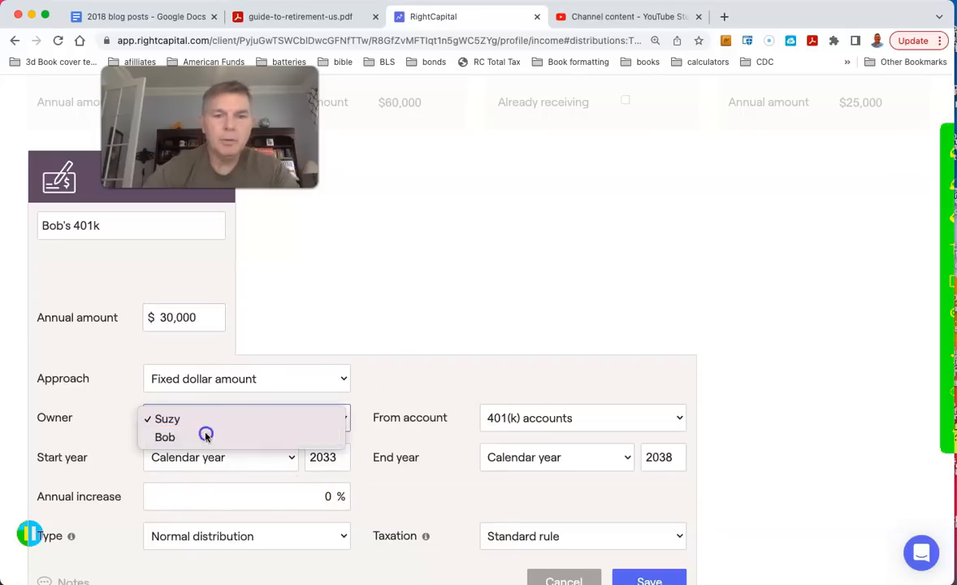
{"action": "left_click", "coordinate": [165, 437]}
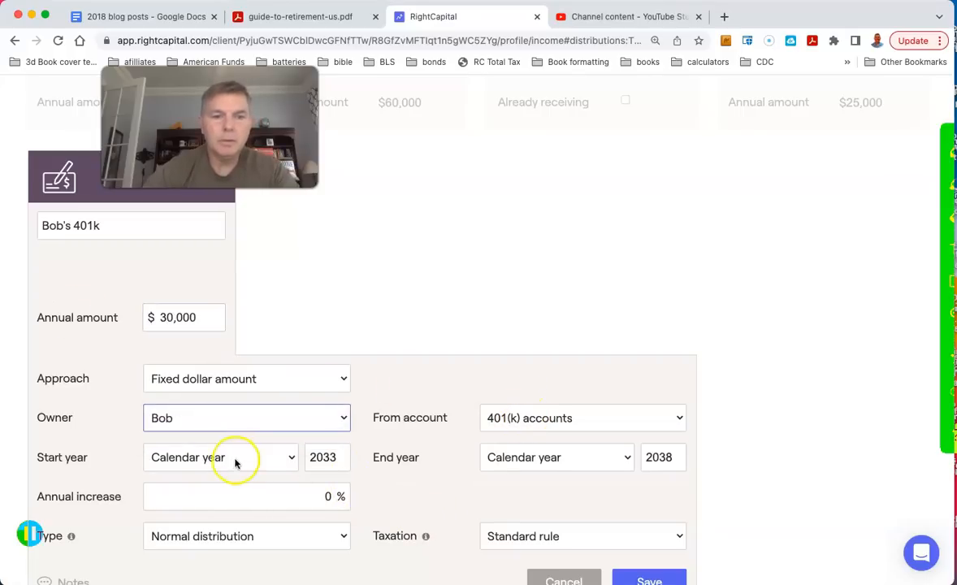
{"action": "left_click", "coordinate": [219, 457]}
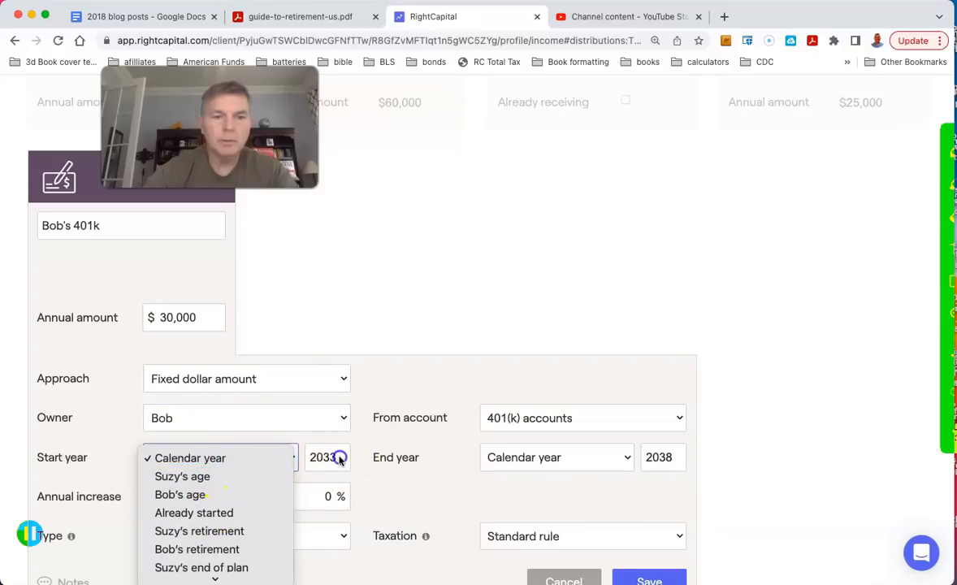
{"action": "left_click", "coordinate": [190, 458]}
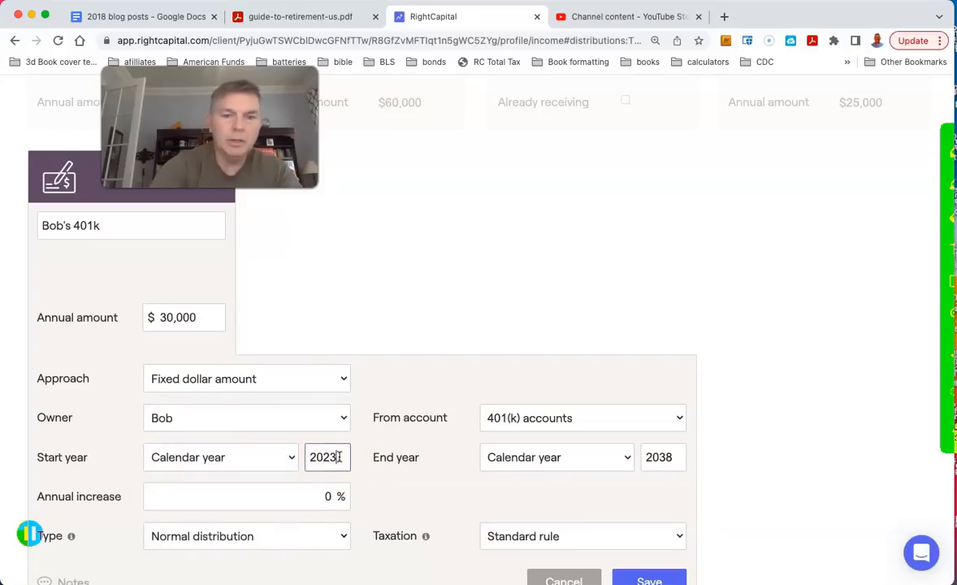
{"action": "left_click", "coordinate": [247, 535]}
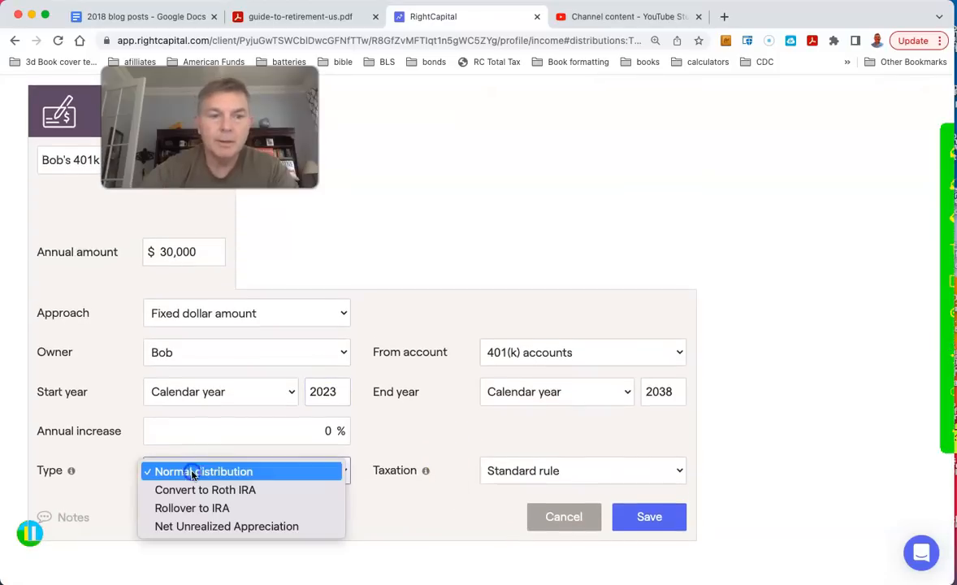
{"action": "left_click", "coordinate": [204, 489]}
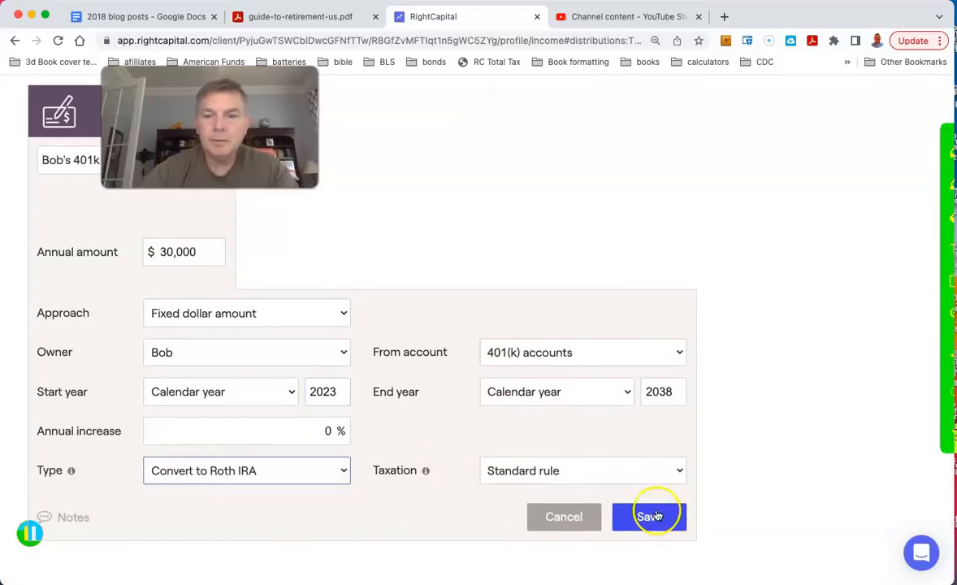
{"action": "left_click", "coordinate": [649, 517]}
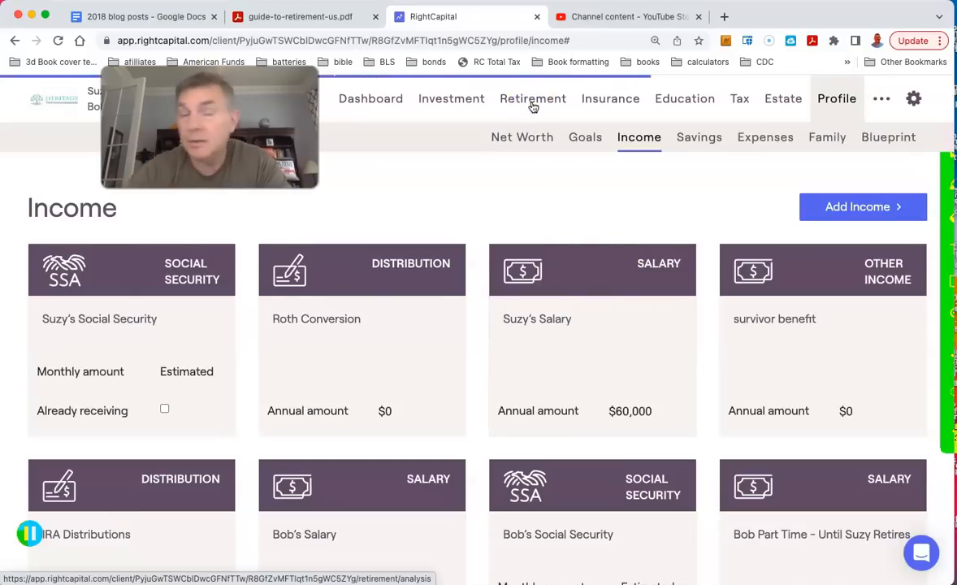
Review the retirement analysis and tax estimate, then view the 2023–2050 cash flow waterfall map.
{"action": "left_click", "coordinate": [532, 98]}
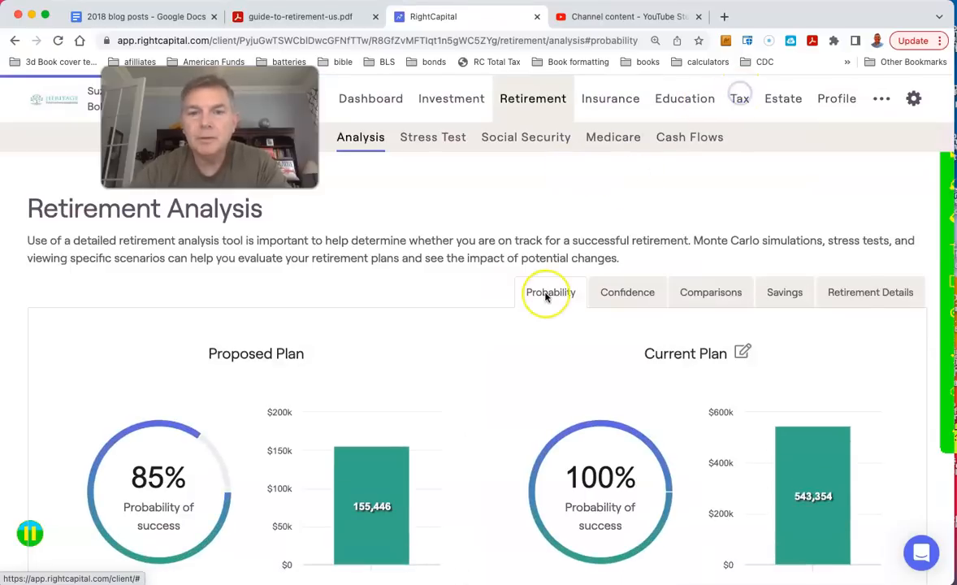
{"action": "left_click", "coordinate": [739, 99]}
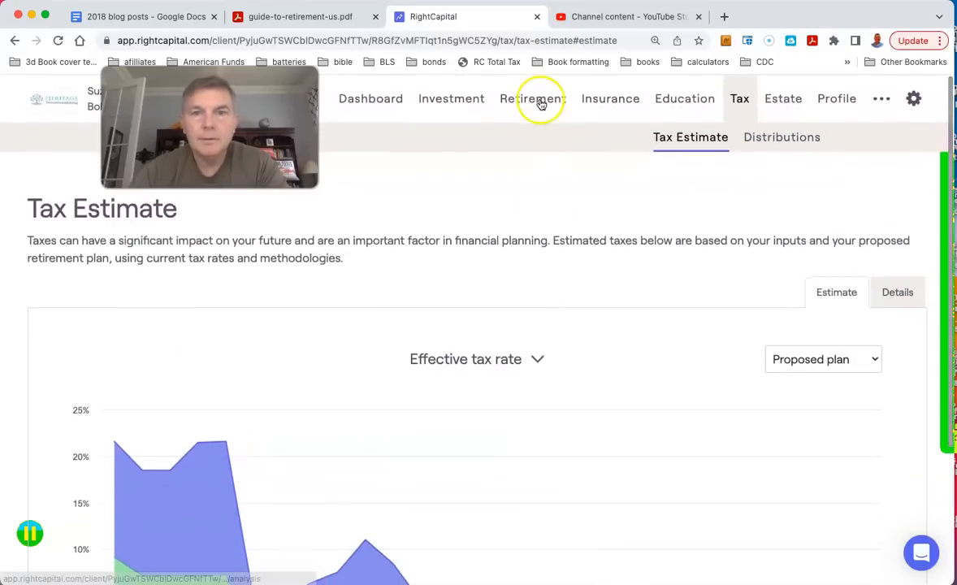
{"action": "left_click", "coordinate": [533, 98]}
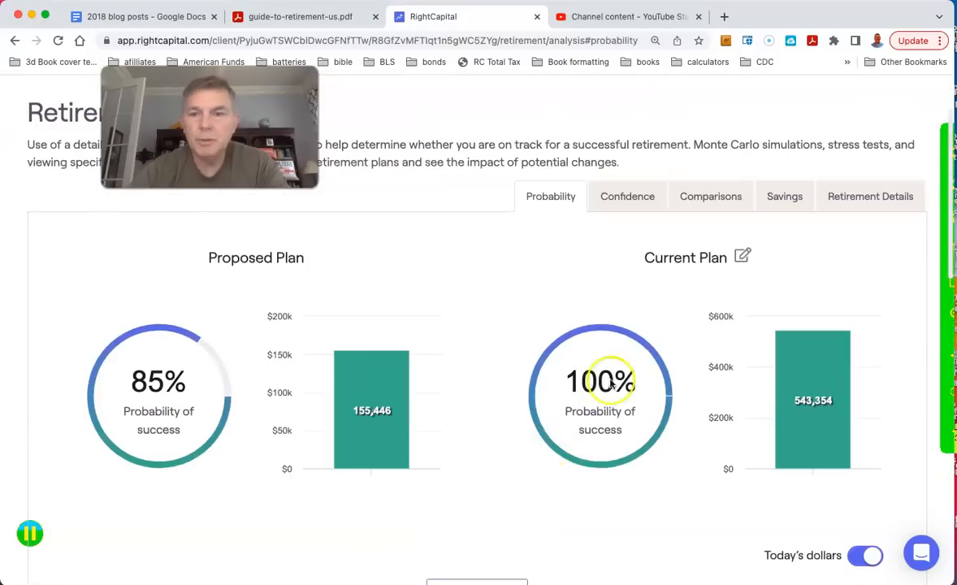
{"action": "mouse_move", "coordinate": [235, 394]}
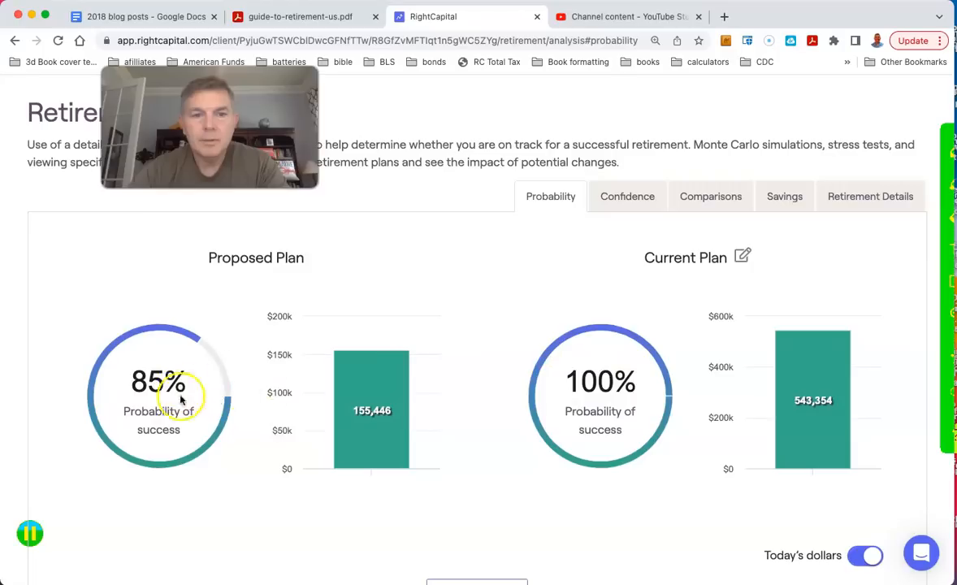
{"action": "mouse_move", "coordinate": [597, 375]}
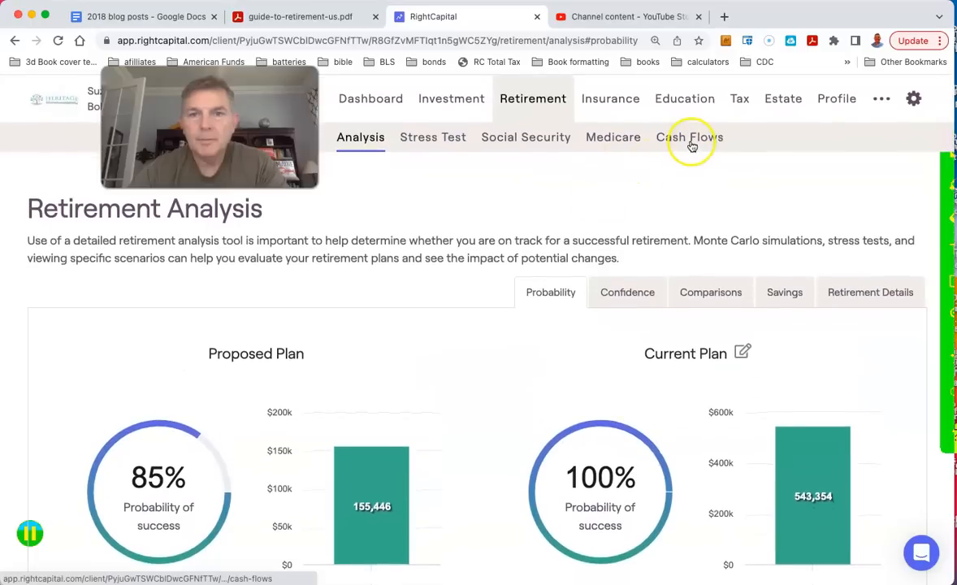
{"action": "mouse_move", "coordinate": [472, 281]}
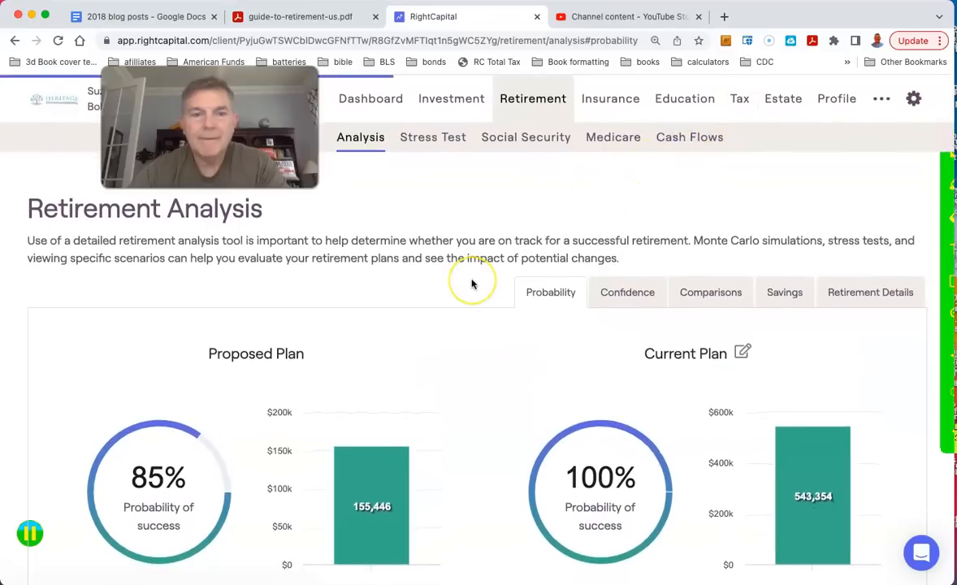
{"action": "left_click", "coordinate": [689, 136]}
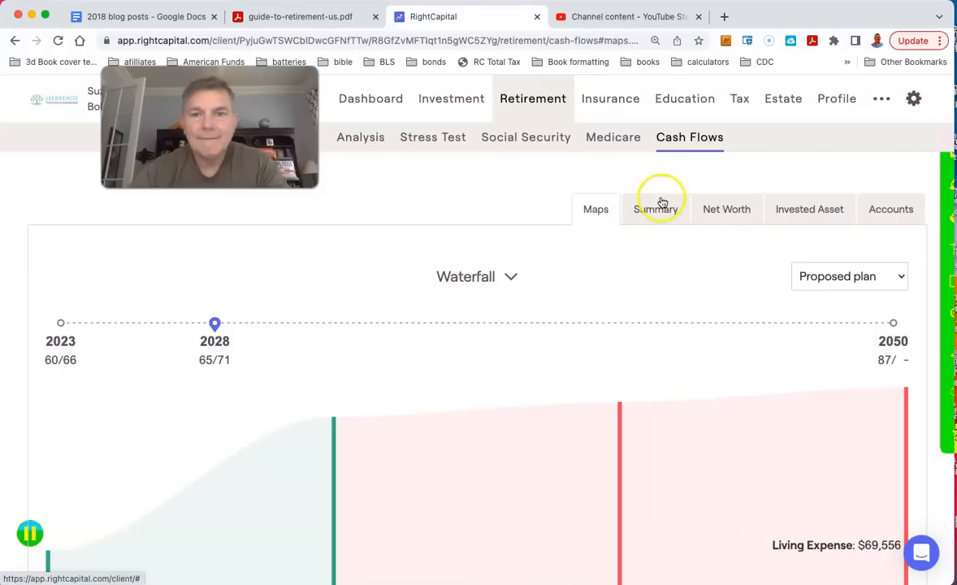
Review the yearly cash flow summary and account net cash flows, then scroll the summary to 2025–2035.
{"action": "left_click", "coordinate": [655, 209]}
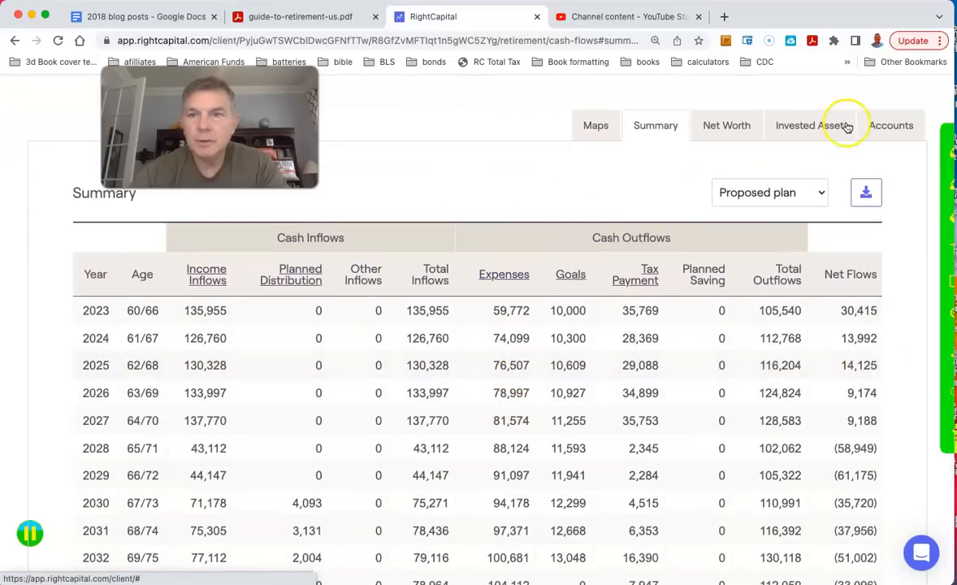
{"action": "left_click", "coordinate": [891, 125]}
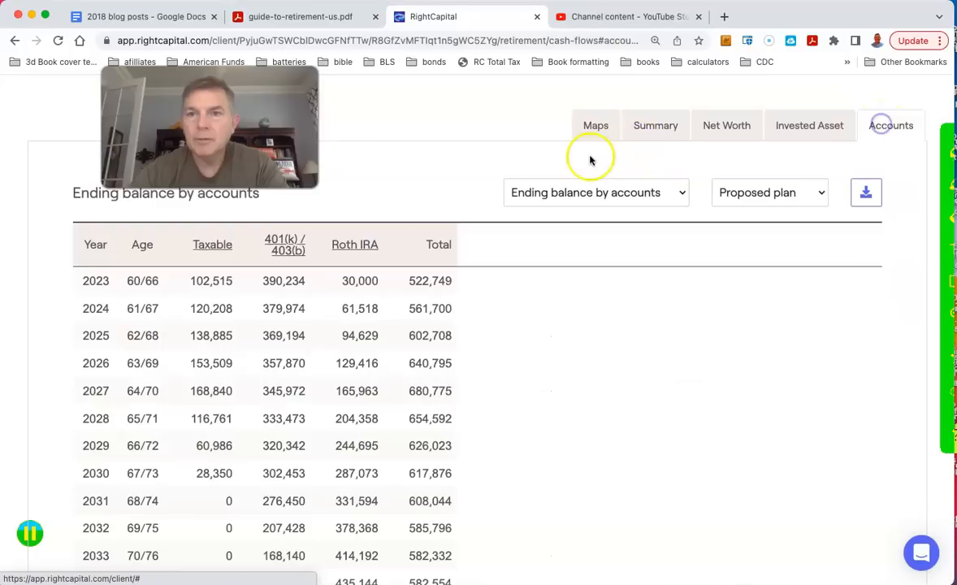
{"action": "left_click", "coordinate": [595, 192]}
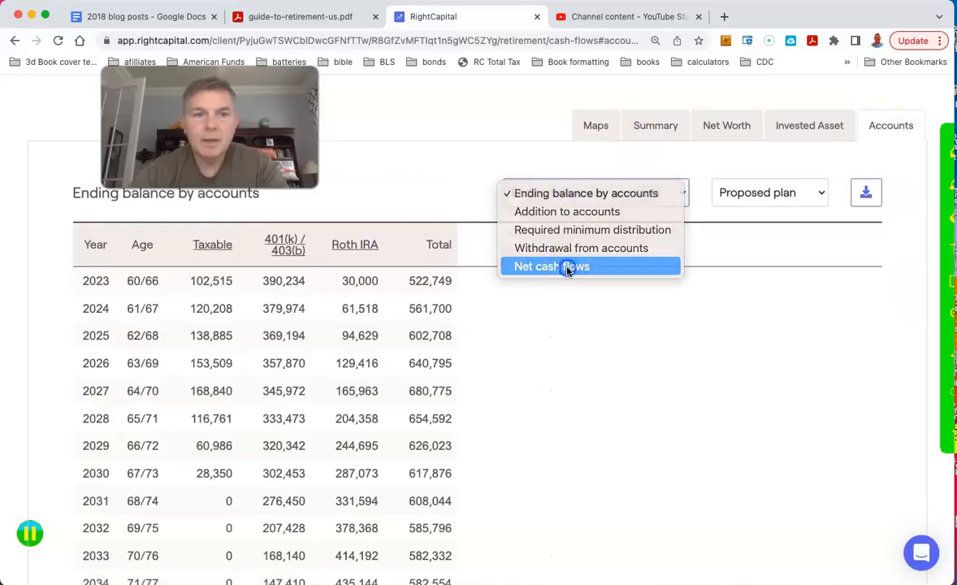
{"action": "left_click", "coordinate": [551, 265]}
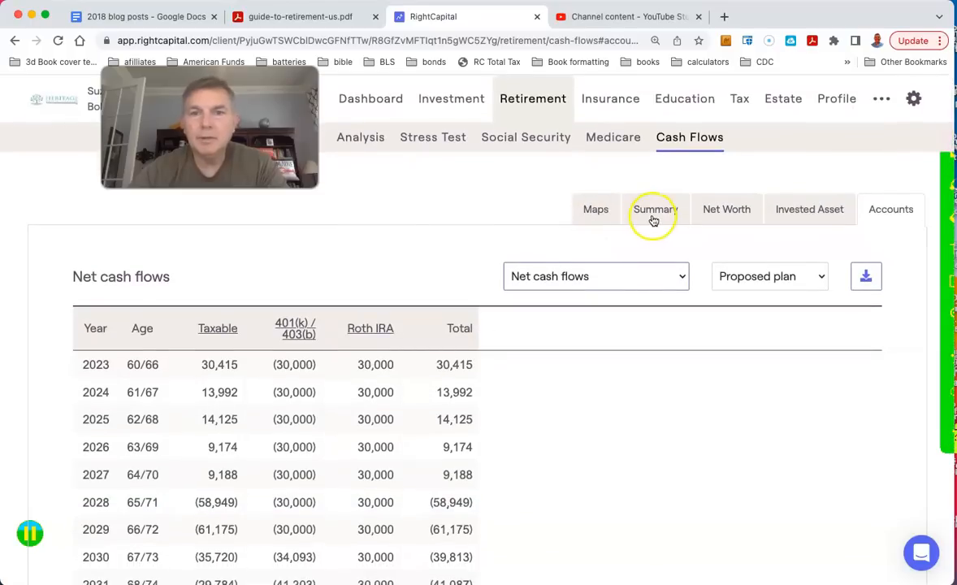
{"action": "left_click", "coordinate": [656, 209]}
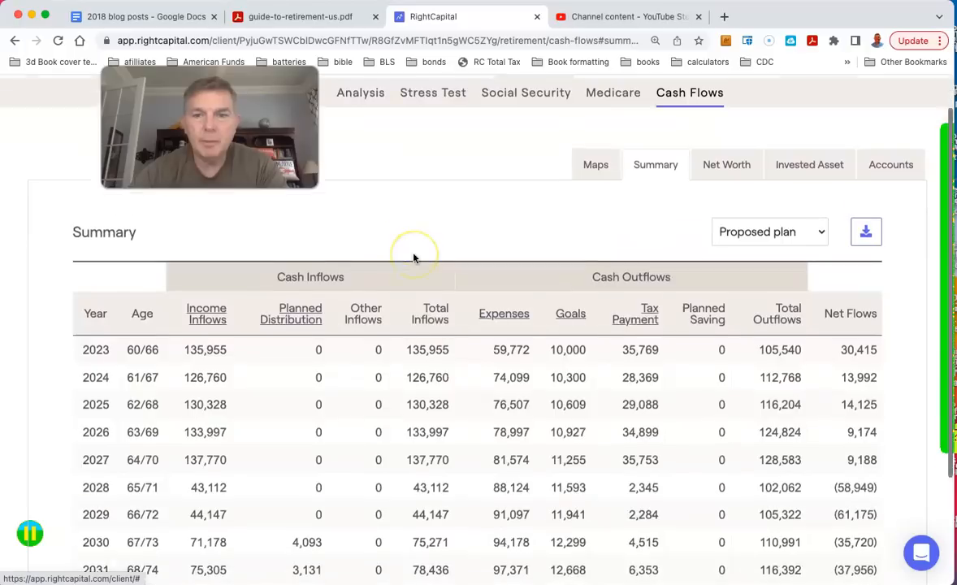
{"action": "scroll", "scroll_direction": "down", "scroll_amount": 3}
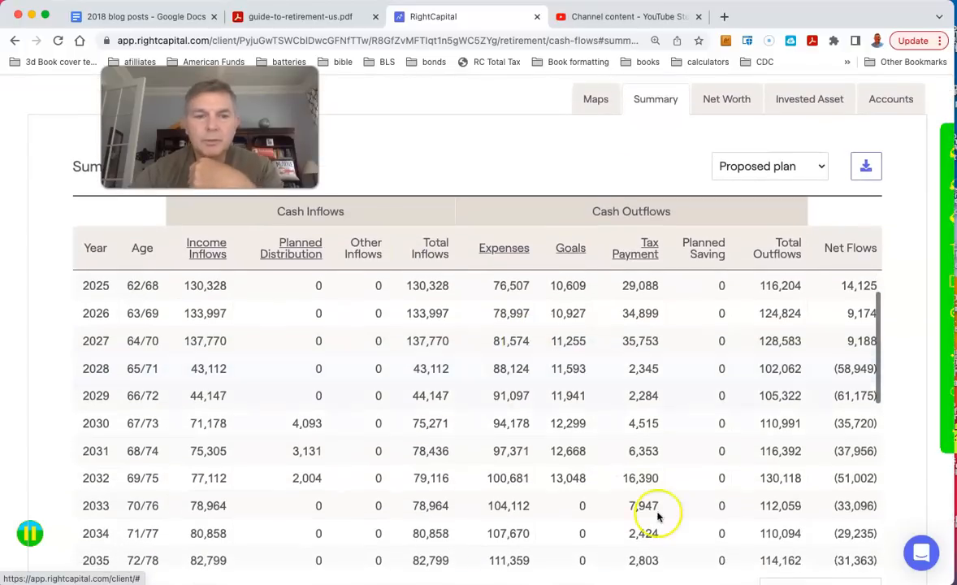
{"action": "mouse_move", "coordinate": [645, 477]}
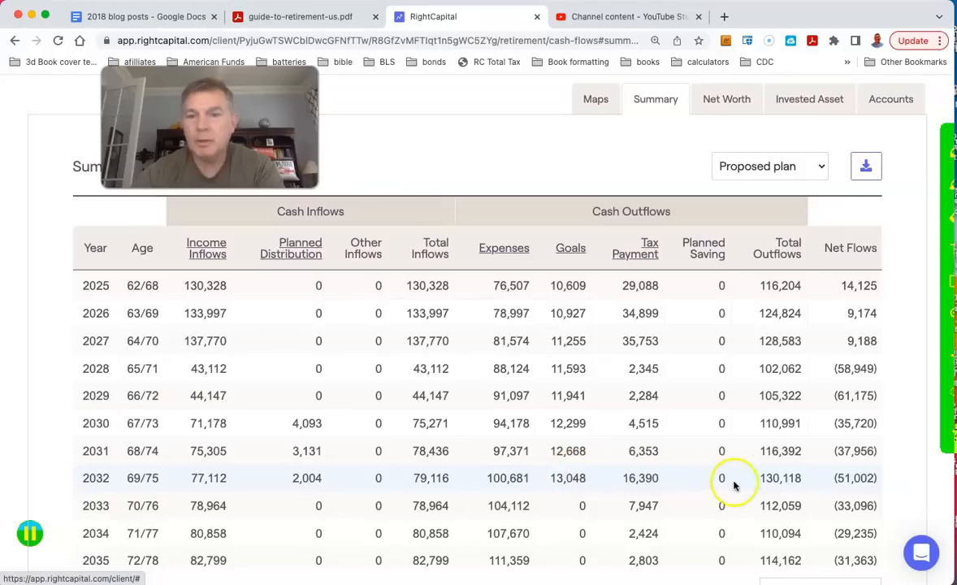
{"action": "mouse_move", "coordinate": [825, 368]}
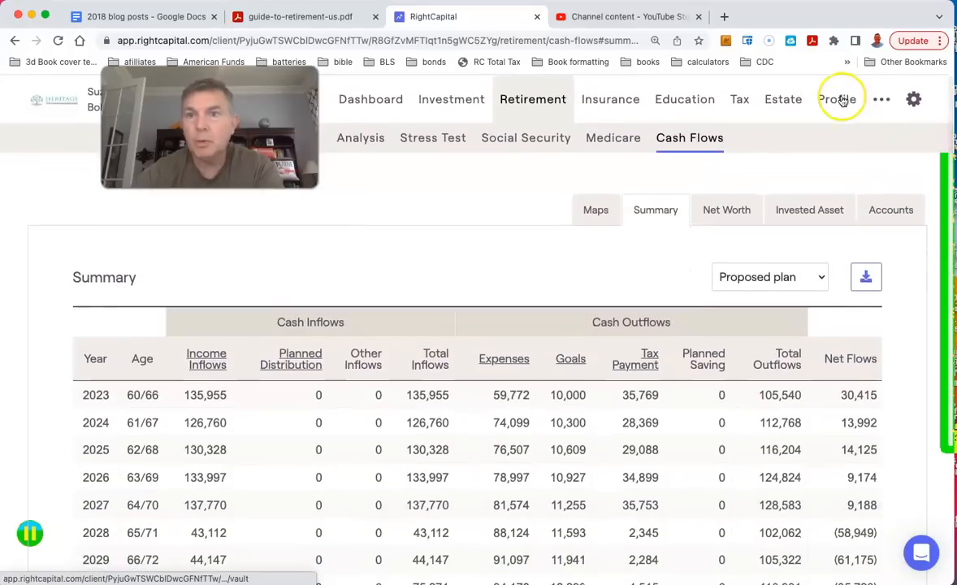
Shorten Bob's 401k Roth conversion to end in 2026 and save it.
{"action": "left_click", "coordinate": [837, 98]}
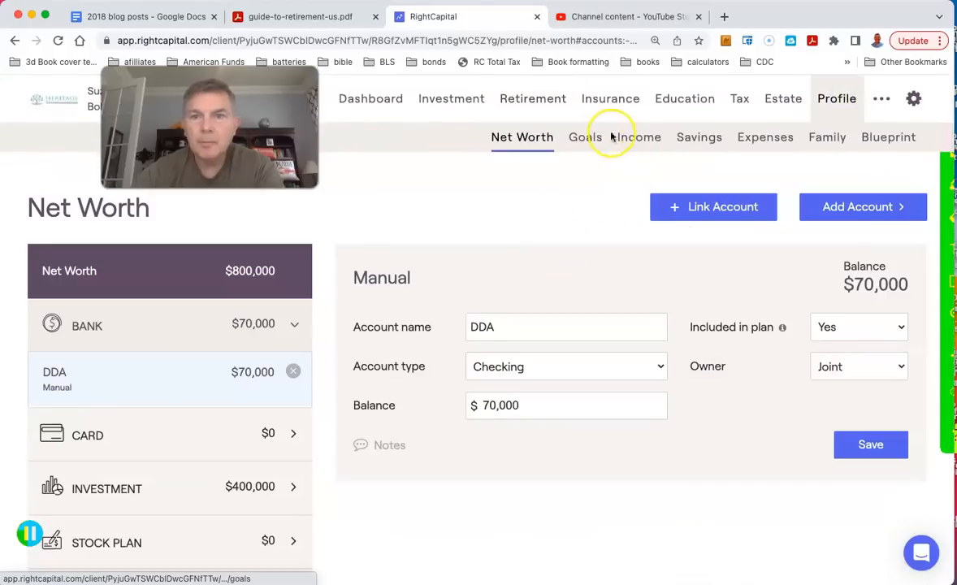
{"action": "left_click", "coordinate": [632, 136]}
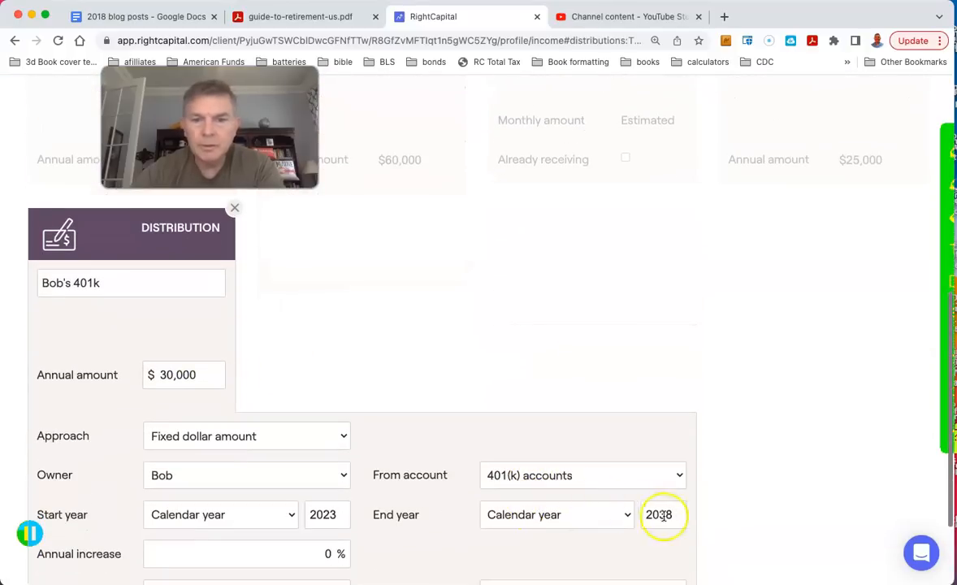
{"action": "key", "text": "BackSpace"}
{"action": "type", "text": "6"}
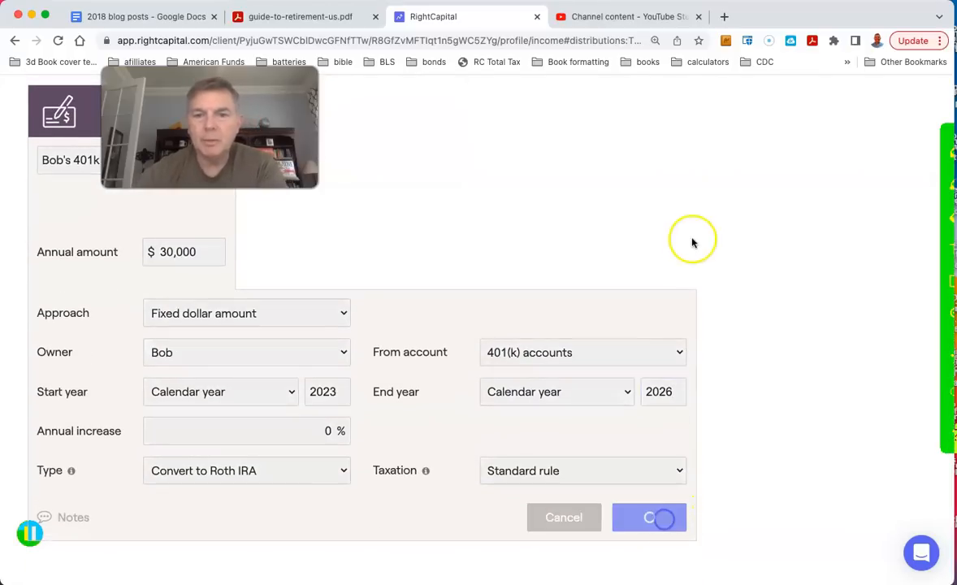
{"action": "left_click", "coordinate": [648, 517]}
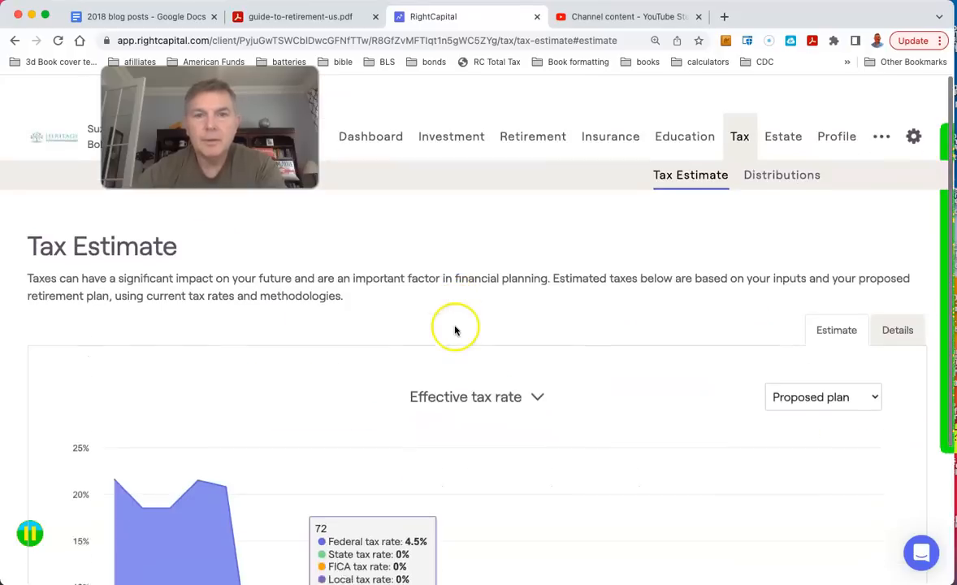
Confirm 88% success, then view account net cash flows with conversions ending after 2026.
{"action": "scroll", "scroll_direction": "down", "scroll_amount": 3}
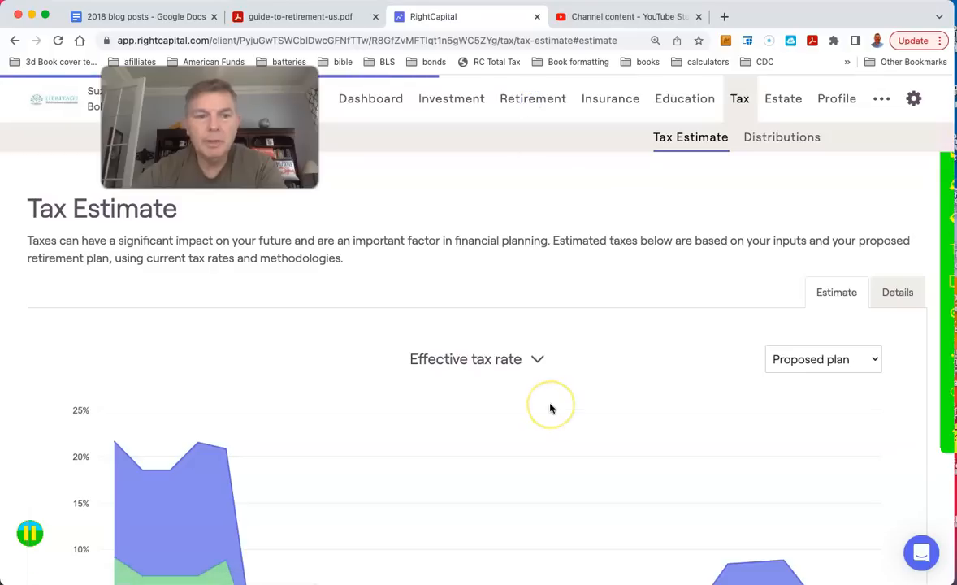
{"action": "left_click", "coordinate": [533, 98]}
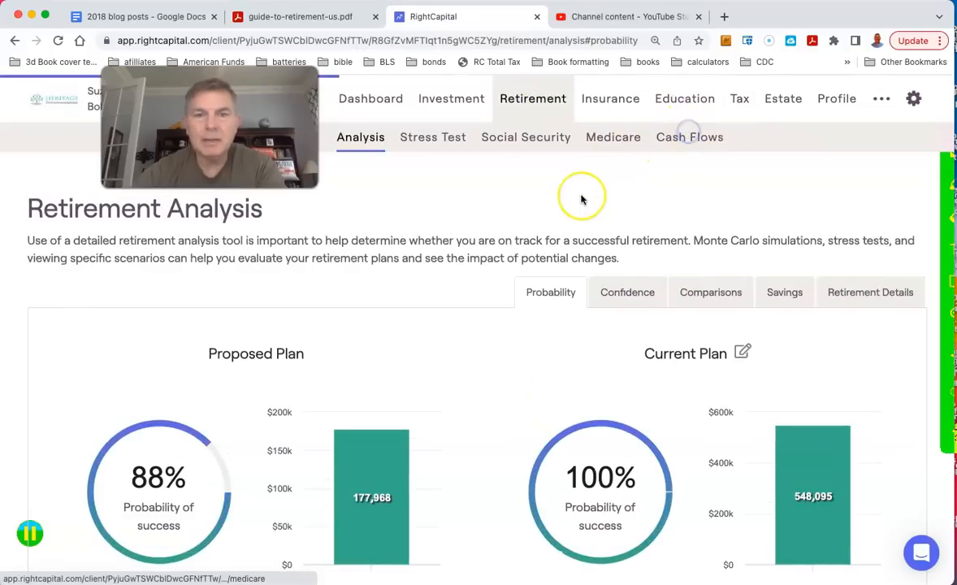
{"action": "left_click", "coordinate": [689, 136]}
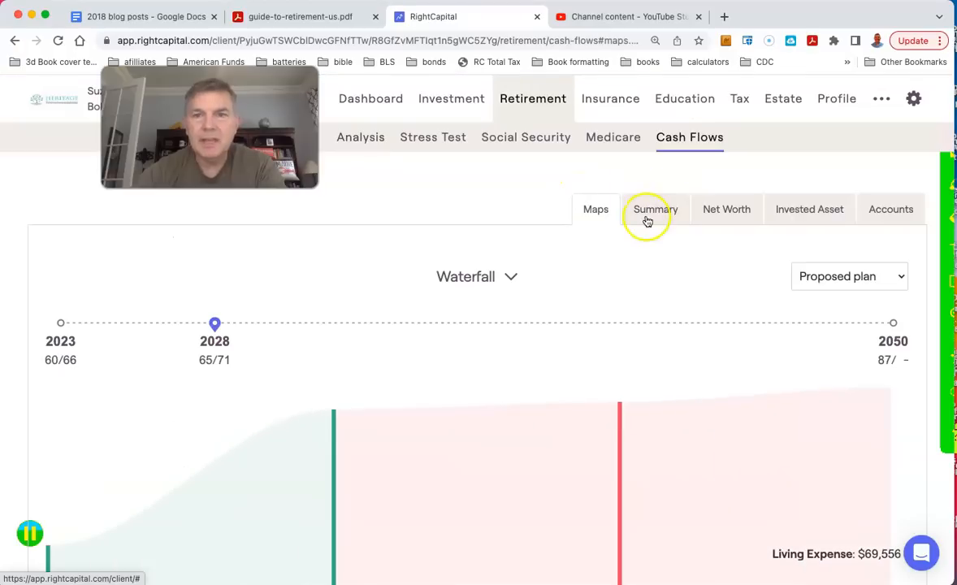
{"action": "left_click", "coordinate": [654, 209]}
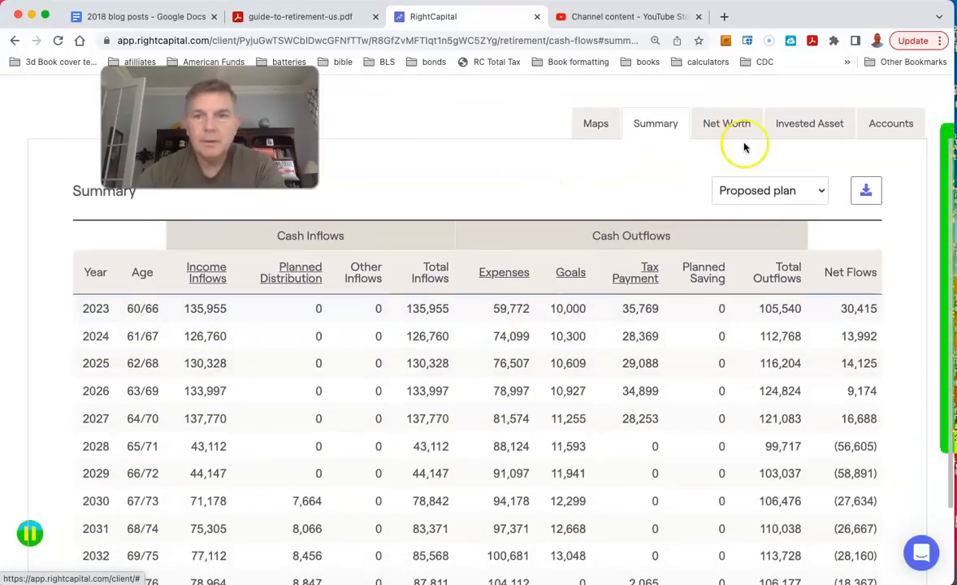
{"action": "left_click", "coordinate": [890, 122]}
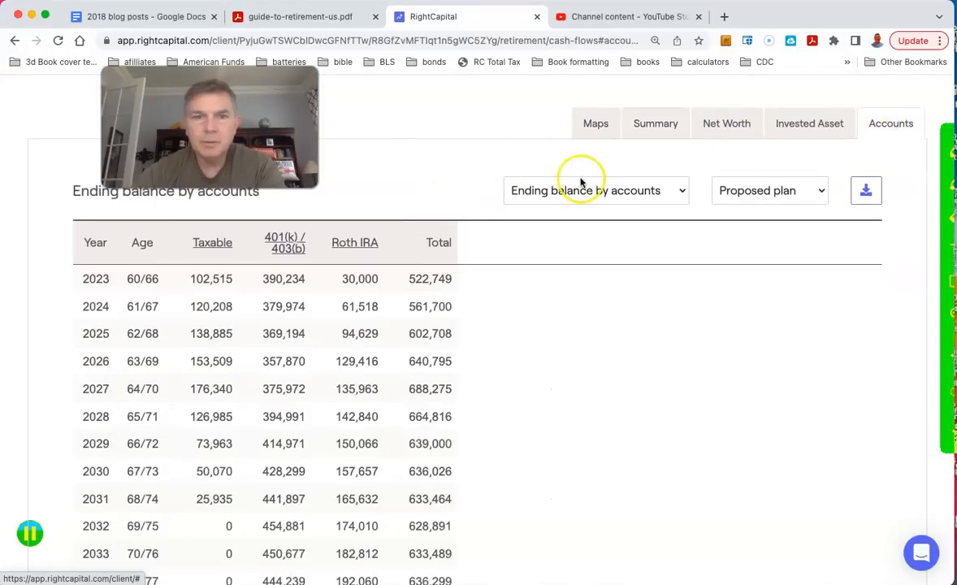
{"action": "left_click", "coordinate": [596, 190]}
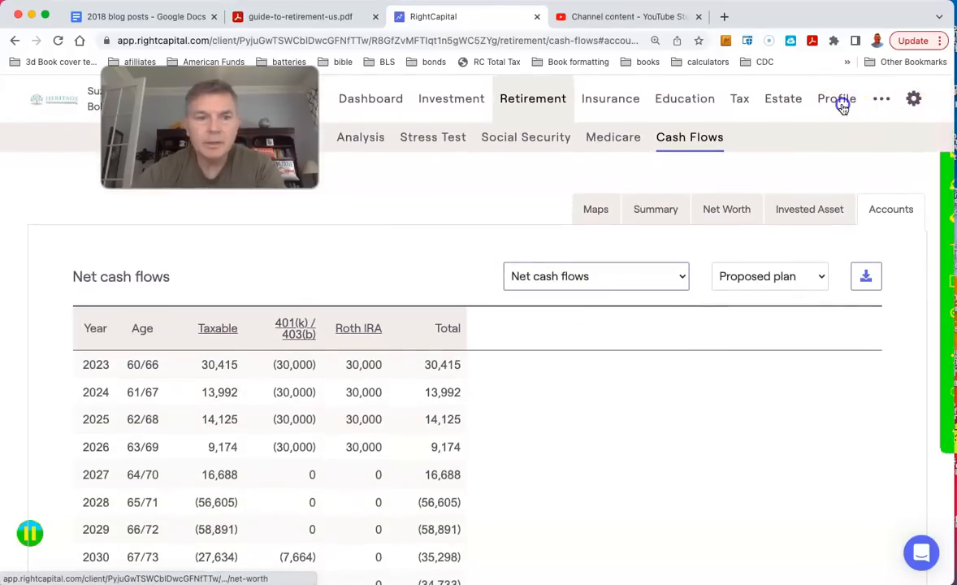
Extend Bob's 401k Roth conversion end year to 2028 and save.
{"action": "left_click", "coordinate": [836, 98]}
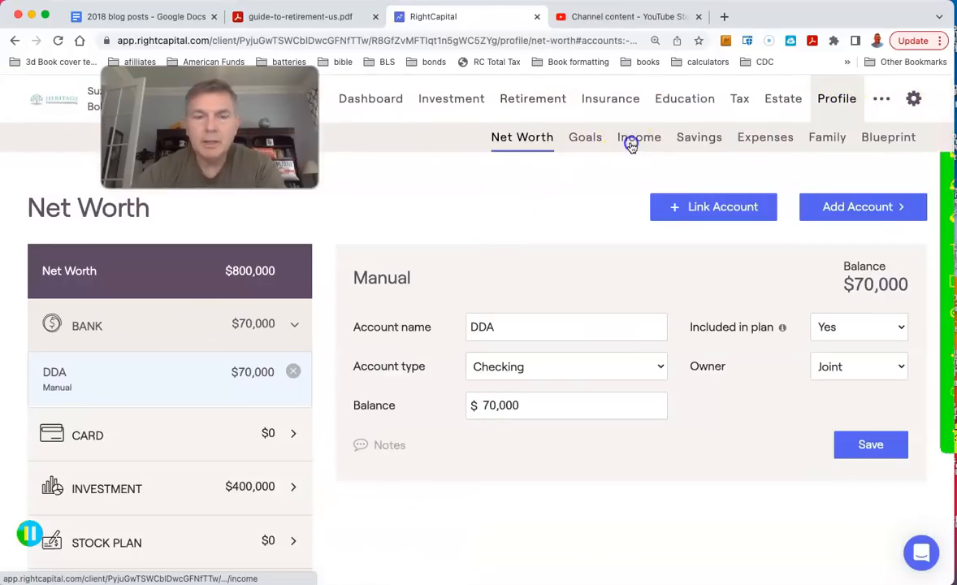
{"action": "left_click", "coordinate": [639, 136]}
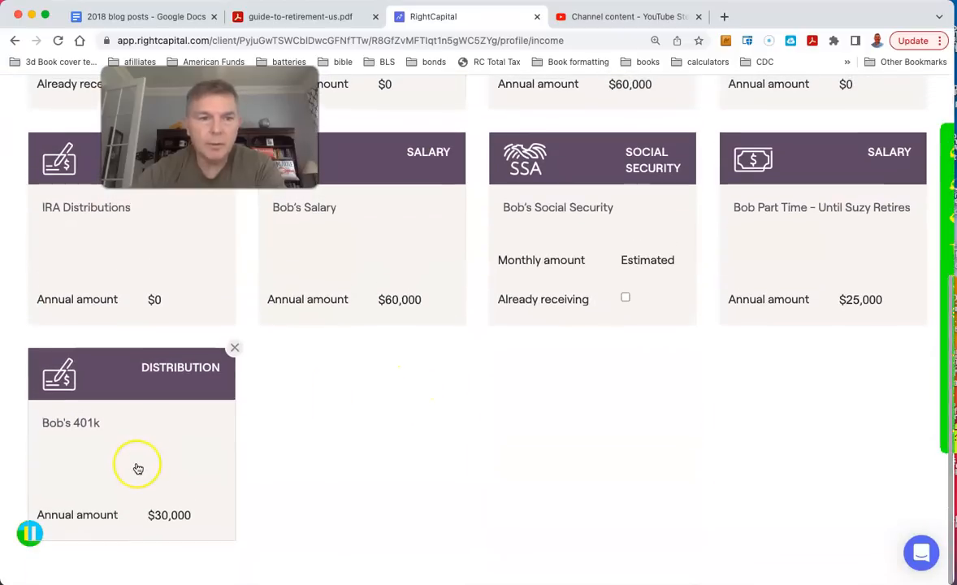
{"action": "left_click", "coordinate": [138, 469]}
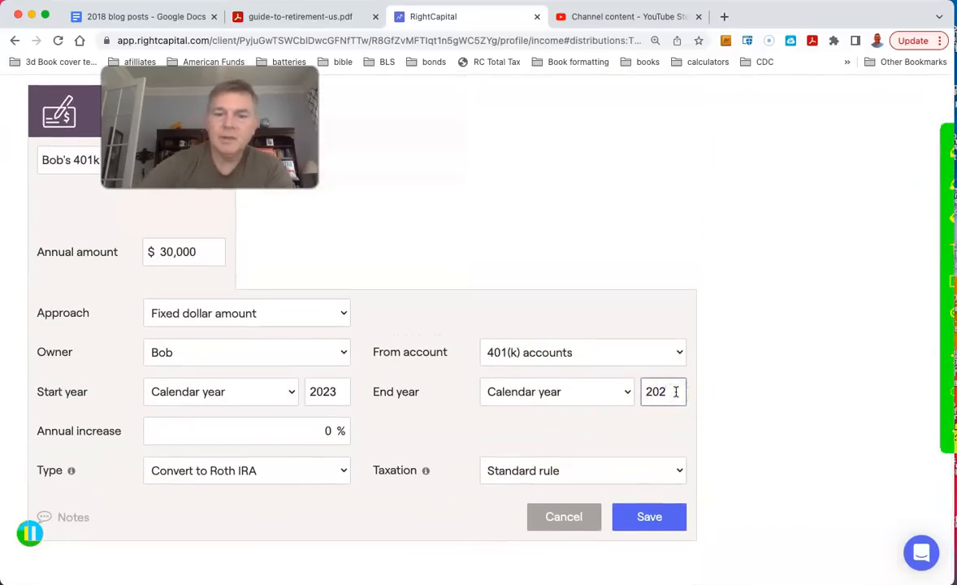
{"action": "left_click", "coordinate": [649, 516]}
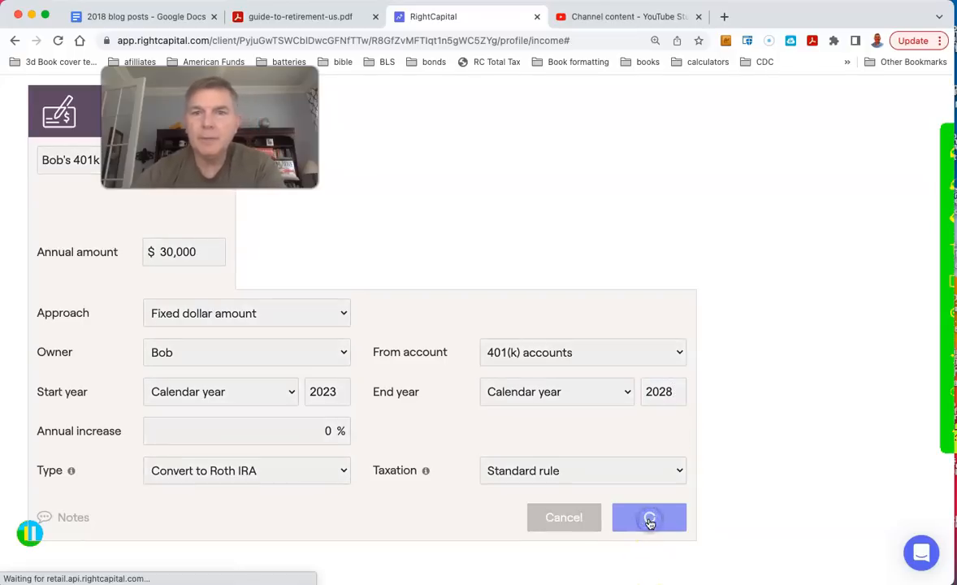
{"action": "left_click", "coordinate": [649, 517]}
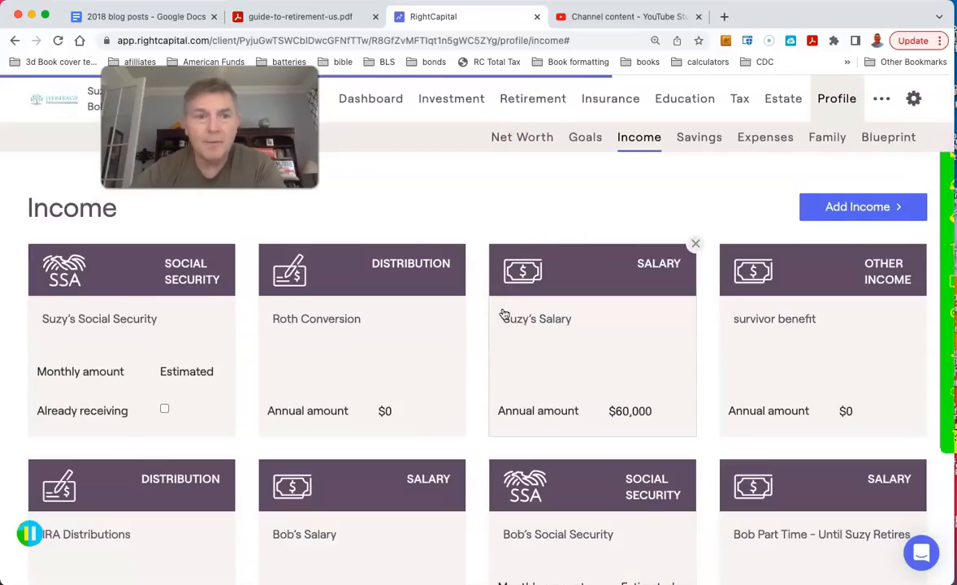
Check the retirement analysis, then view the tax estimate as federal income tax brackets.
{"action": "left_click", "coordinate": [533, 98]}
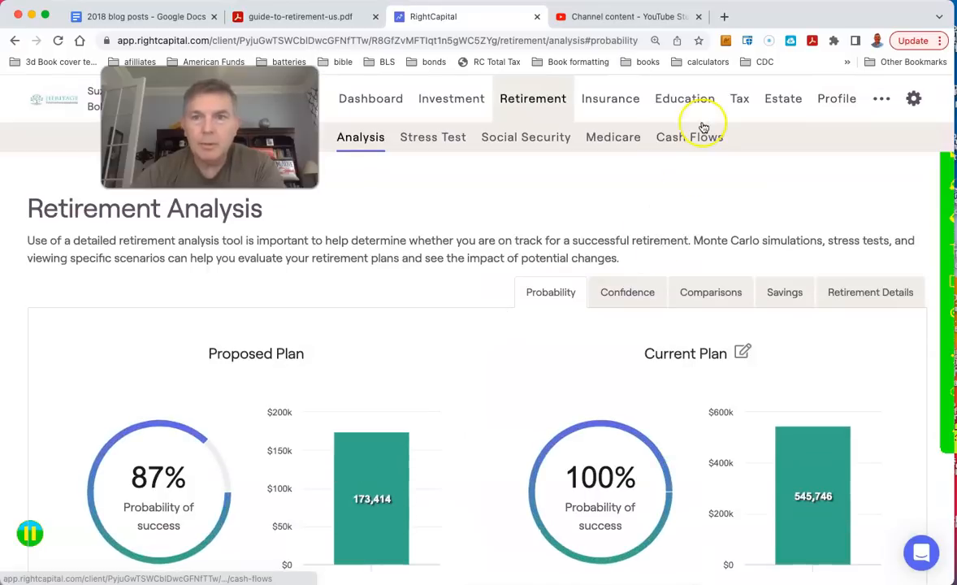
{"action": "mouse_move", "coordinate": [620, 242]}
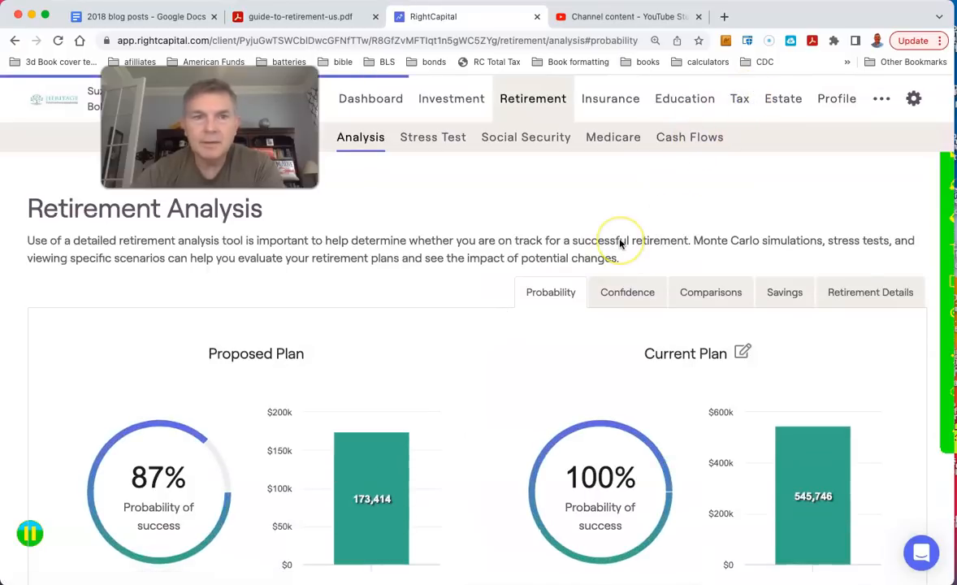
{"action": "left_click", "coordinate": [738, 98]}
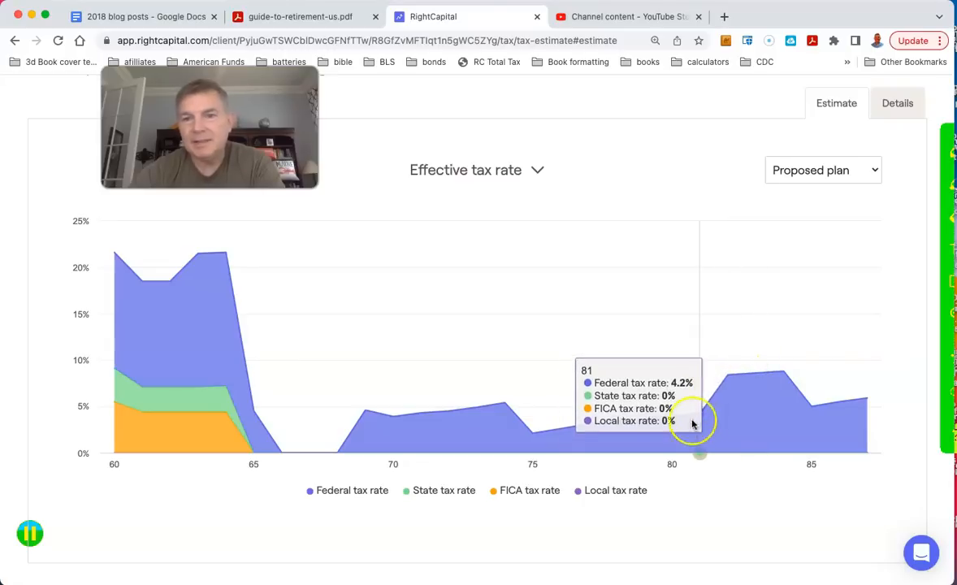
{"action": "mouse_move", "coordinate": [541, 170]}
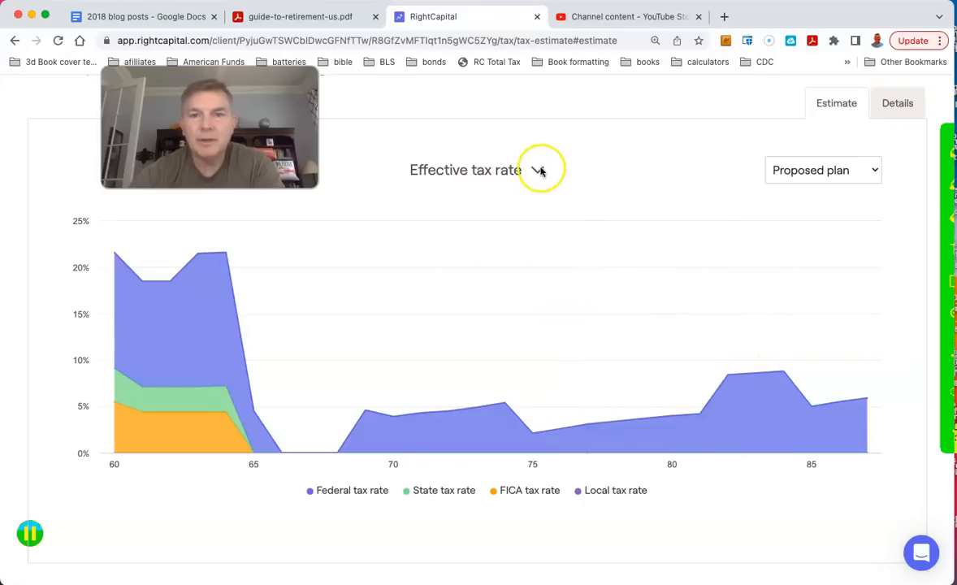
{"action": "left_click", "coordinate": [540, 170]}
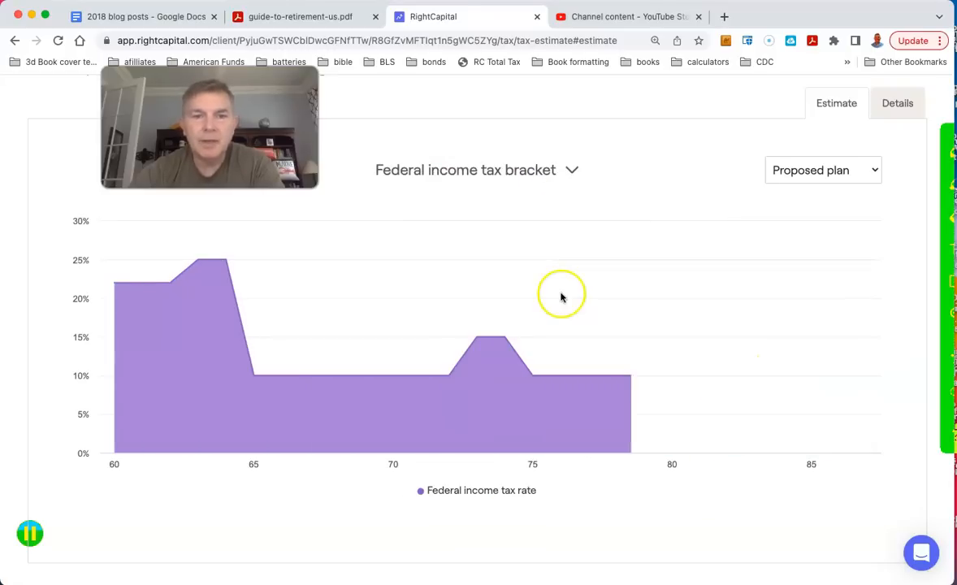
{"action": "mouse_move", "coordinate": [497, 361]}
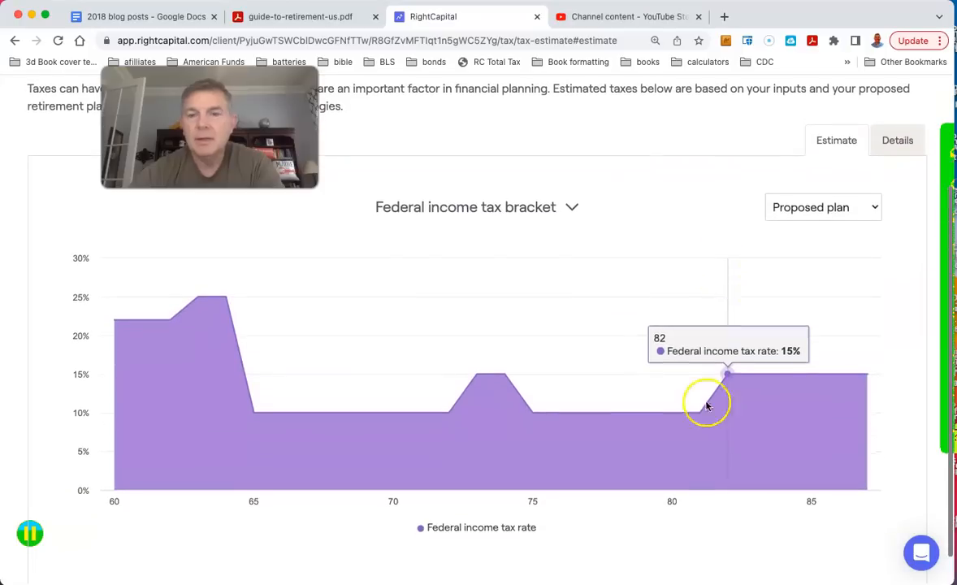
{"action": "mouse_move", "coordinate": [720, 412]}
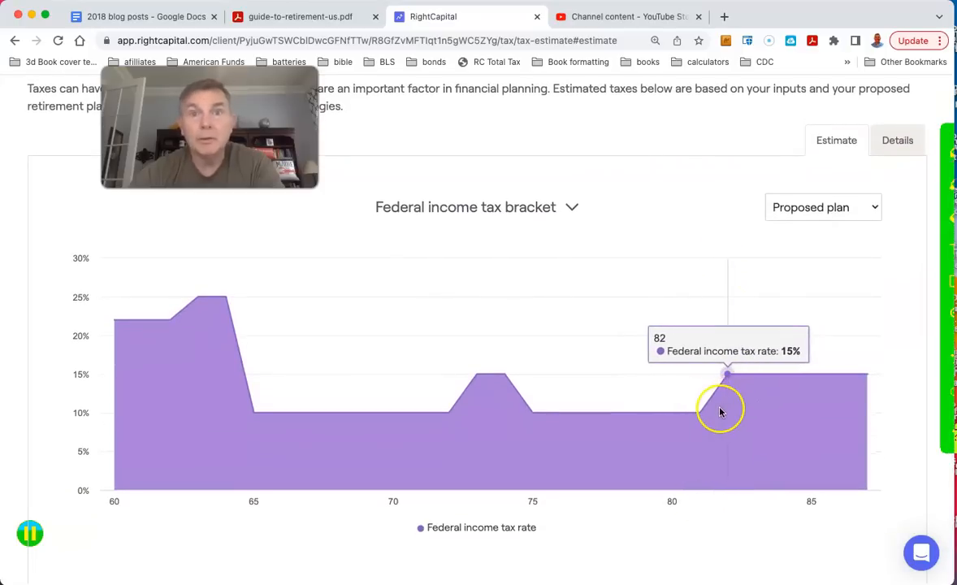
{"action": "scroll", "scroll_direction": "down", "scroll_amount": 3}
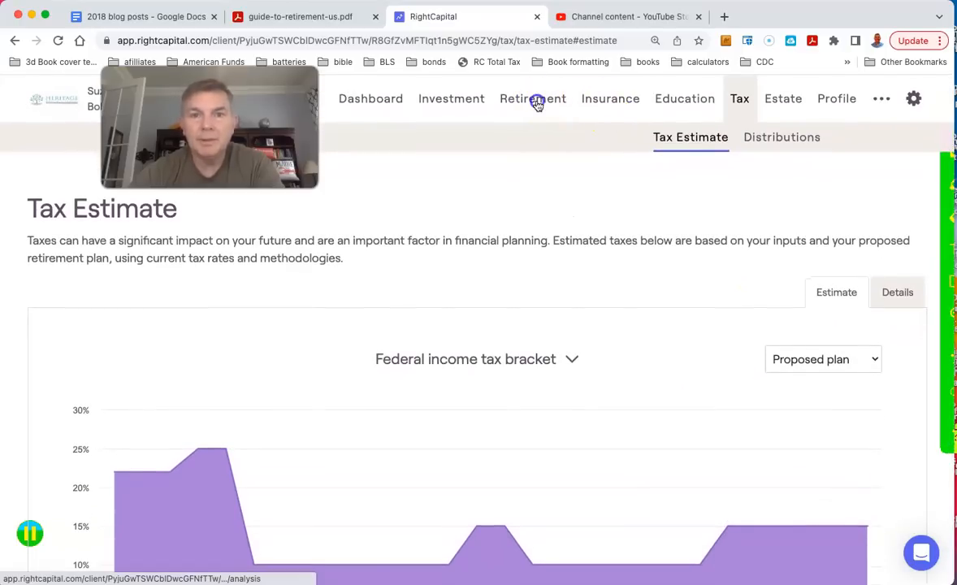
View the yearly cash flow summary, showing 2028 net flows of (58,949).
{"action": "left_click", "coordinate": [532, 98]}
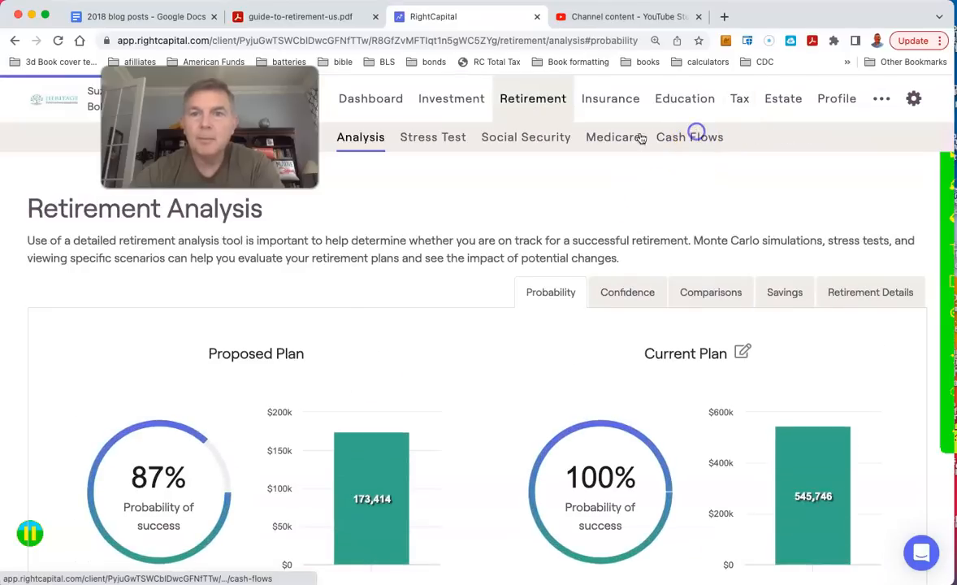
{"action": "left_click", "coordinate": [689, 137]}
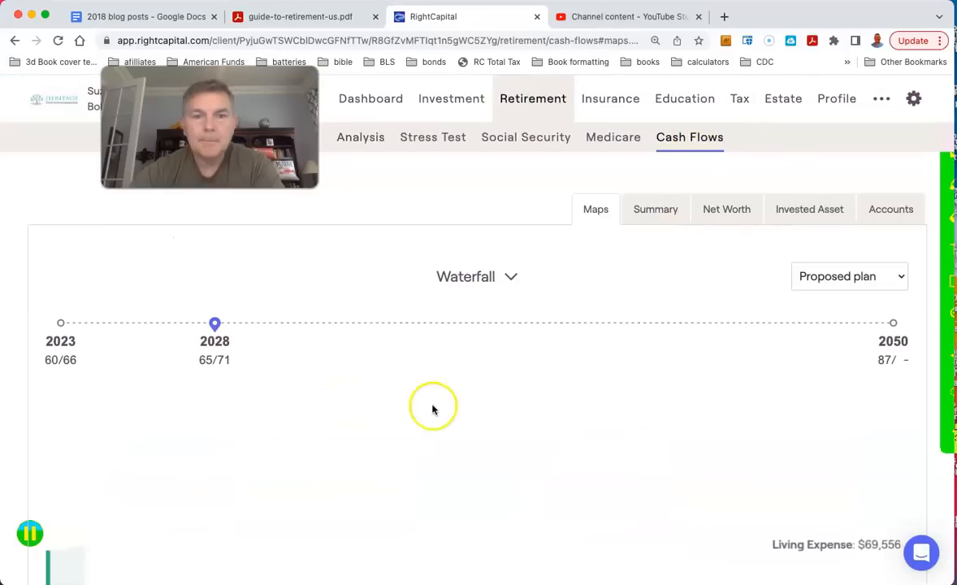
{"action": "left_click", "coordinate": [654, 209]}
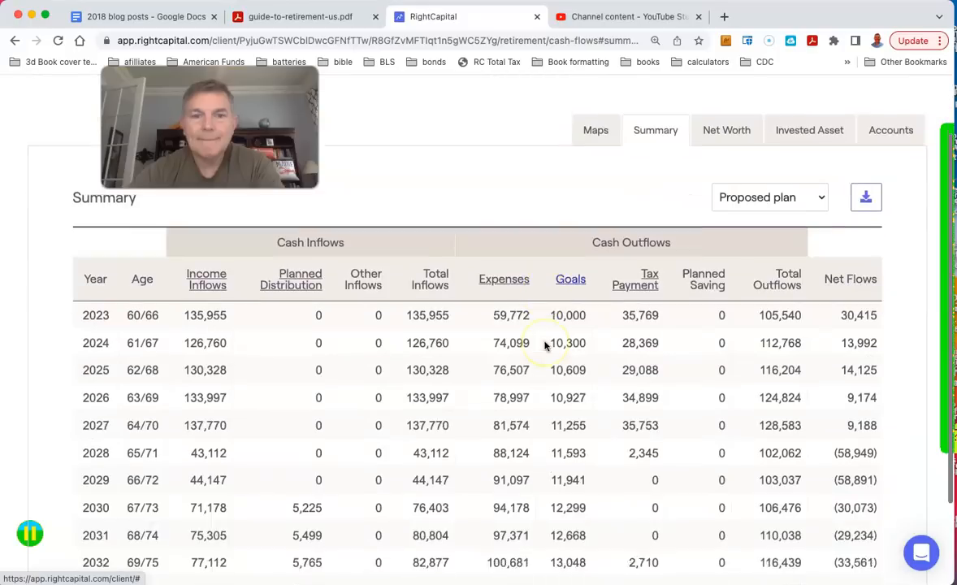
{"action": "scroll", "scroll_direction": "down", "scroll_amount": 3}
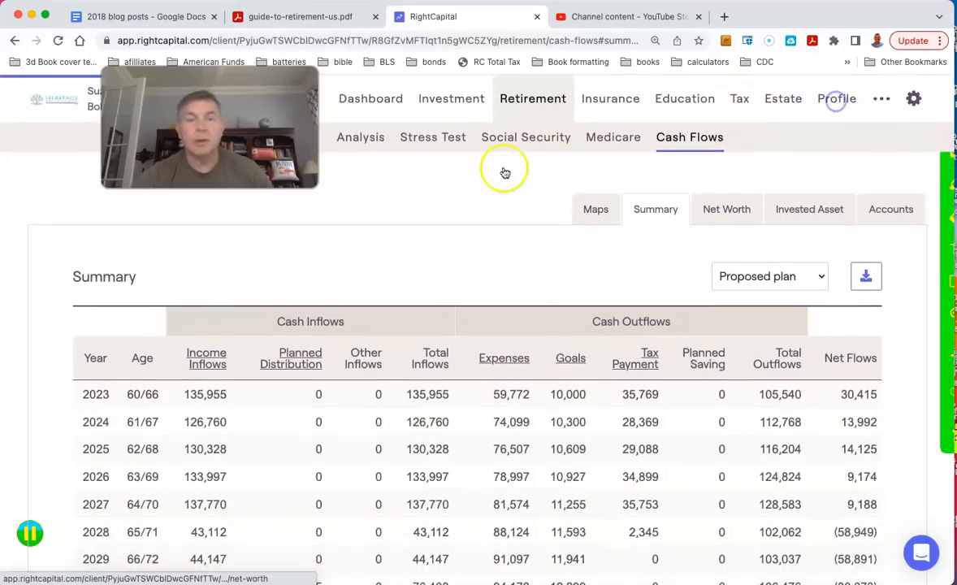
Set Bob's 401k conversion end year to 'After # of years' and enter the count.
{"action": "left_click", "coordinate": [836, 98]}
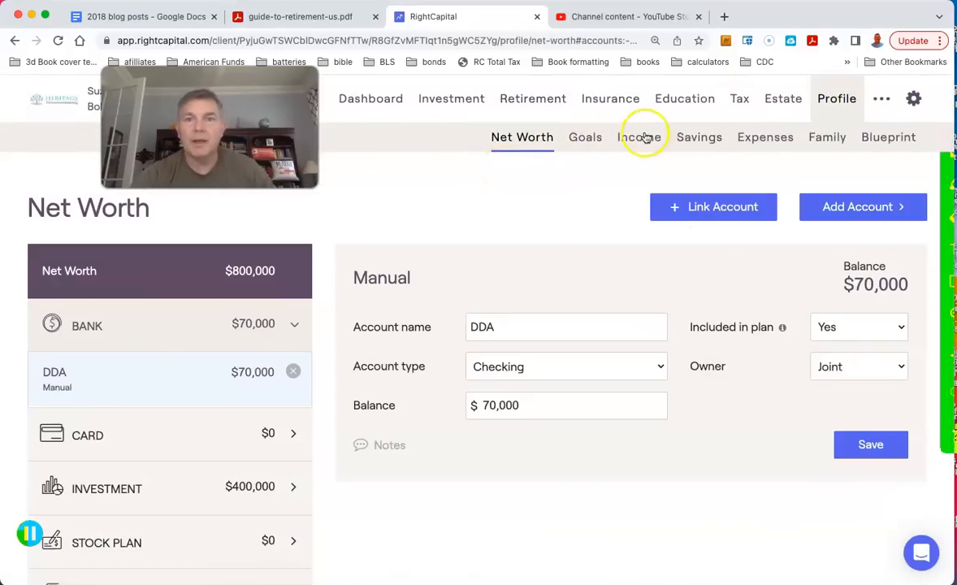
{"action": "left_click", "coordinate": [639, 136]}
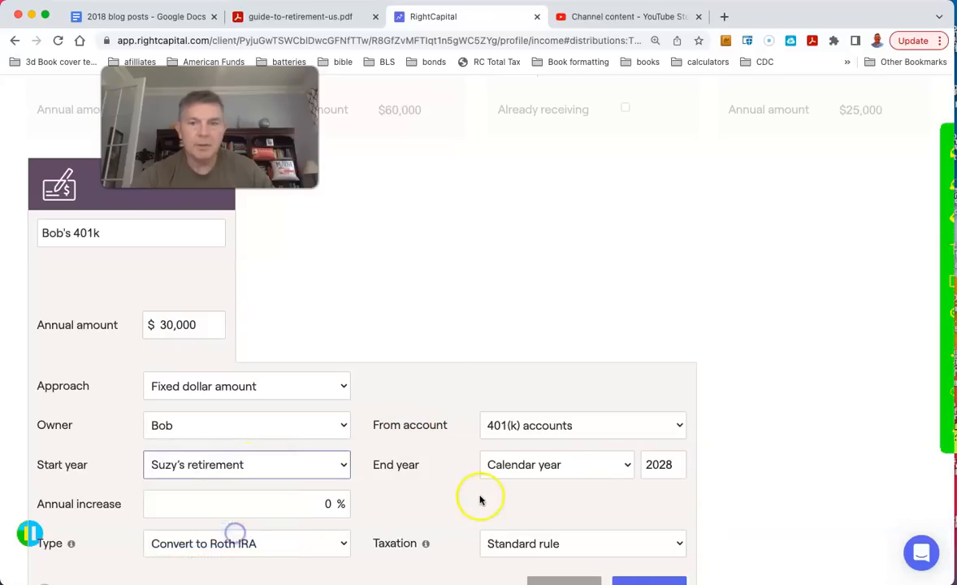
{"action": "left_click", "coordinate": [557, 463]}
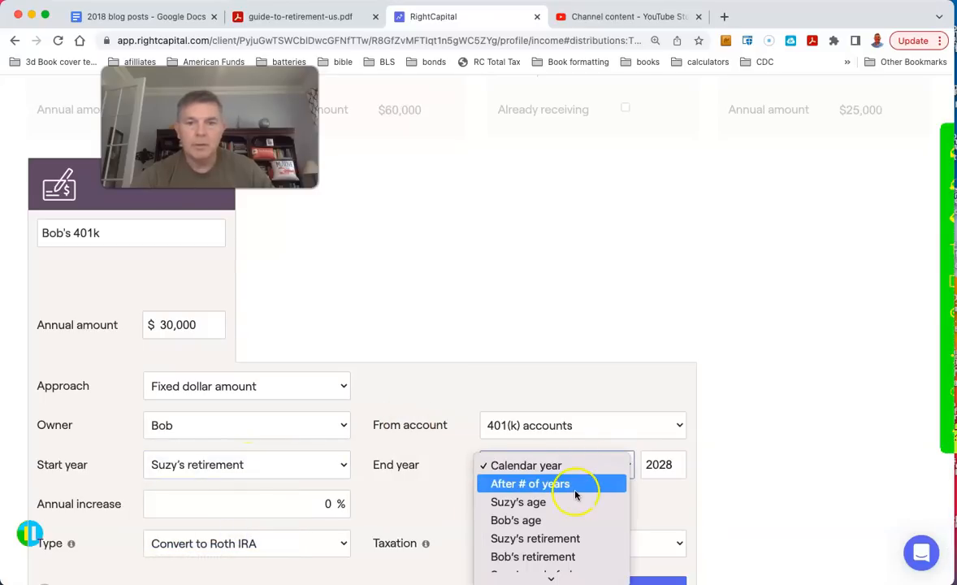
{"action": "left_click", "coordinate": [530, 483]}
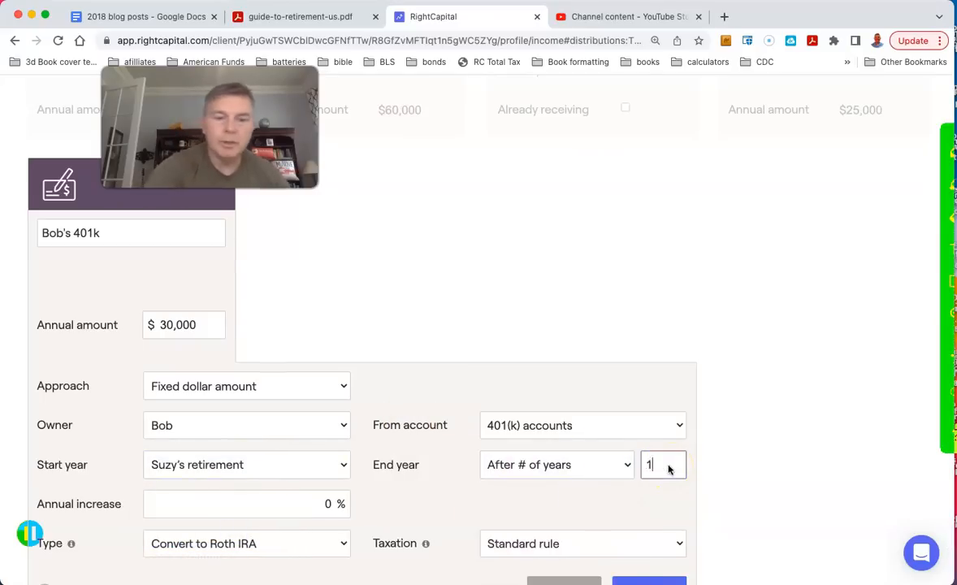
{"action": "type", "text": "0"}
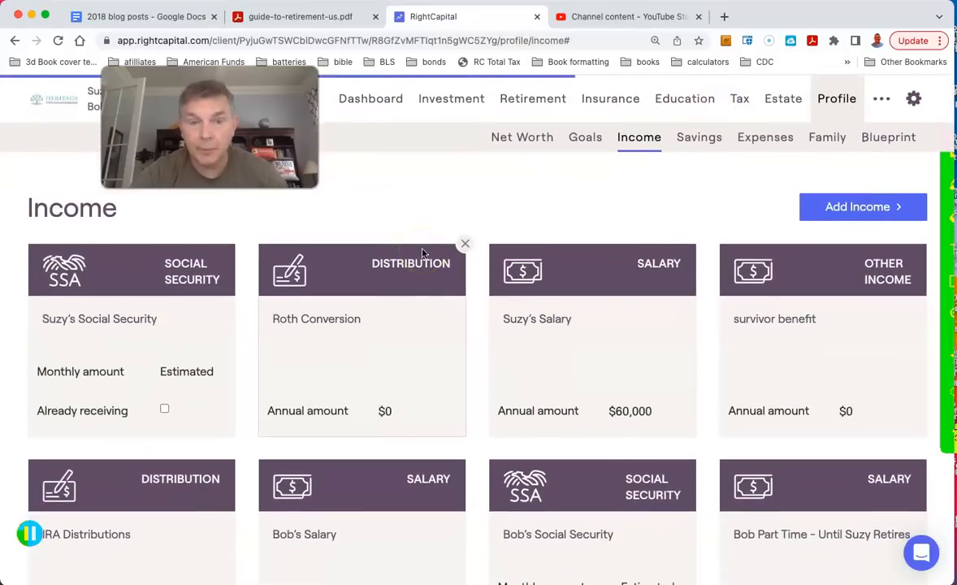
Show the Effective tax rate chart, with federal rates near 10% around ages 71–74.
{"action": "left_click", "coordinate": [739, 98]}
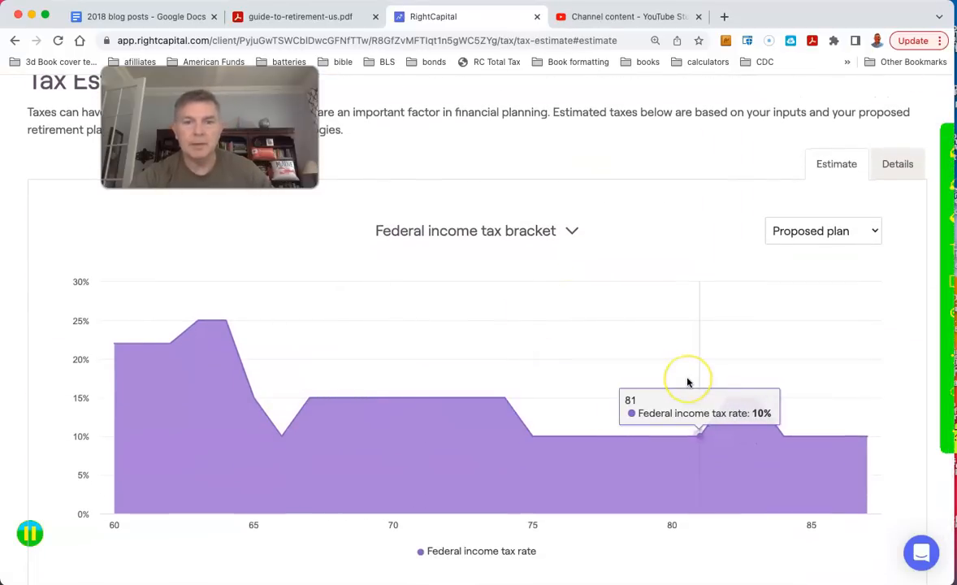
{"action": "left_click", "coordinate": [477, 231]}
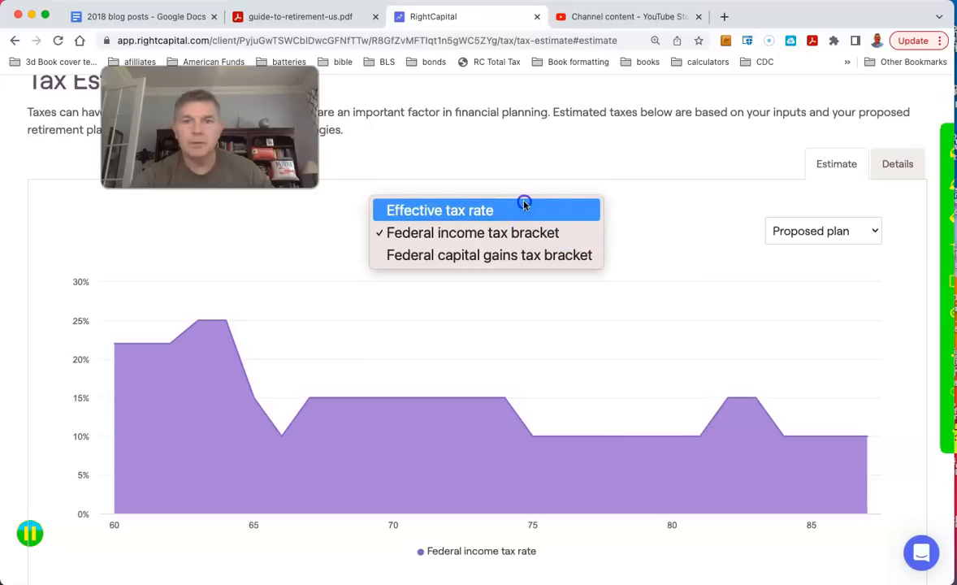
{"action": "left_click", "coordinate": [438, 210]}
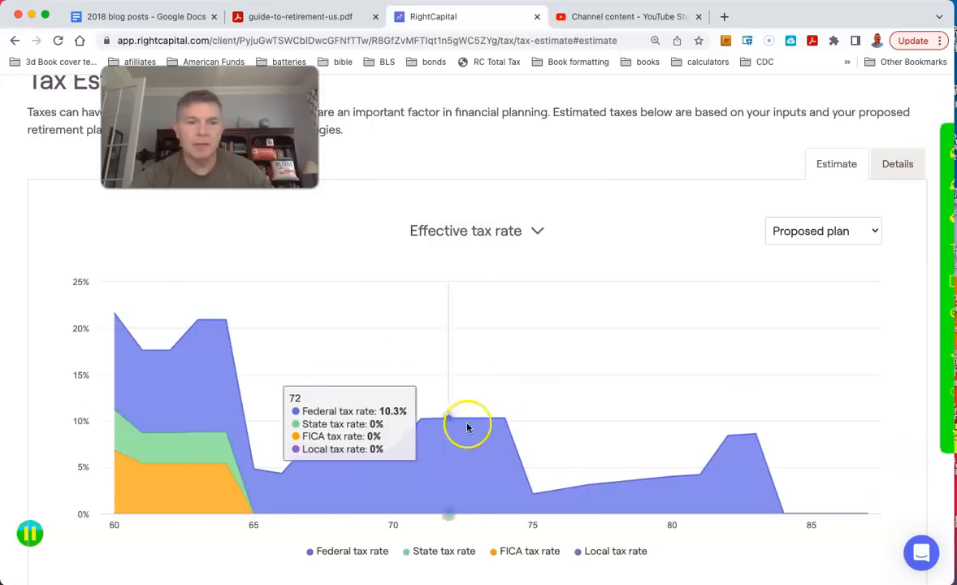
{"action": "mouse_move", "coordinate": [487, 426]}
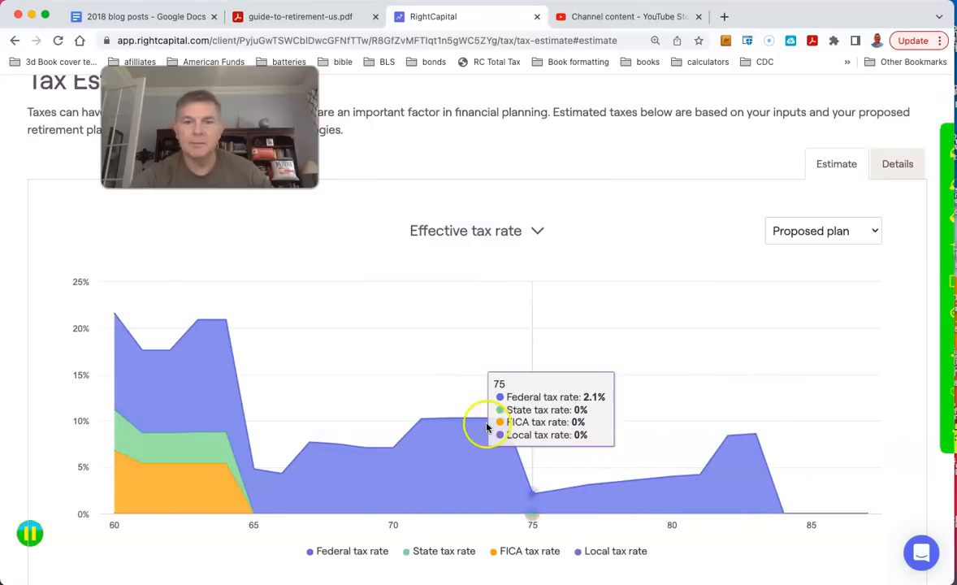
{"action": "mouse_move", "coordinate": [420, 420]}
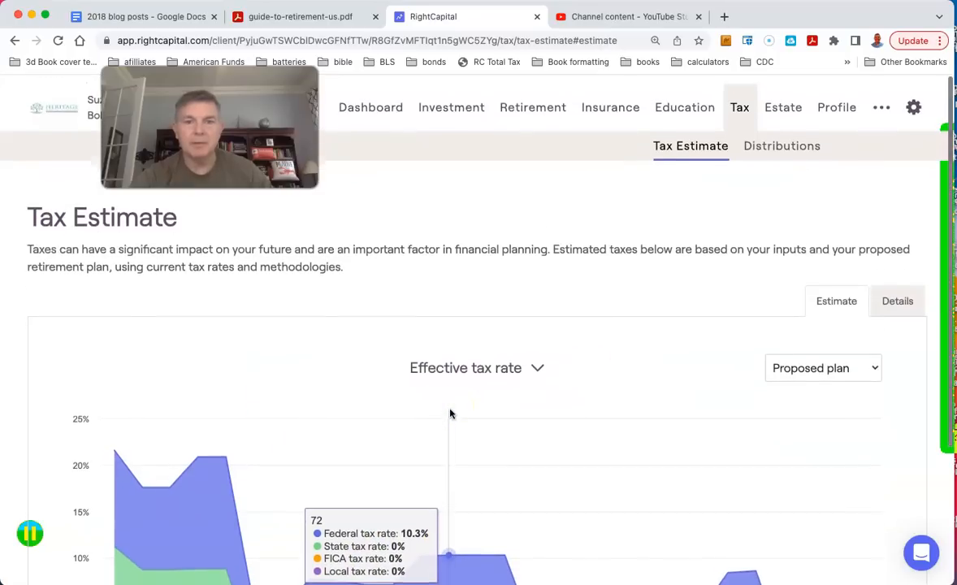
{"action": "scroll", "scroll_direction": "down", "scroll_amount": 3}
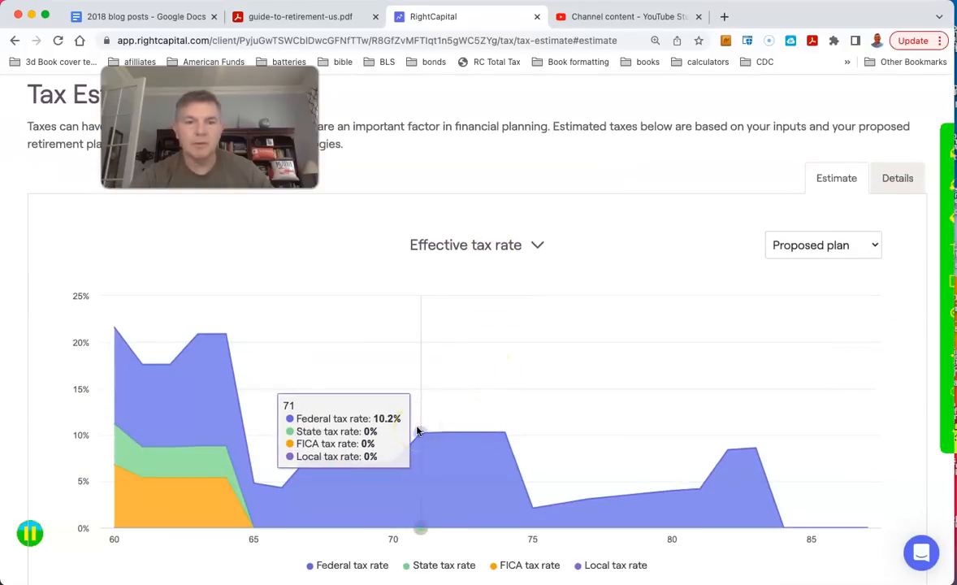
{"action": "mouse_move", "coordinate": [522, 429]}
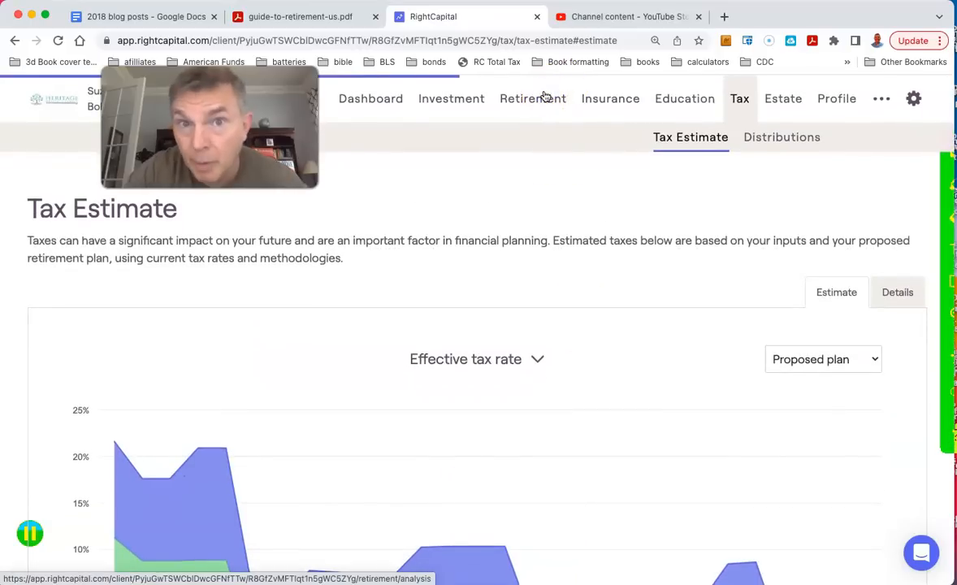
View the cash flow summary table and scroll to 2040–2049 tax payments.
{"action": "left_click", "coordinate": [532, 98]}
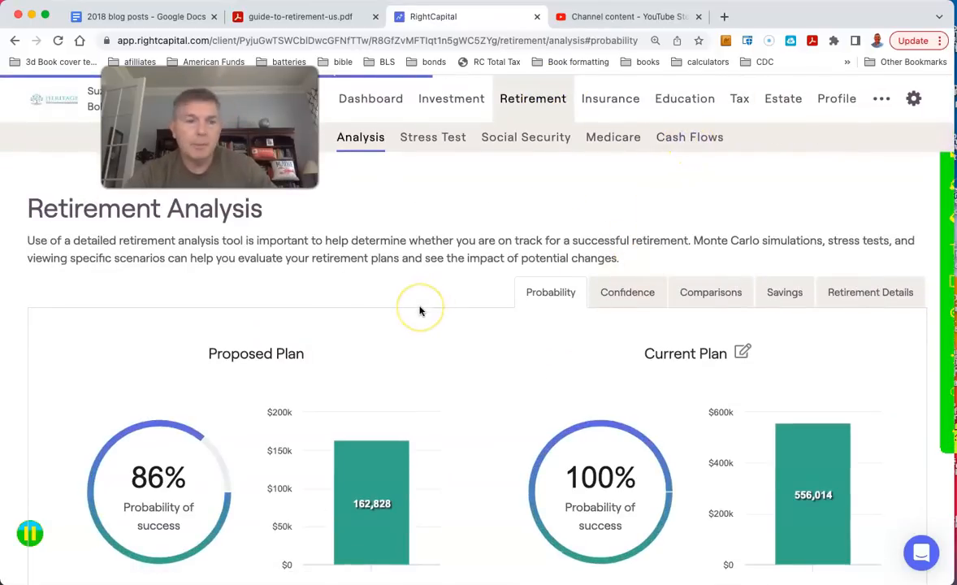
{"action": "left_click", "coordinate": [689, 136]}
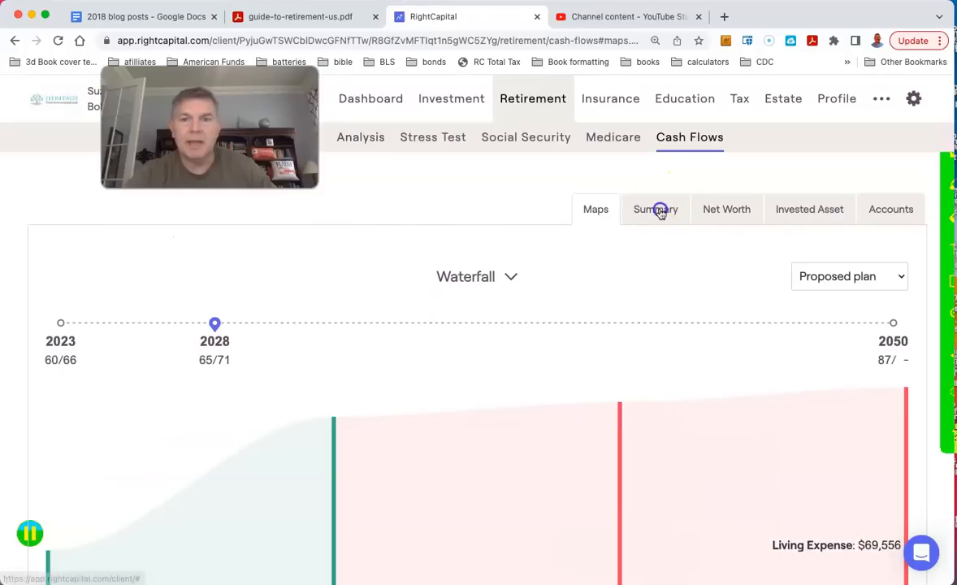
{"action": "left_click", "coordinate": [655, 209]}
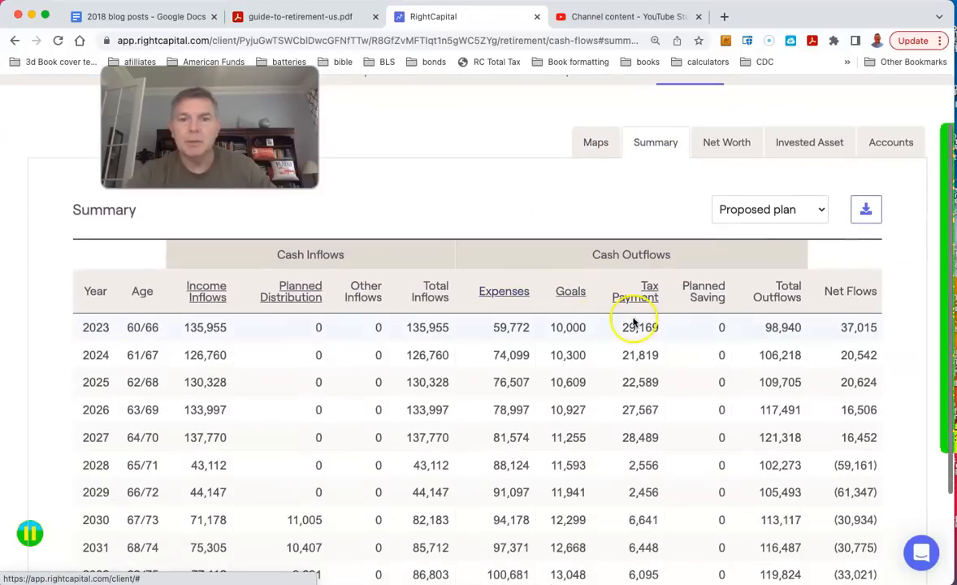
{"action": "scroll", "scroll_direction": "down", "scroll_amount": 3}
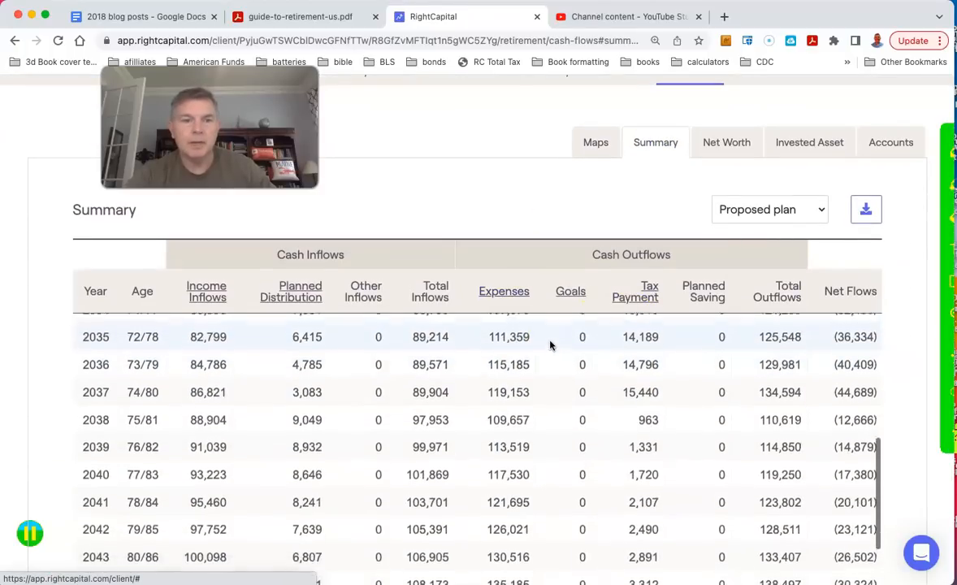
{"action": "scroll", "scroll_direction": "down", "scroll_amount": 3}
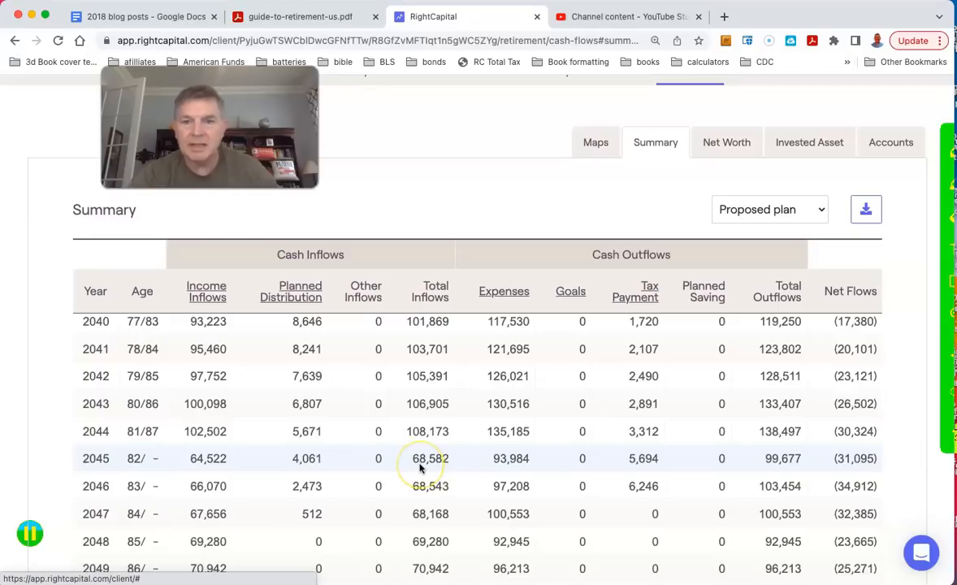
{"action": "mouse_move", "coordinate": [642, 458]}
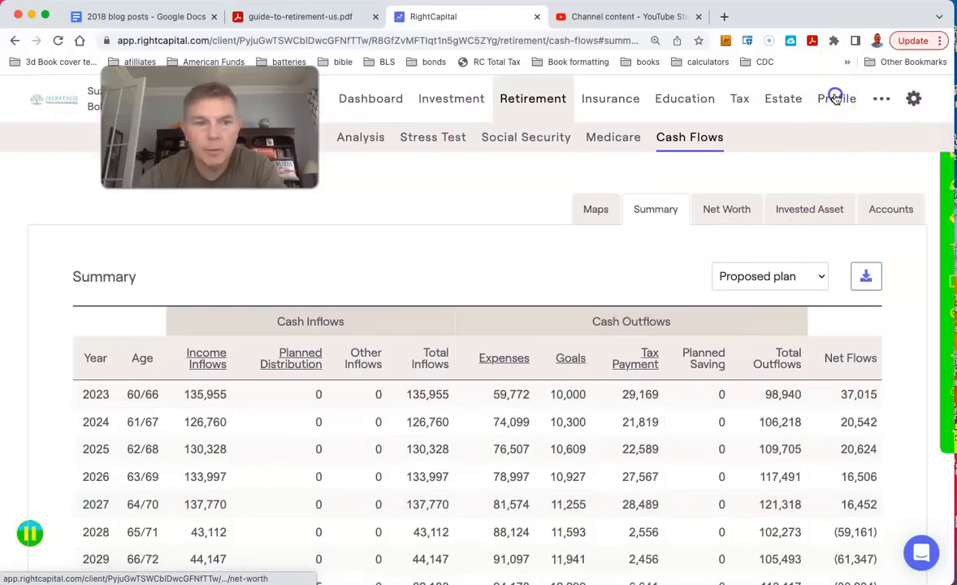
Set Bob's 401k Roth conversion to end in calendar year 2033 and save.
{"action": "left_click", "coordinate": [837, 99]}
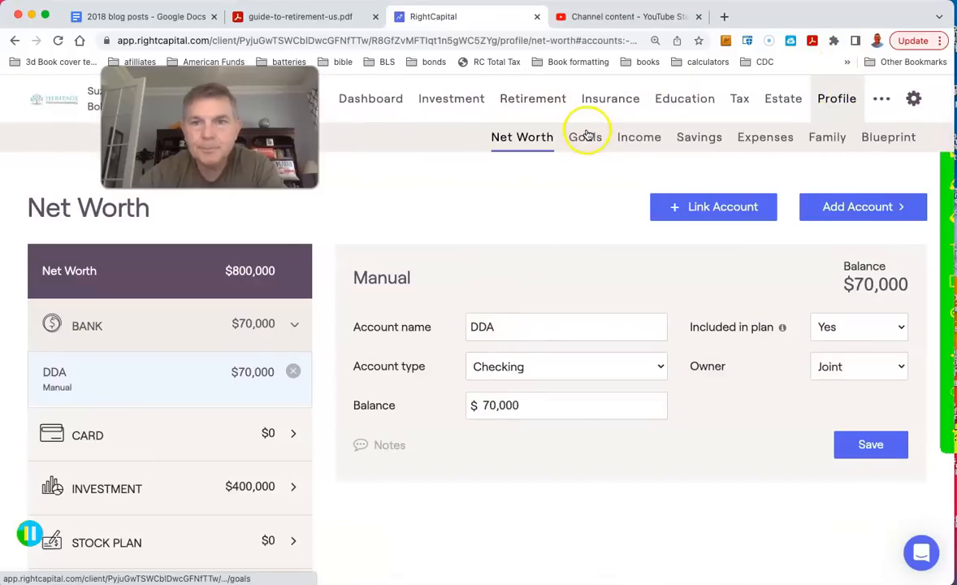
{"action": "left_click", "coordinate": [640, 137]}
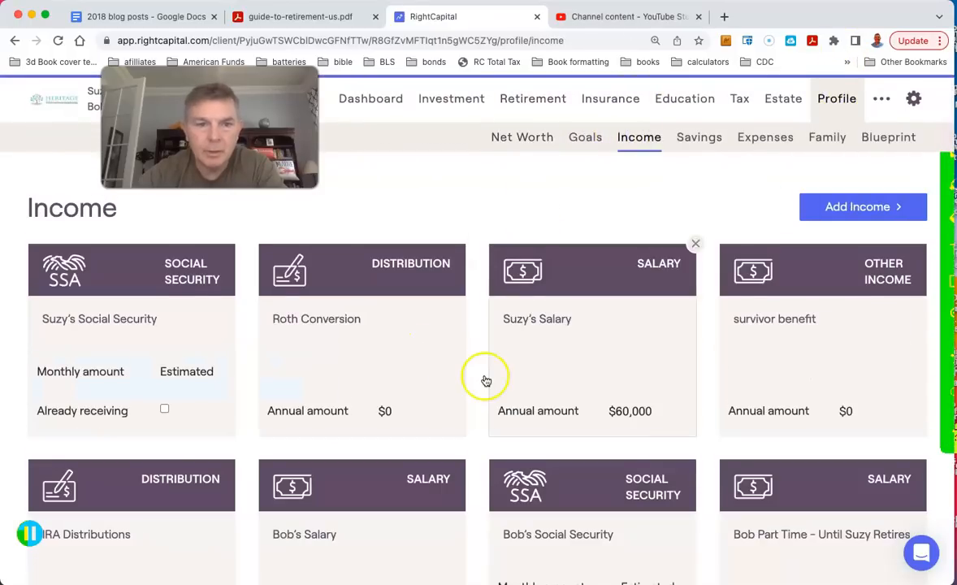
{"action": "left_click", "coordinate": [362, 342]}
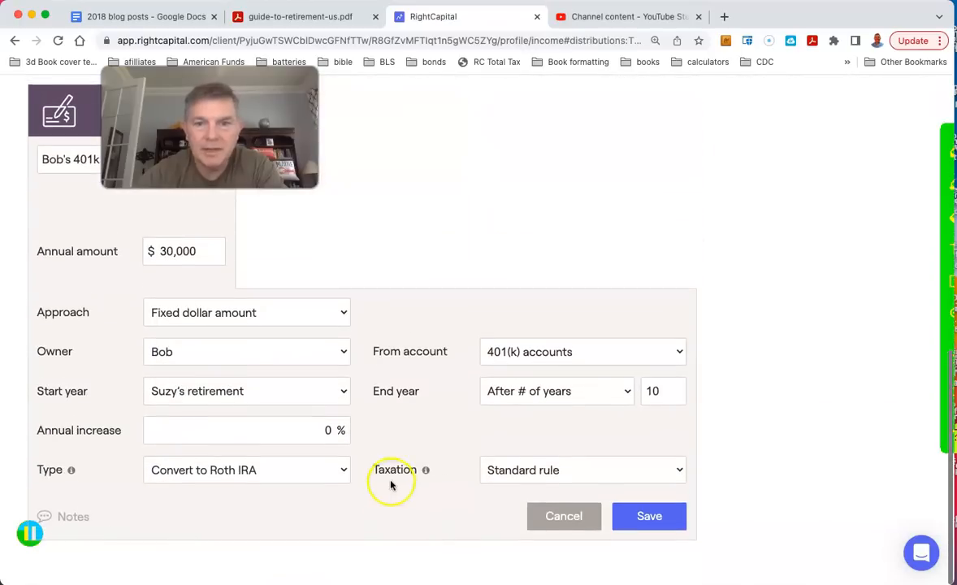
{"action": "left_click", "coordinate": [557, 390]}
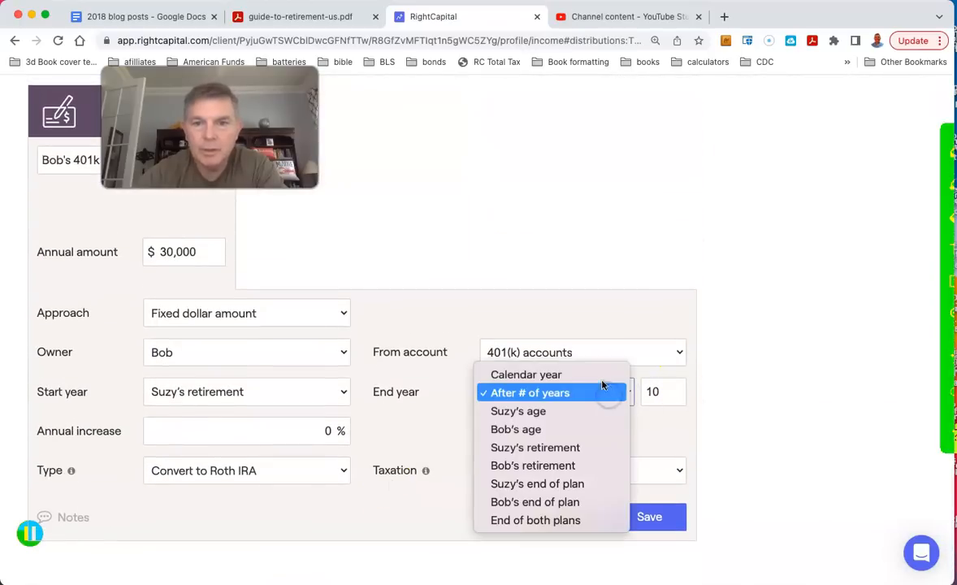
{"action": "left_click", "coordinate": [525, 374]}
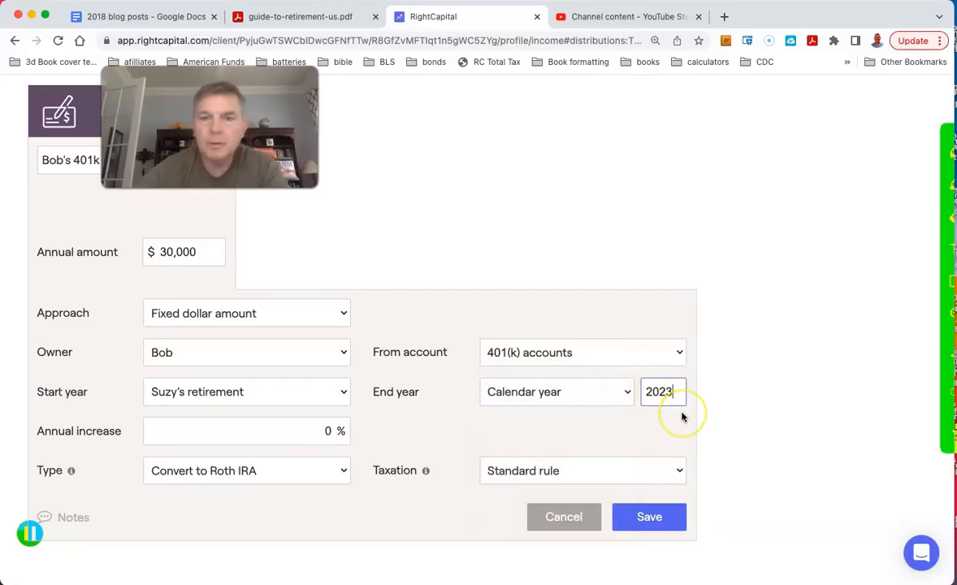
{"action": "type", "text": "2033"}
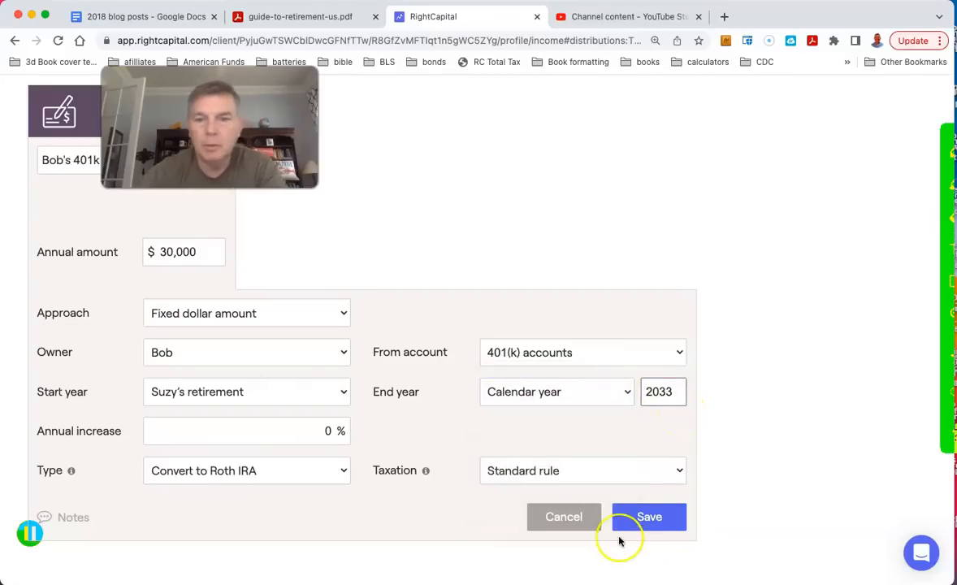
{"action": "left_click", "coordinate": [649, 517]}
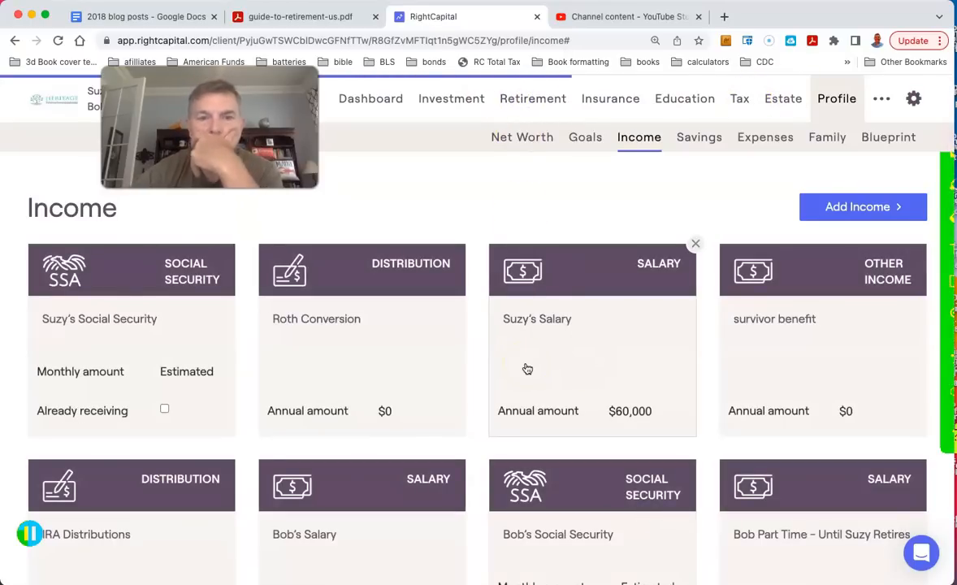
Review the proposed plan's yearly Cash Flows Summary rows of distributions and tax payments through 2050.
{"action": "left_click", "coordinate": [533, 98]}
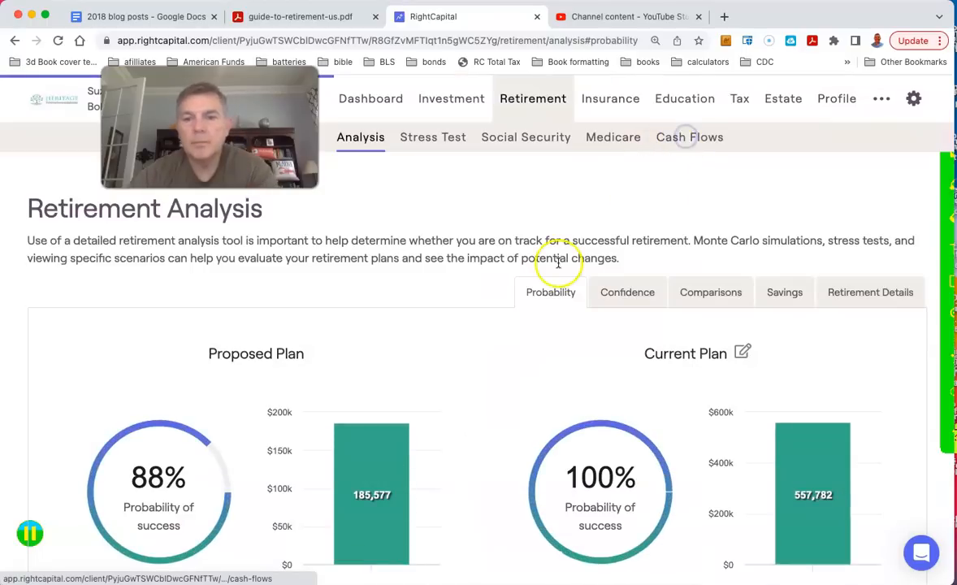
{"action": "left_click", "coordinate": [689, 136]}
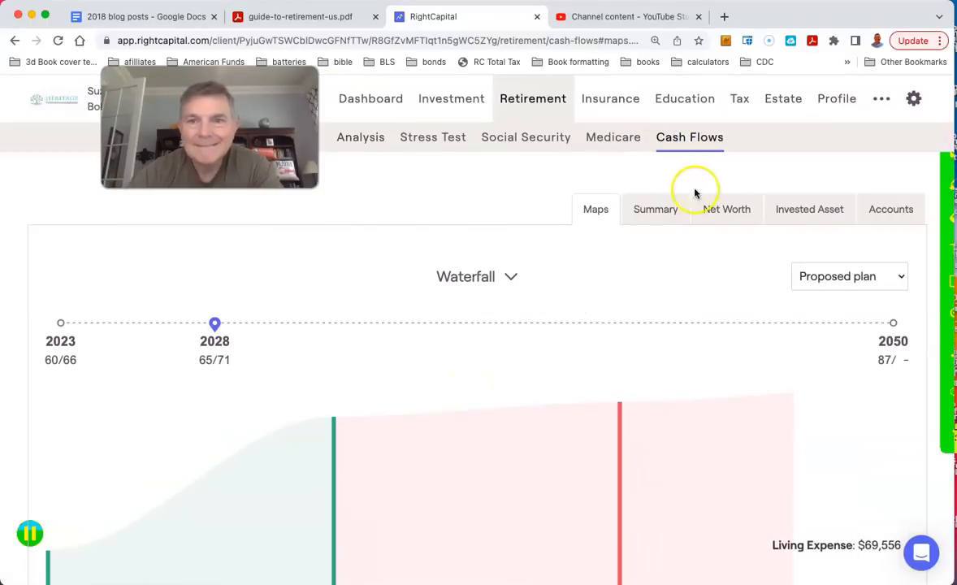
{"action": "left_click", "coordinate": [655, 209]}
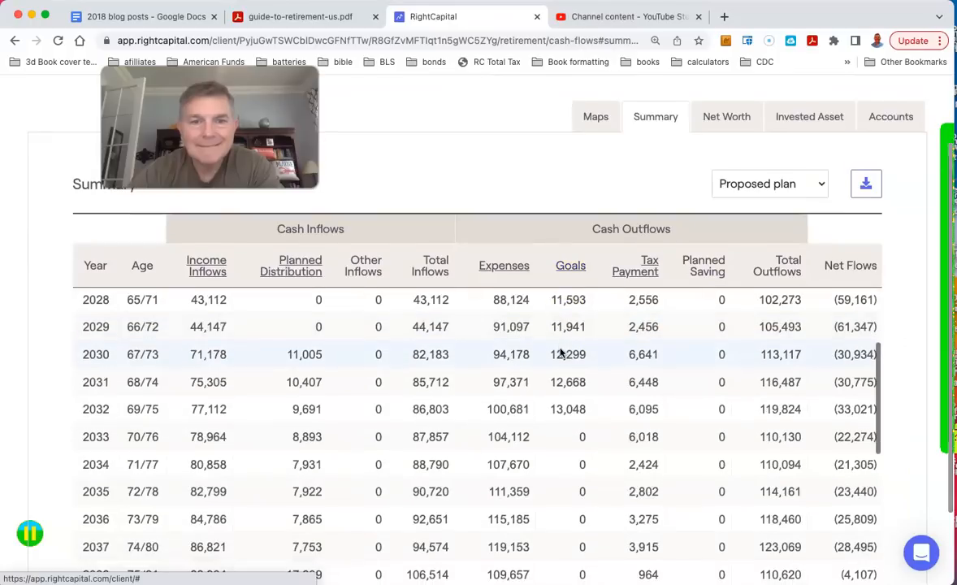
{"action": "scroll", "scroll_direction": "down", "scroll_amount": 3}
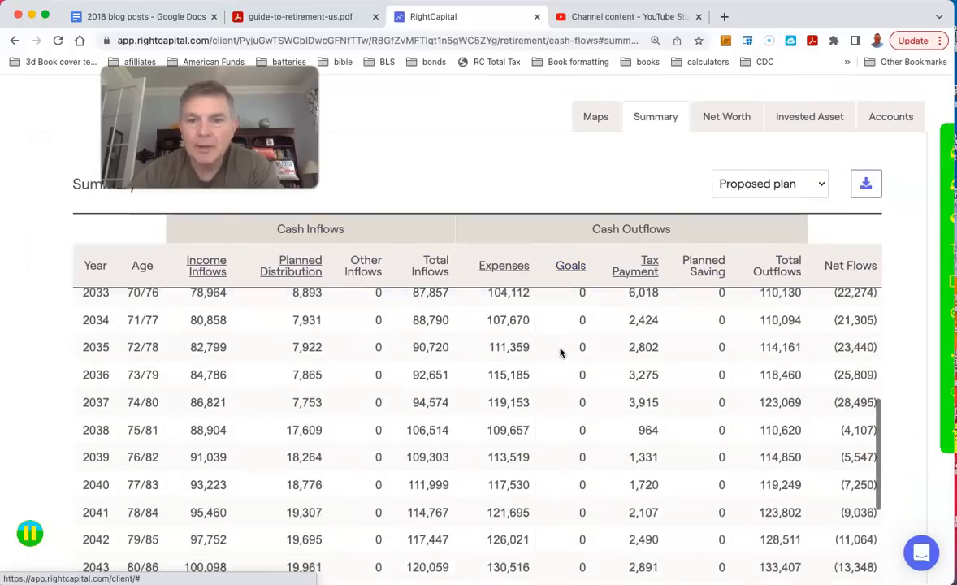
{"action": "scroll", "scroll_direction": "down", "scroll_amount": 3}
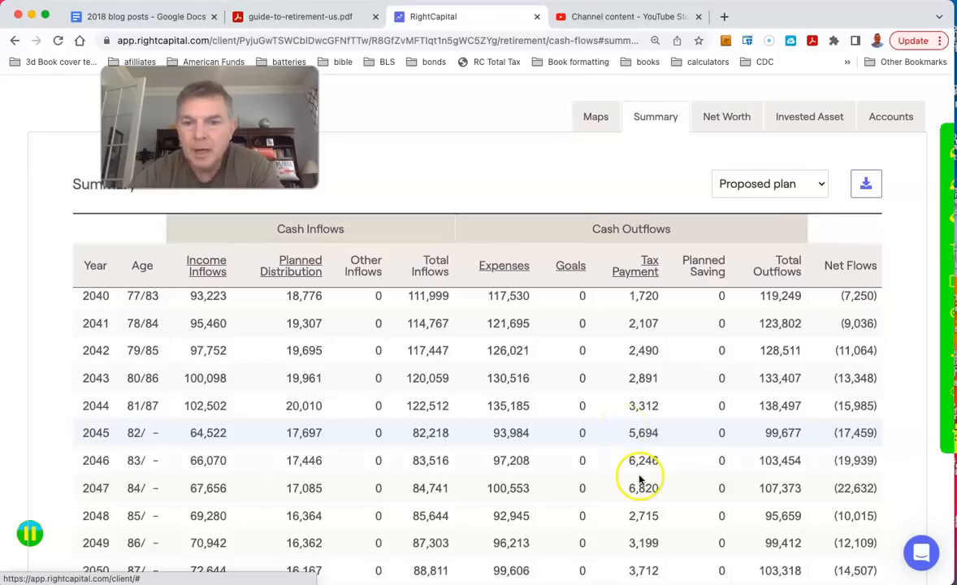
{"action": "mouse_move", "coordinate": [571, 478]}
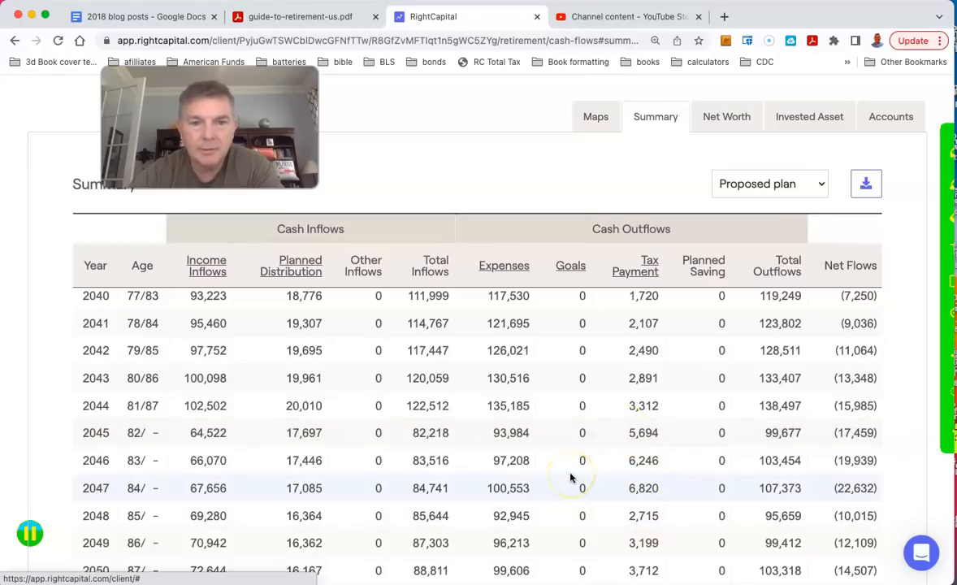
{"action": "scroll", "scroll_direction": "up", "scroll_amount": 3}
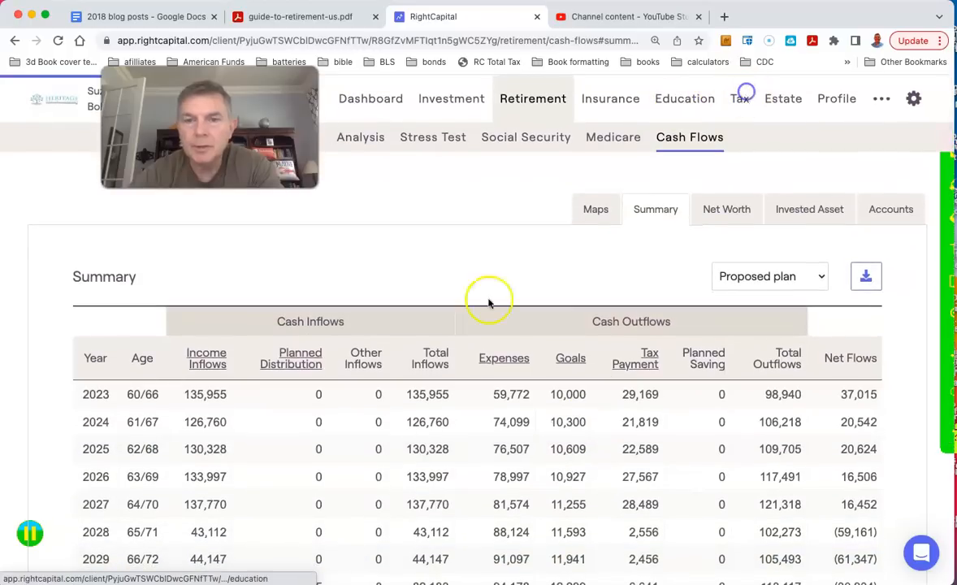
Switch the Tax Estimate chart from effective tax rate to federal income tax bracket.
{"action": "left_click", "coordinate": [740, 98]}
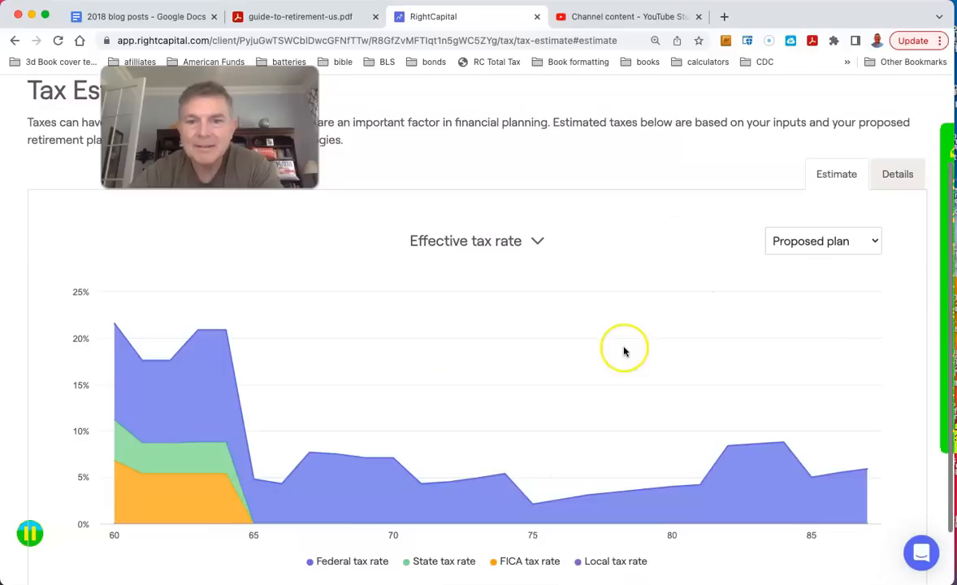
{"action": "mouse_move", "coordinate": [727, 451]}
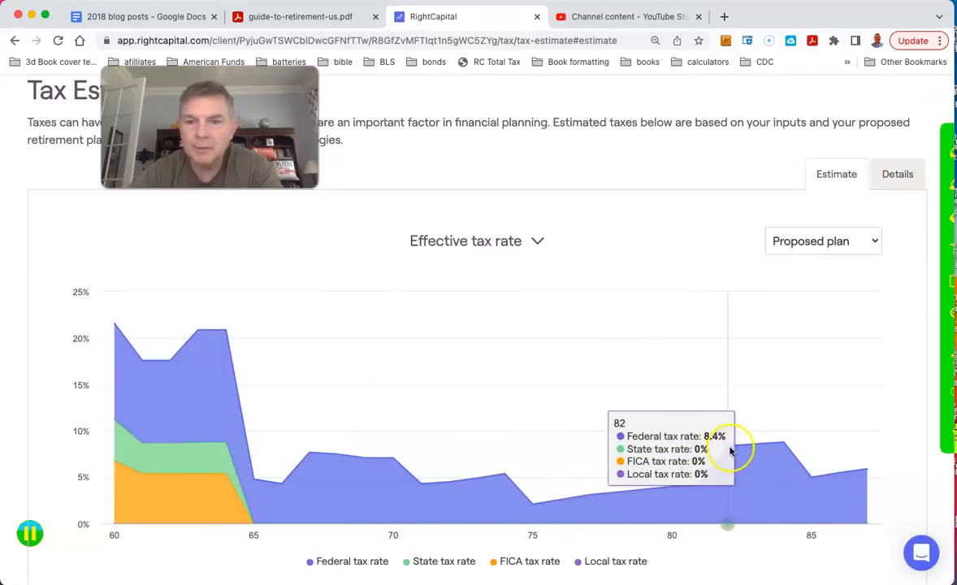
{"action": "mouse_move", "coordinate": [672, 454]}
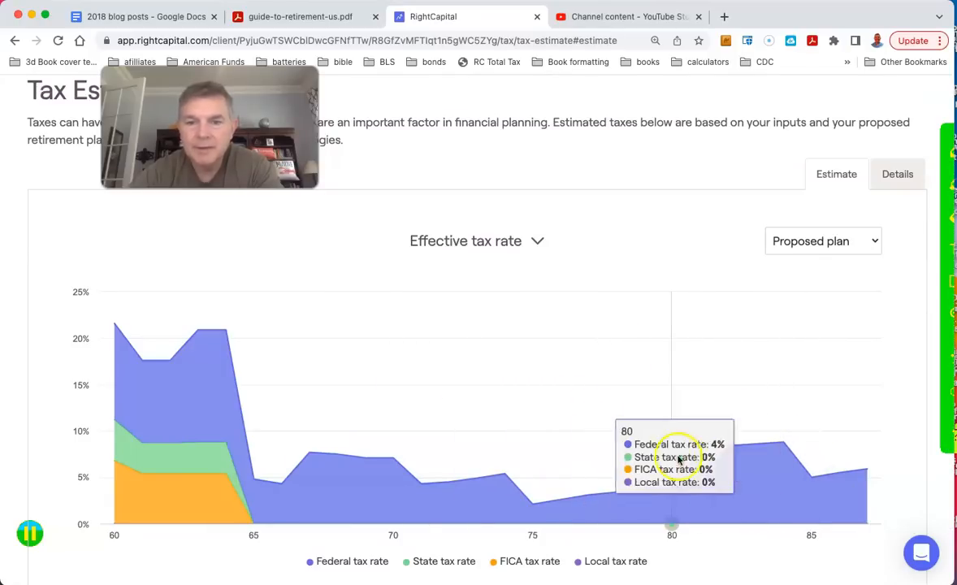
{"action": "mouse_move", "coordinate": [583, 454]}
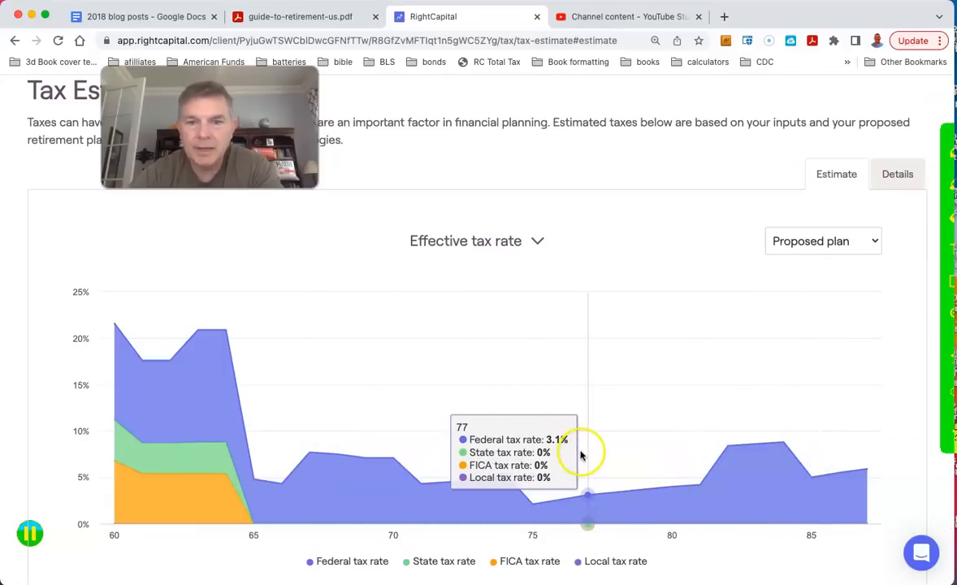
{"action": "mouse_move", "coordinate": [662, 451]}
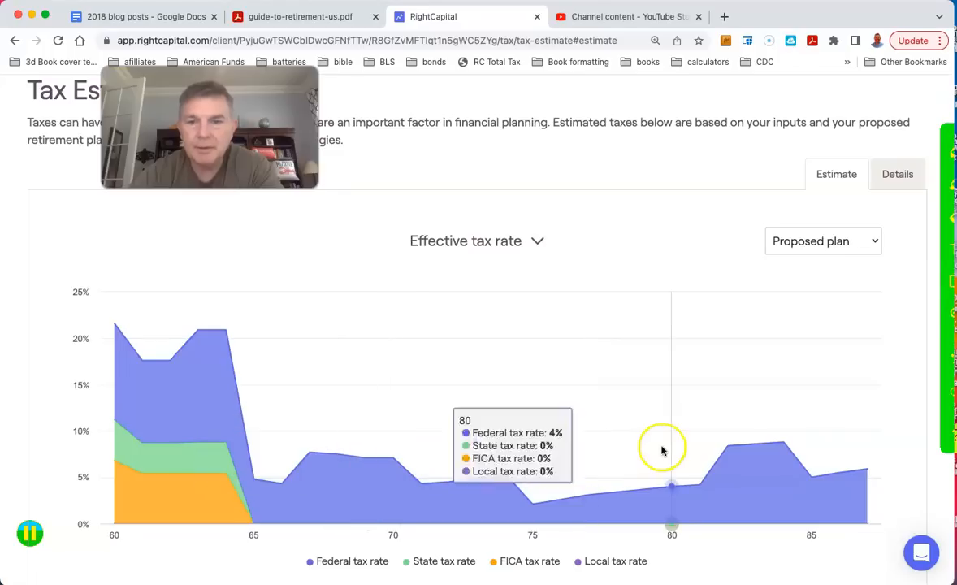
{"action": "mouse_move", "coordinate": [784, 419]}
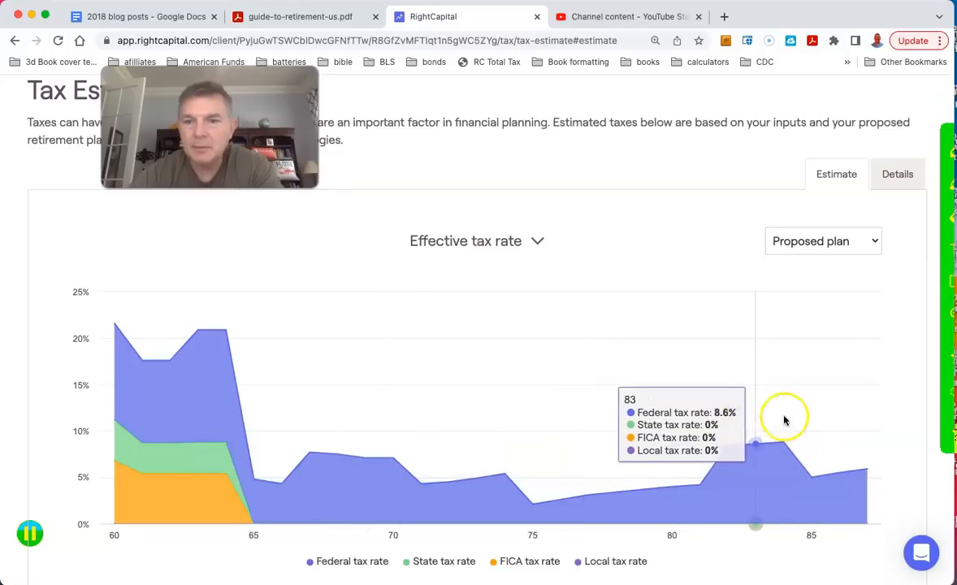
{"action": "left_click", "coordinate": [477, 241]}
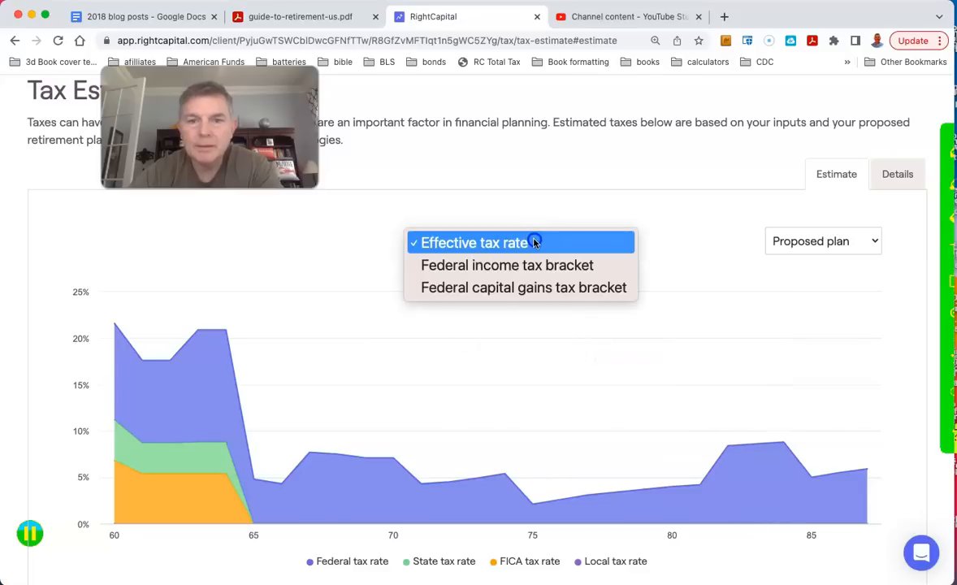
{"action": "left_click", "coordinate": [506, 265]}
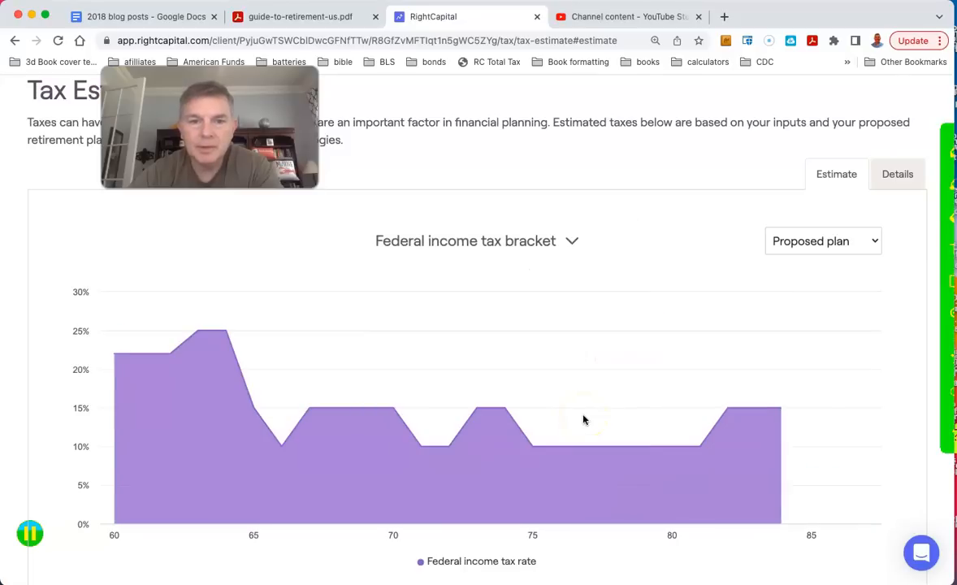
{"action": "mouse_move", "coordinate": [560, 408]}
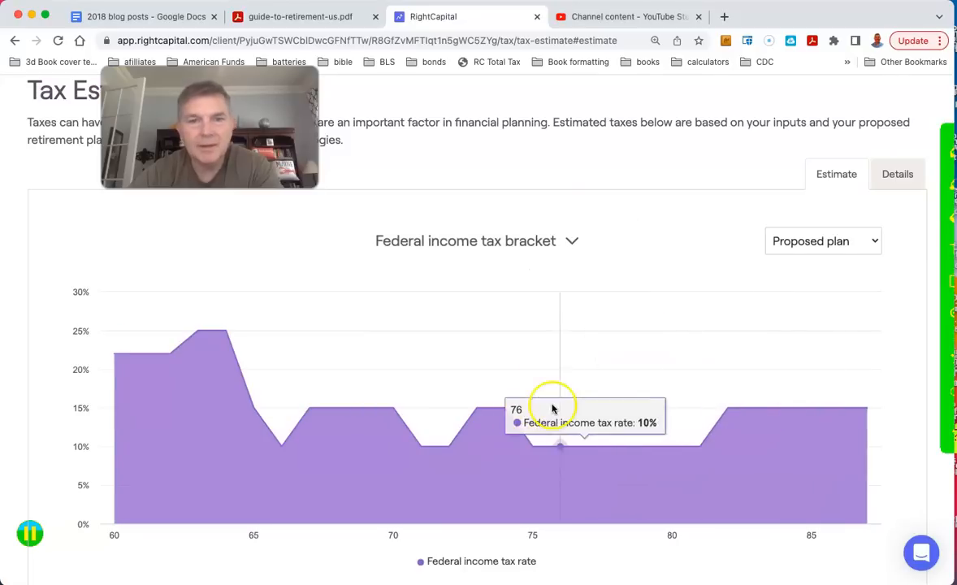